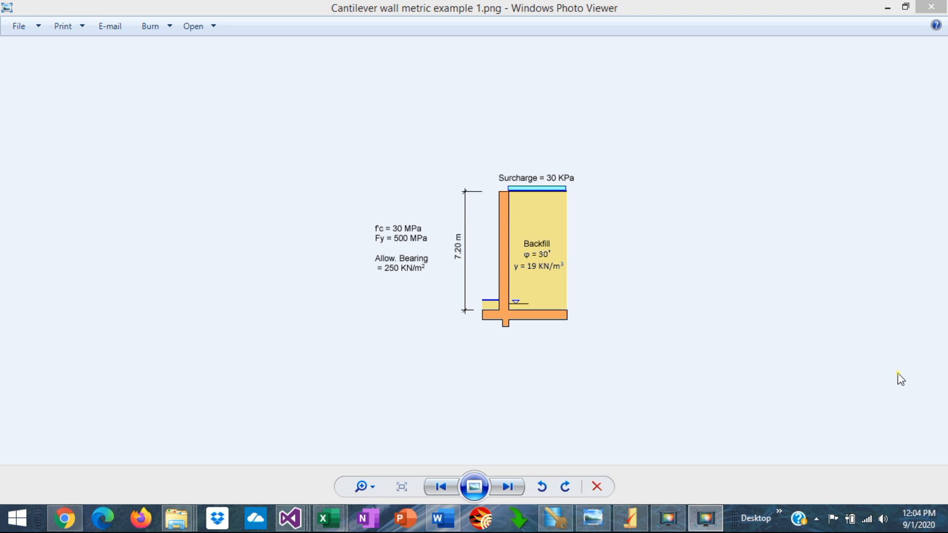
mouse_move(494, 312)
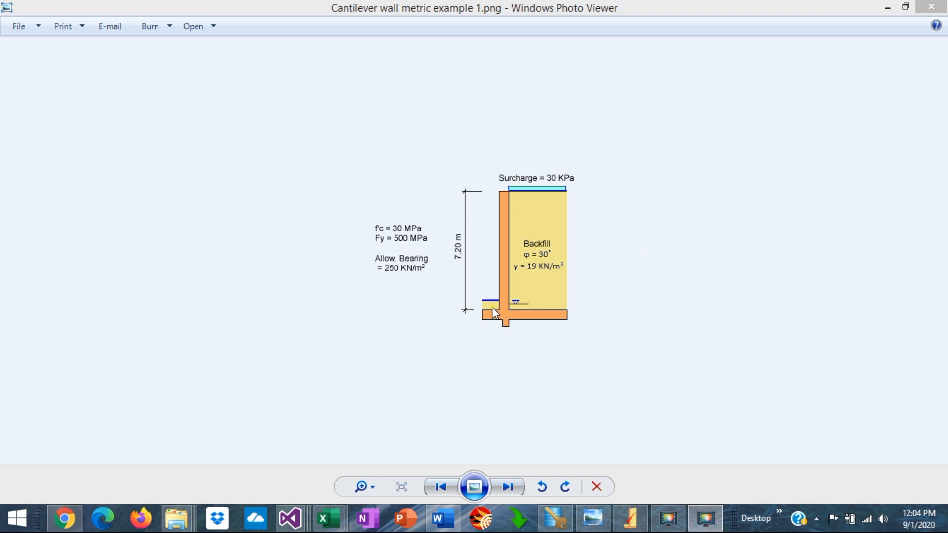
mouse_move(504, 201)
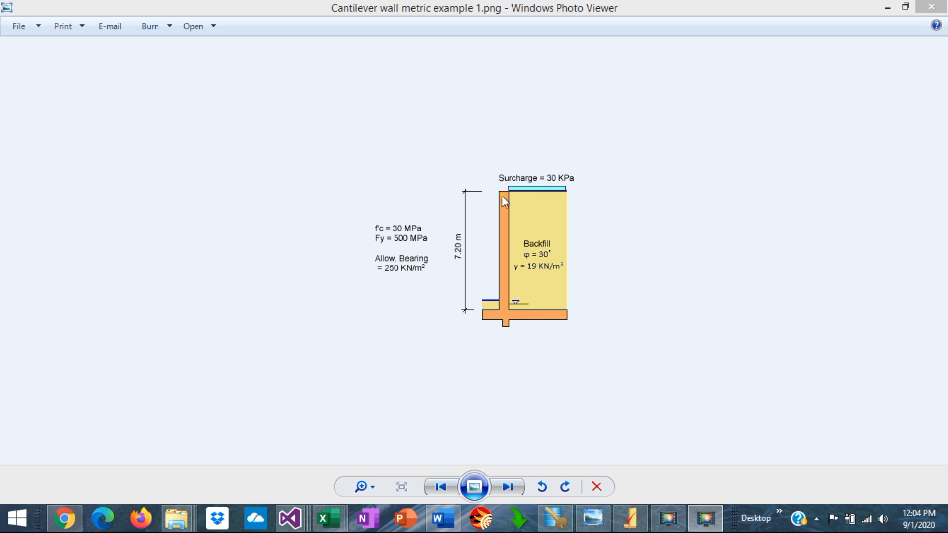
mouse_move(552, 184)
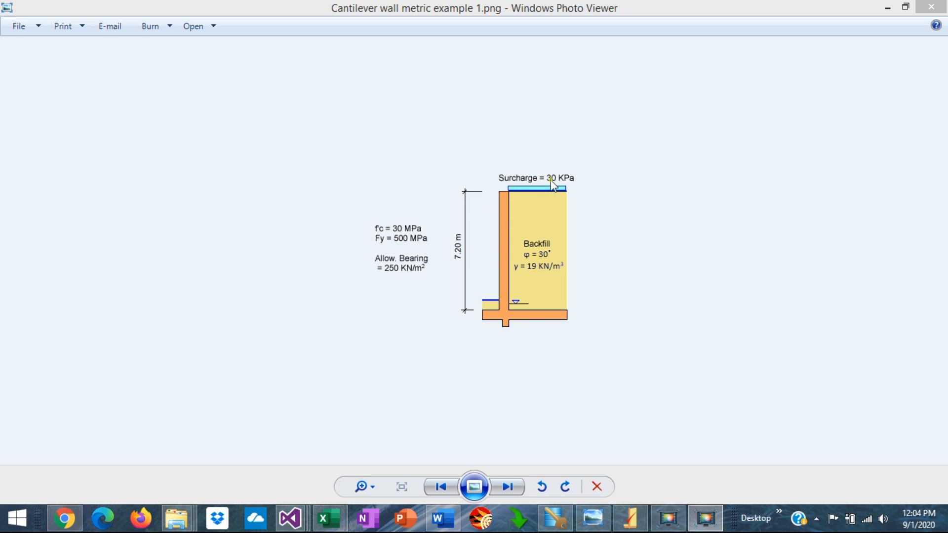
mouse_move(571, 196)
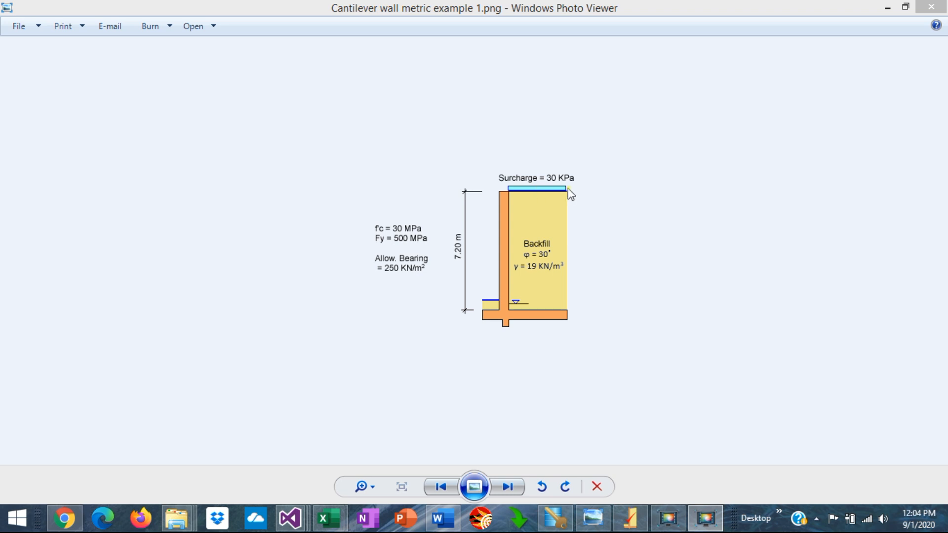
mouse_move(530, 283)
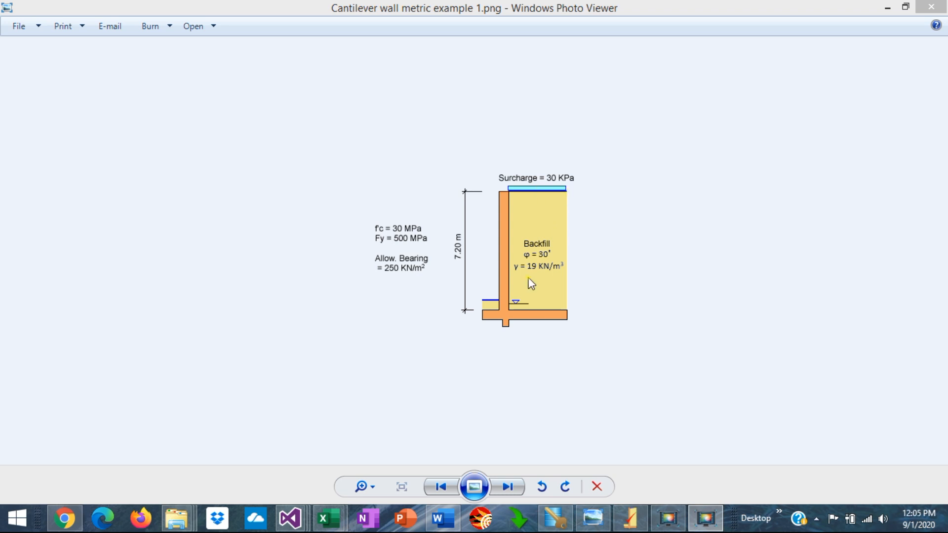
mouse_move(526, 261)
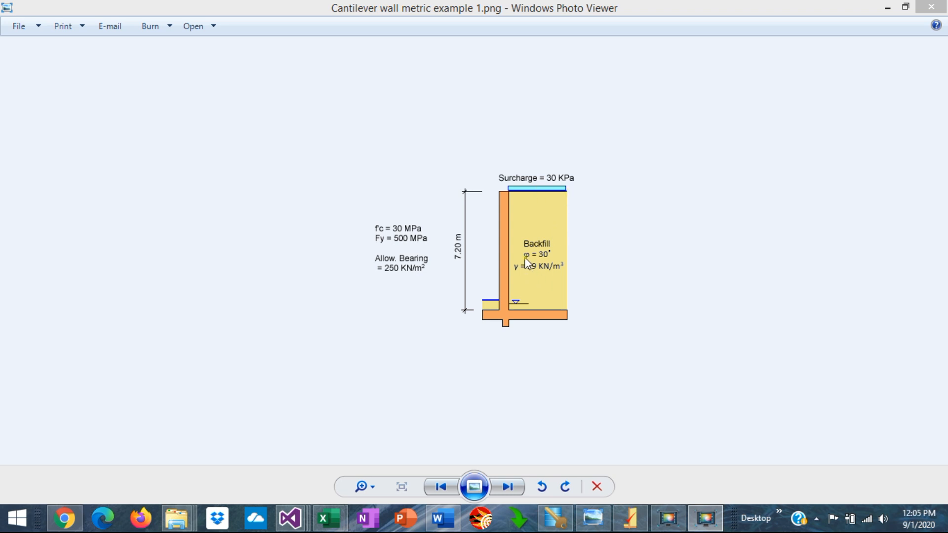
mouse_move(521, 283)
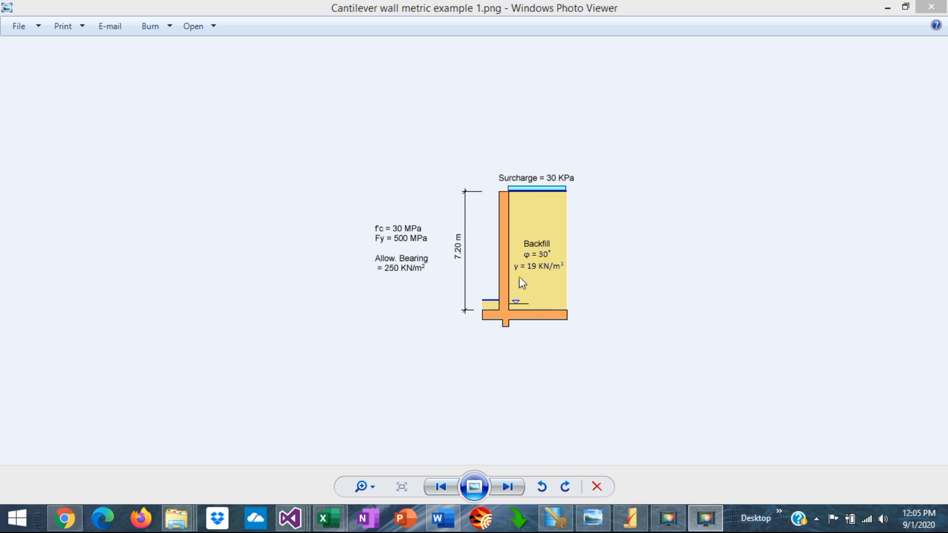
mouse_move(538, 283)
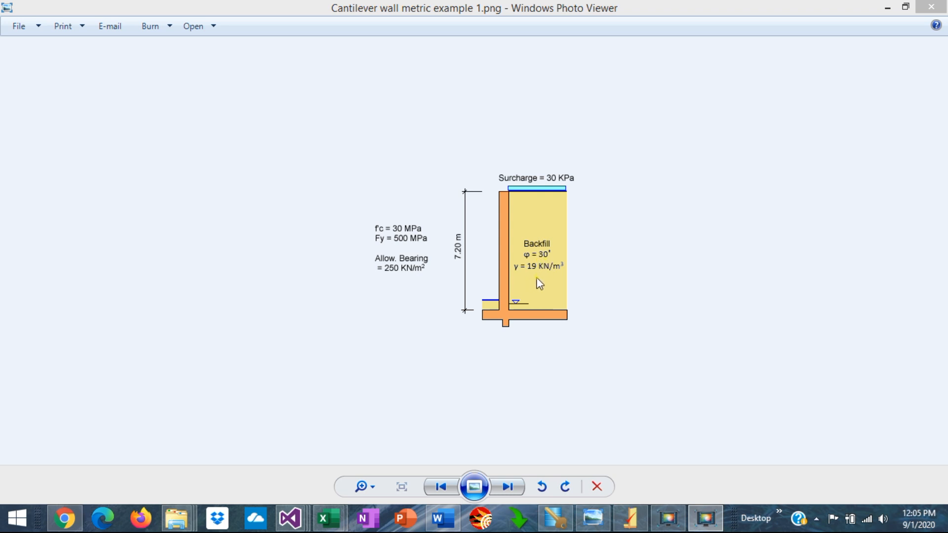
mouse_move(546, 281)
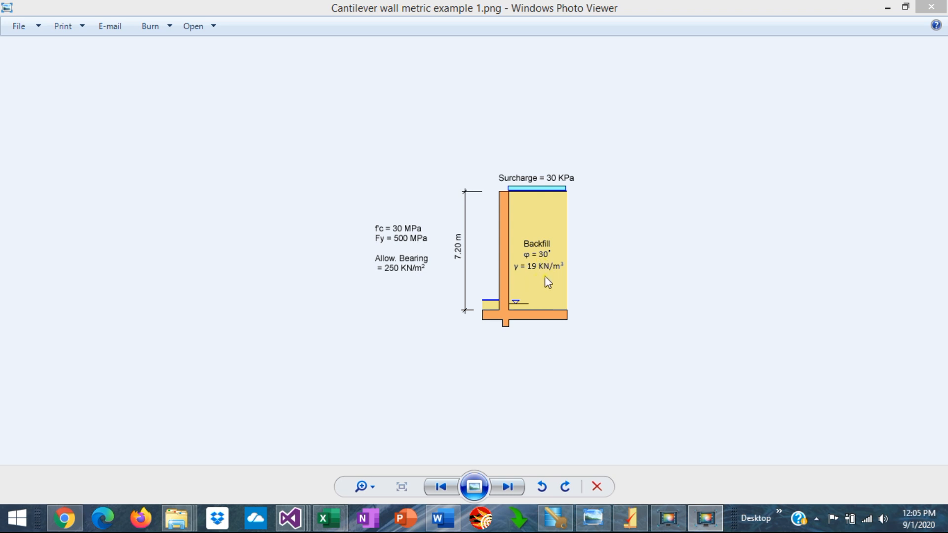
mouse_move(382, 237)
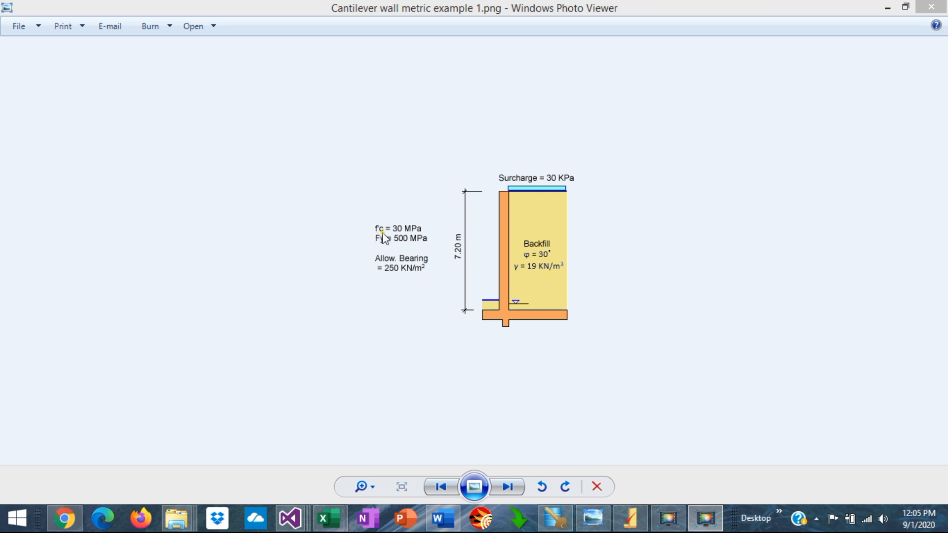
mouse_move(380, 245)
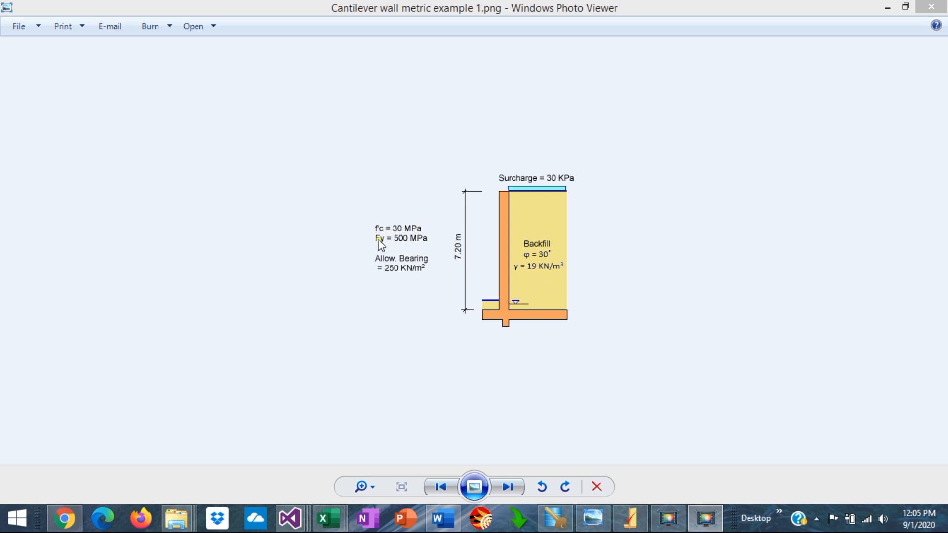
mouse_move(429, 248)
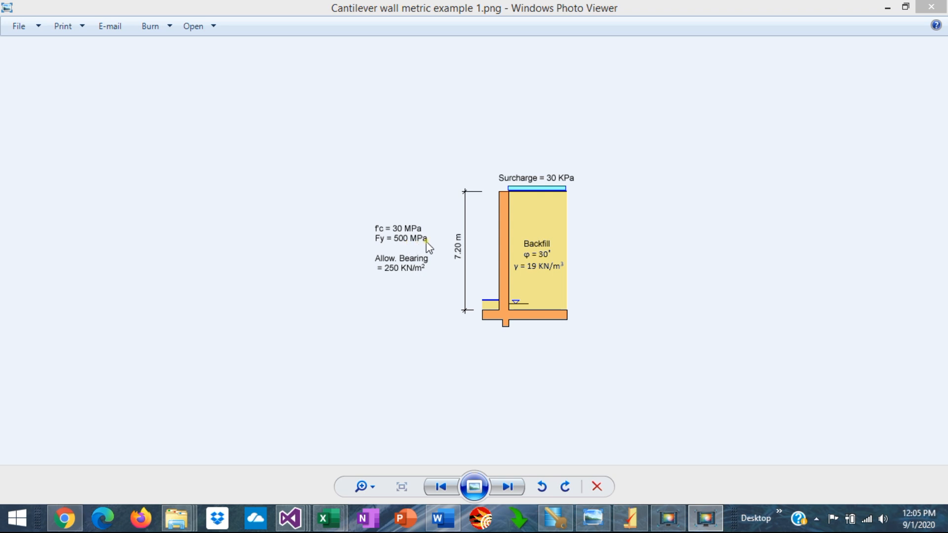
mouse_move(395, 280)
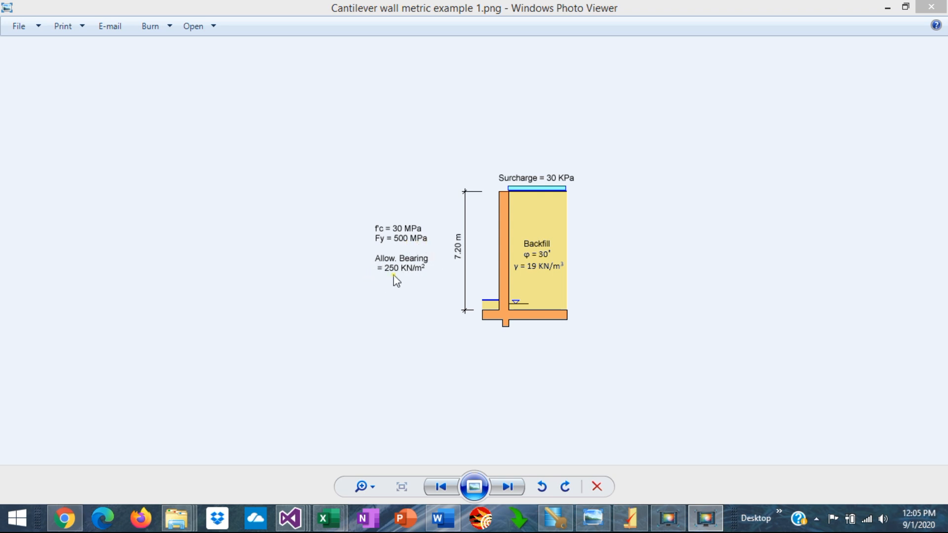
mouse_move(428, 275)
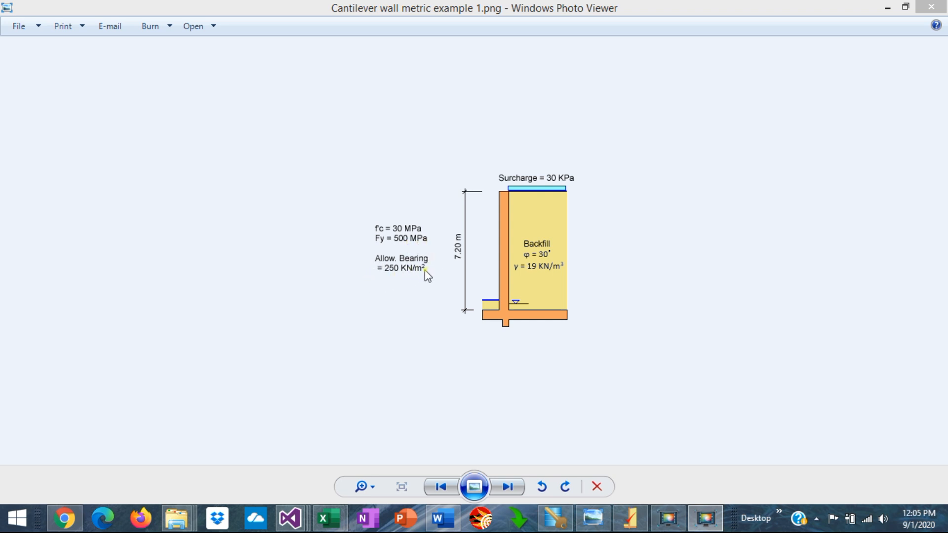
mouse_move(447, 320)
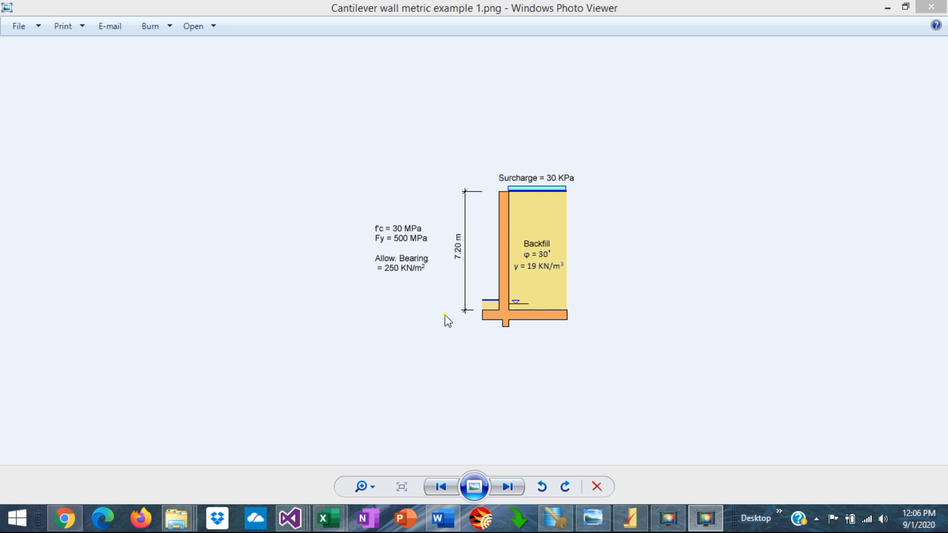
mouse_move(507, 351)
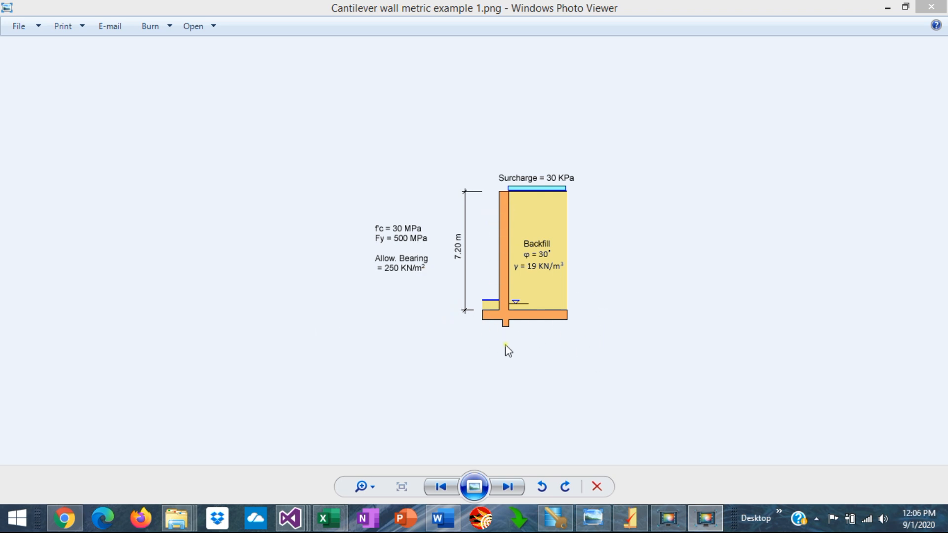
Step: Launch ASDIP Retain, add a cantilever wall calculation named 'Example' and select it
left_click(629, 518)
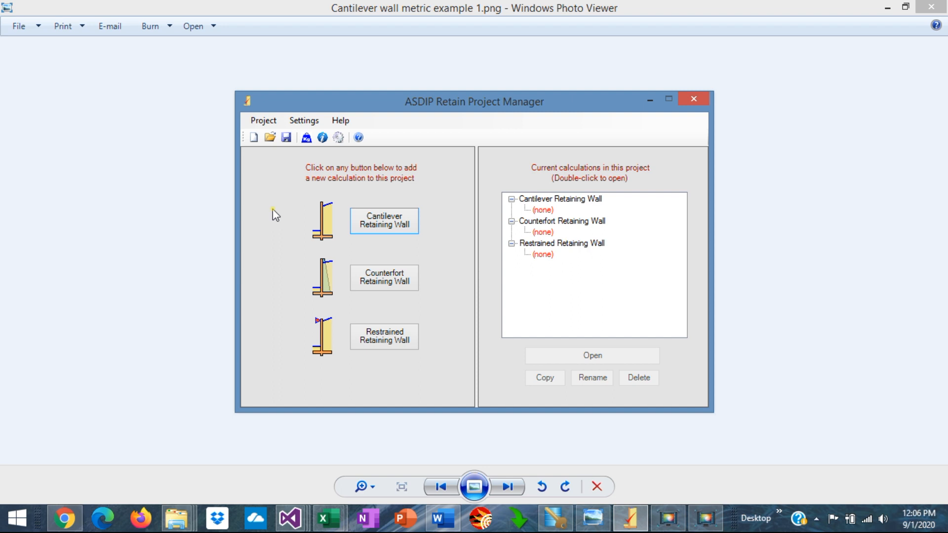
mouse_move(384, 221)
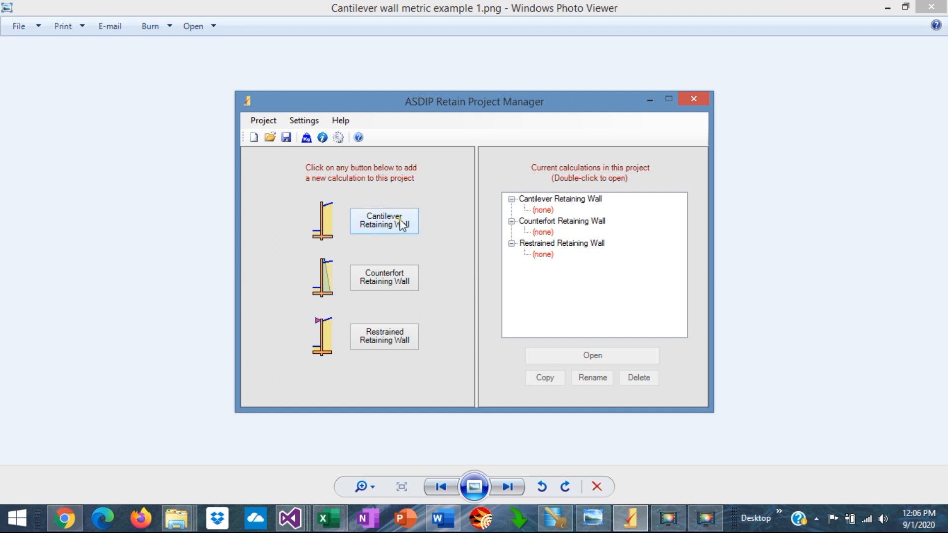
mouse_move(410, 278)
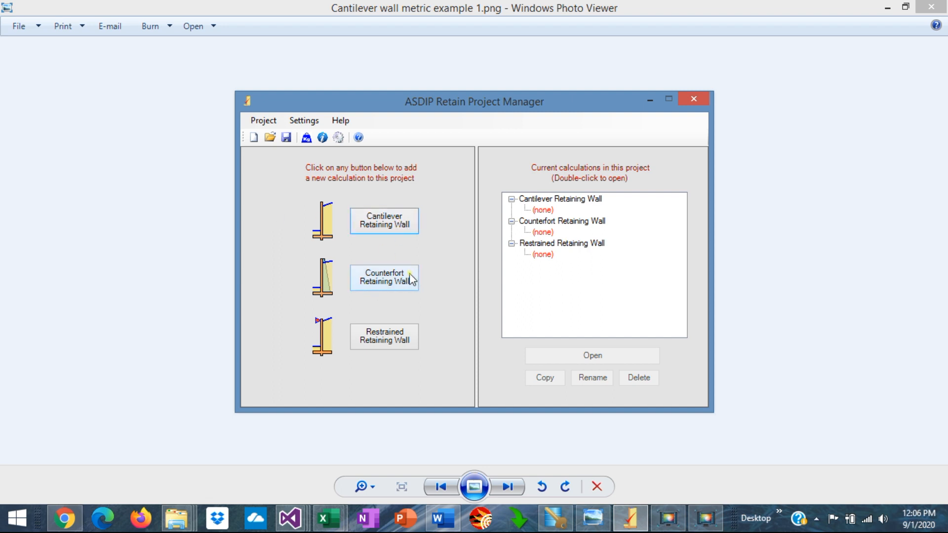
mouse_move(403, 357)
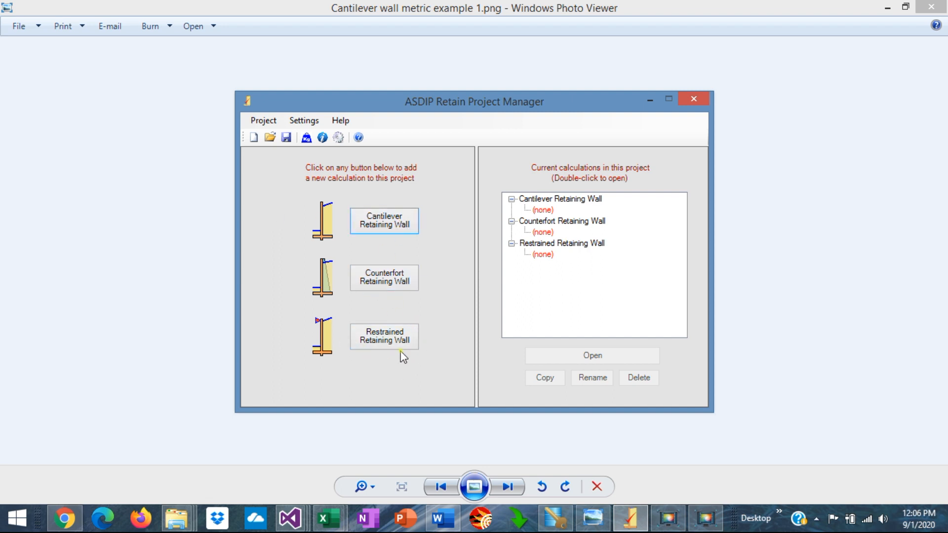
mouse_move(385, 221)
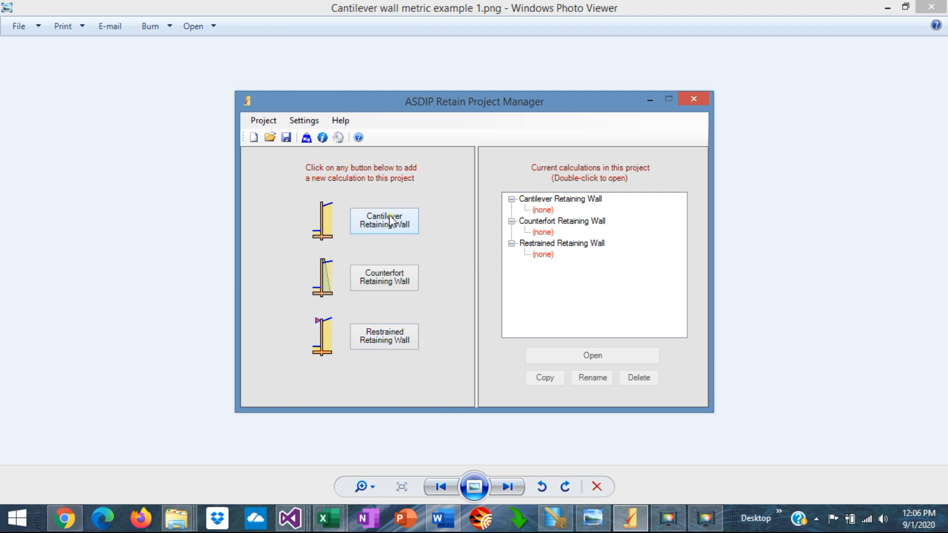
mouse_move(391, 227)
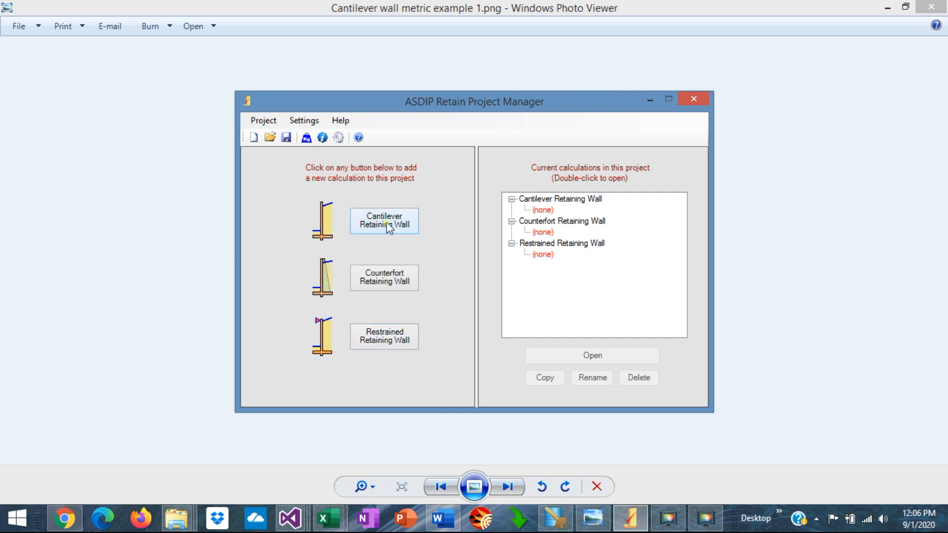
left_click(383, 221)
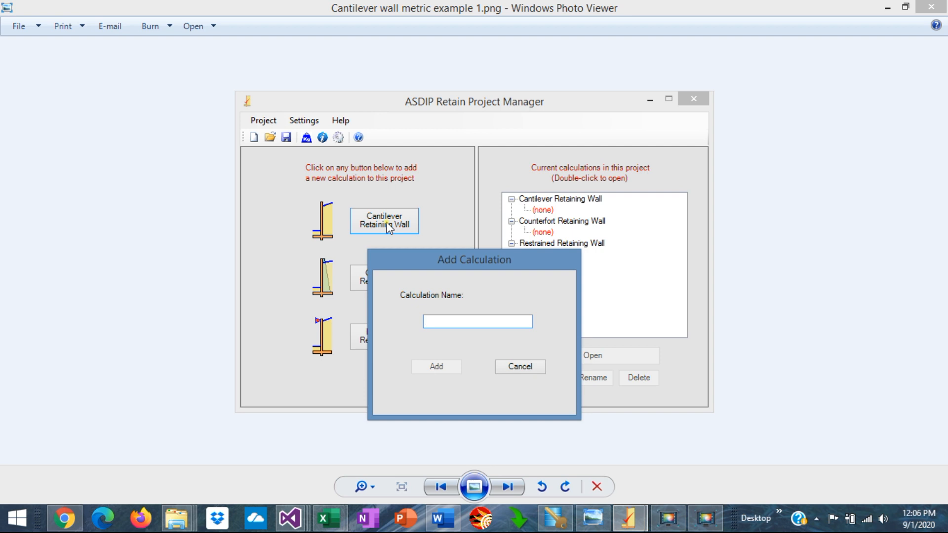
type("Example")
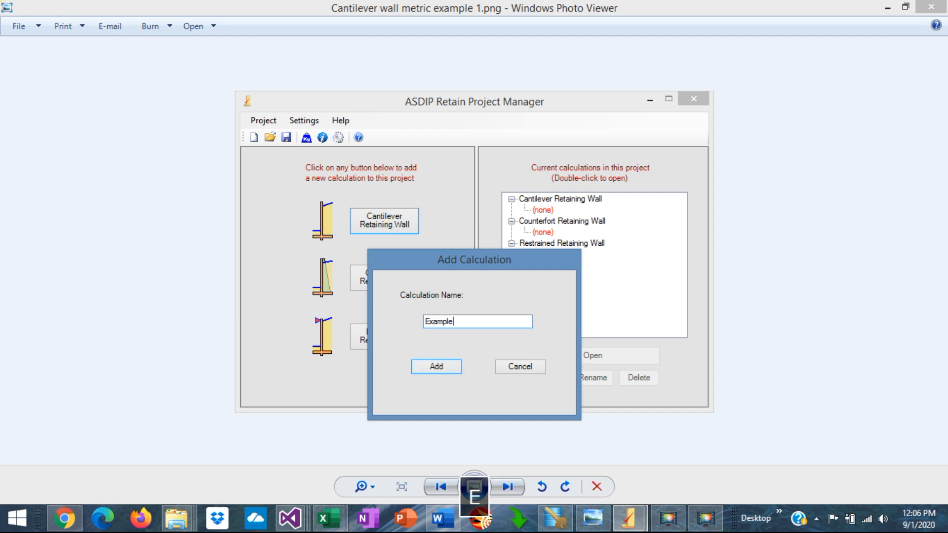
left_click(436, 367)
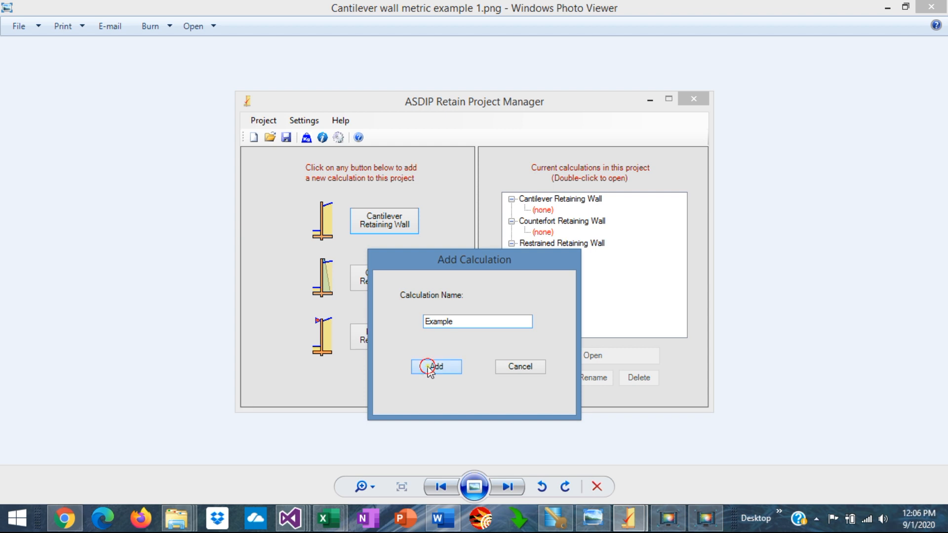
left_click(435, 366)
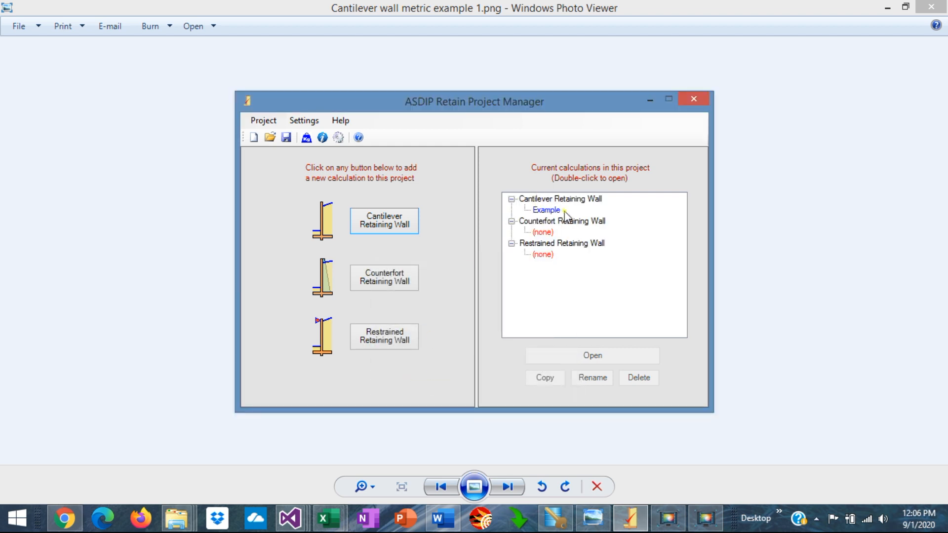
left_click(546, 210)
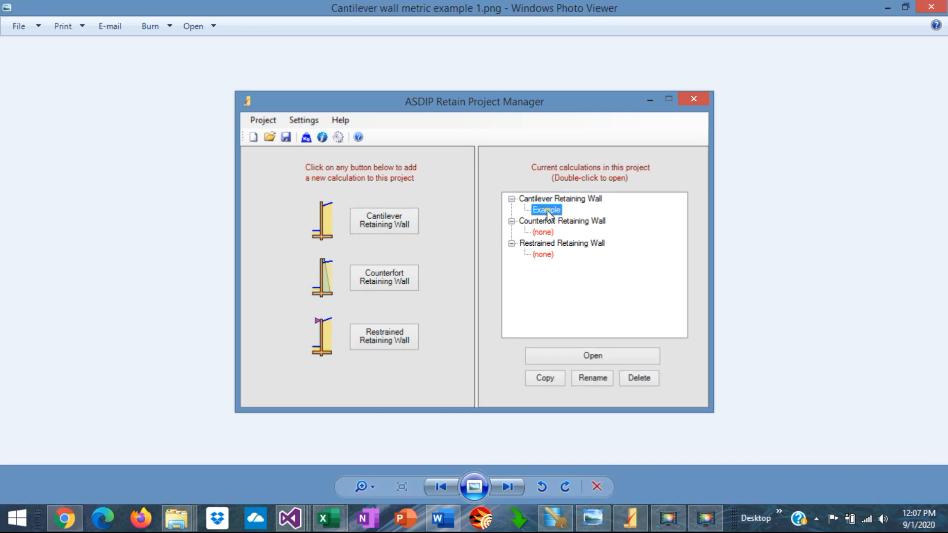
Step: Open the Example calculation and switch it to SI units (kN, m, cm, MPa)
double_click(546, 209)
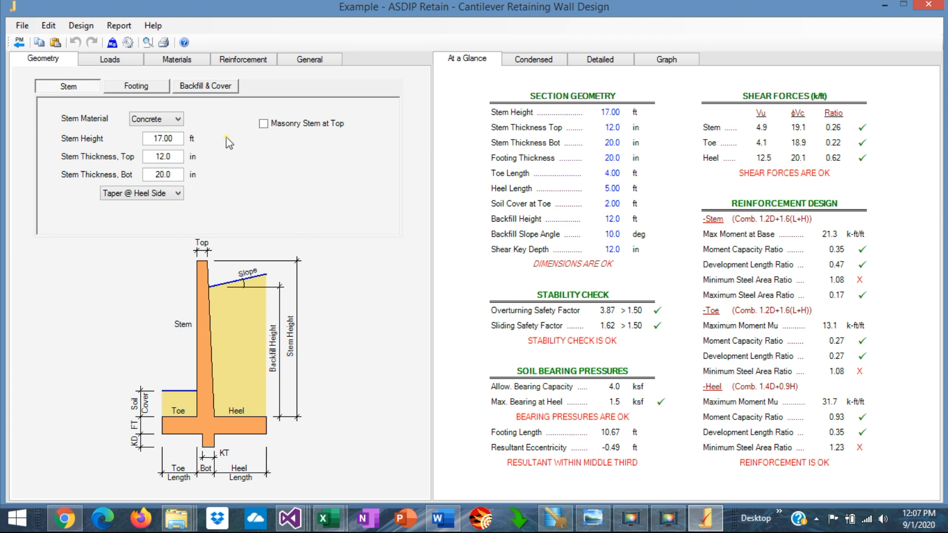
left_click(111, 43)
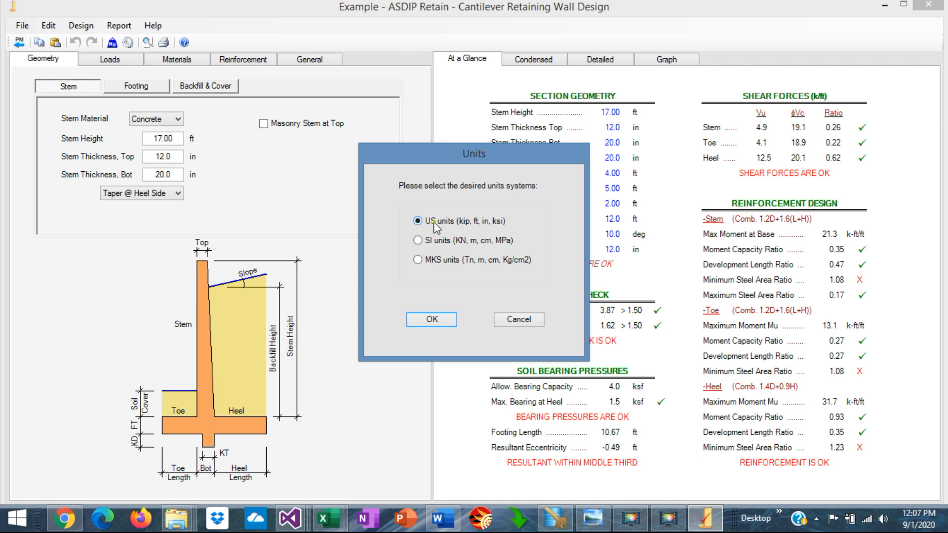
left_click(418, 240)
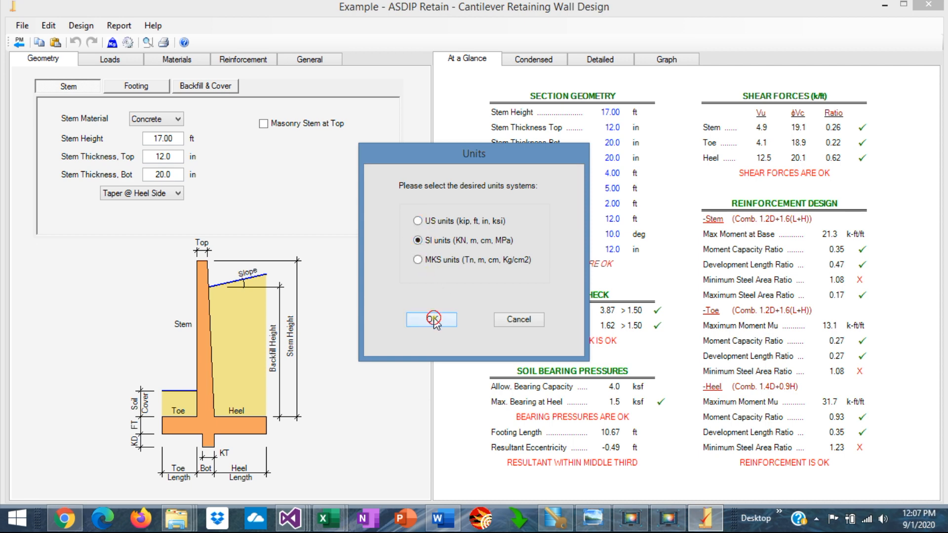
left_click(431, 319)
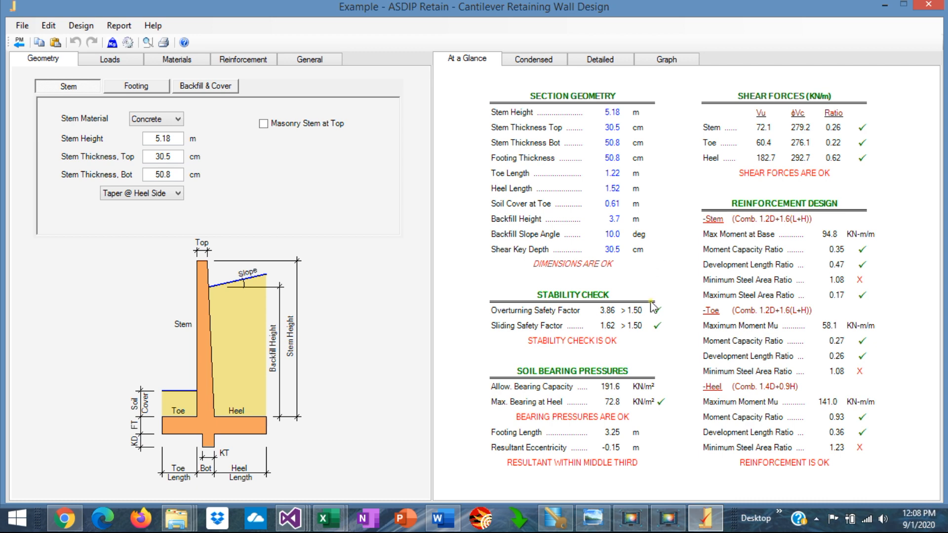
mouse_move(652, 394)
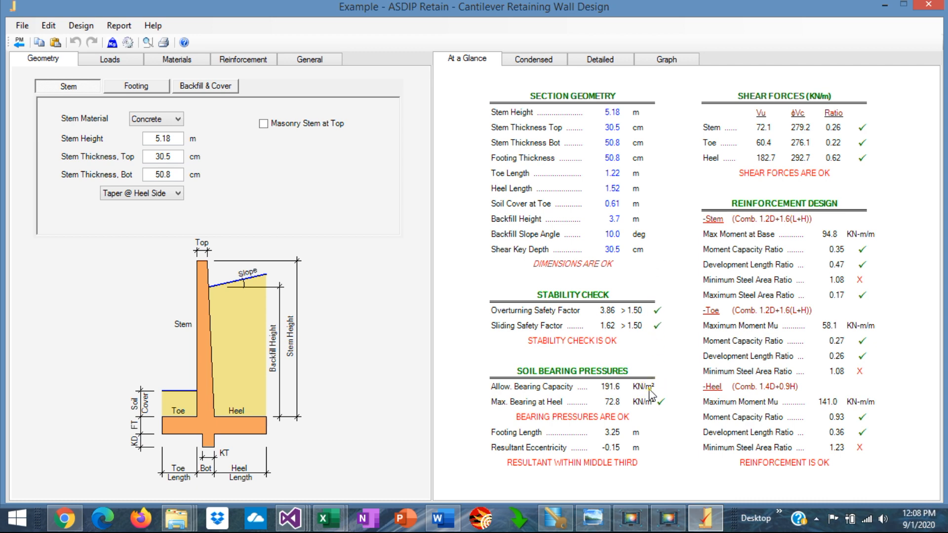
mouse_move(630, 95)
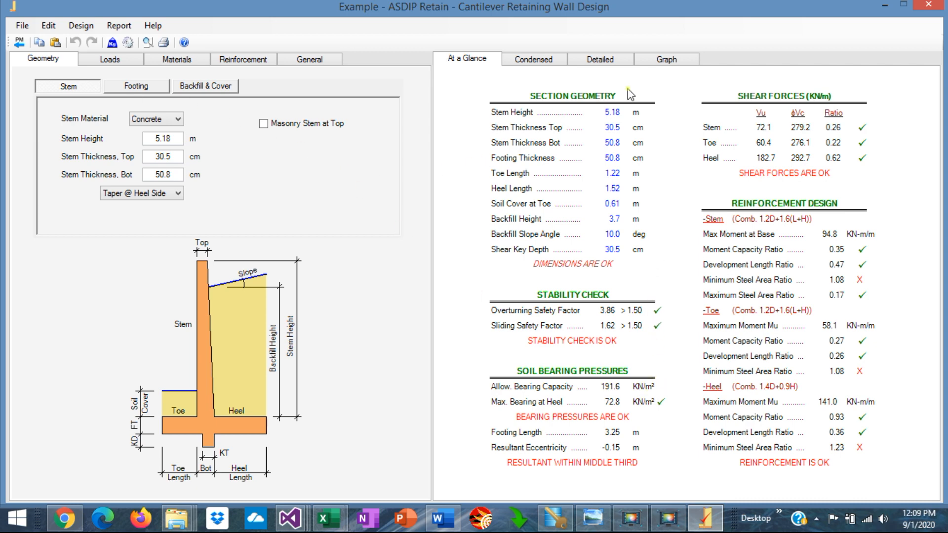
Step: Graph stability results and set a 7.20 m stem with 65 cm thickness
left_click(665, 59)
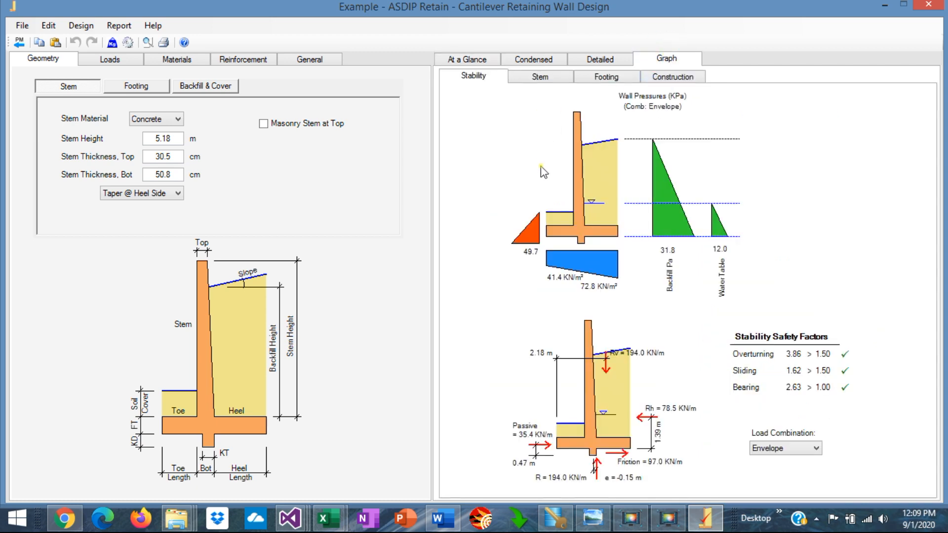
left_click(162, 139)
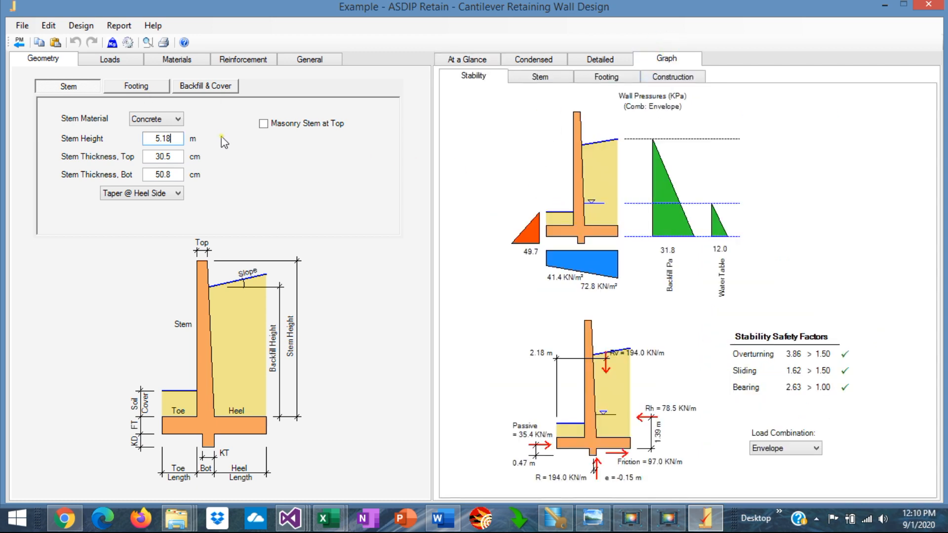
mouse_move(212, 146)
type("7.2")
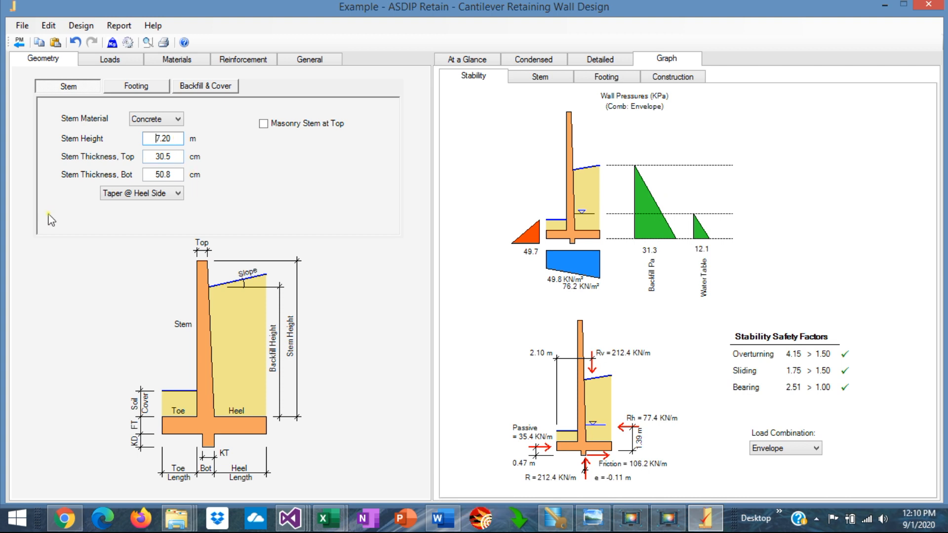
mouse_move(410, 216)
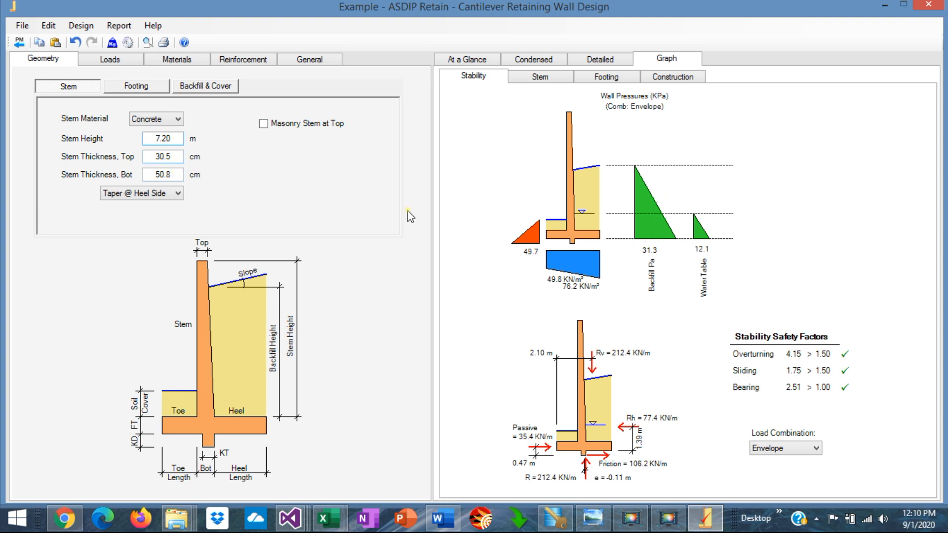
left_click(162, 157)
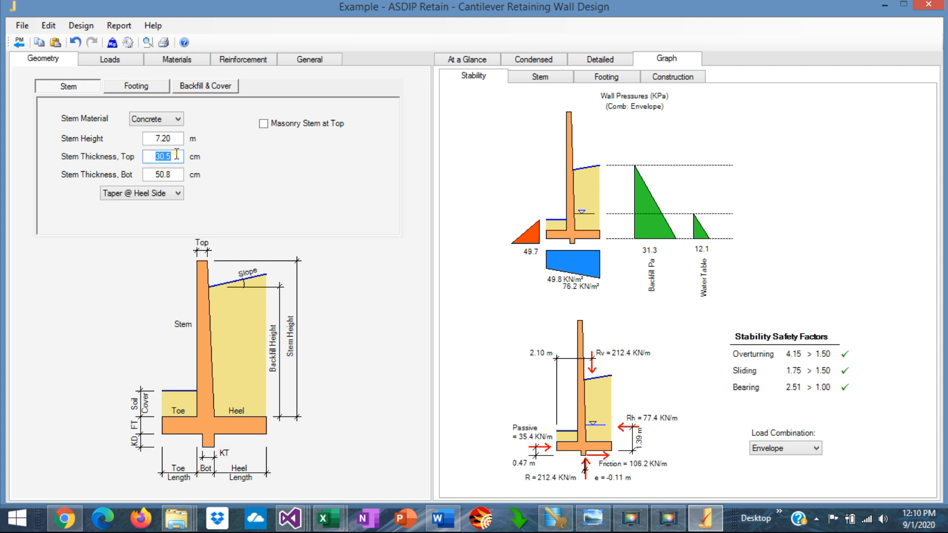
type("65.0")
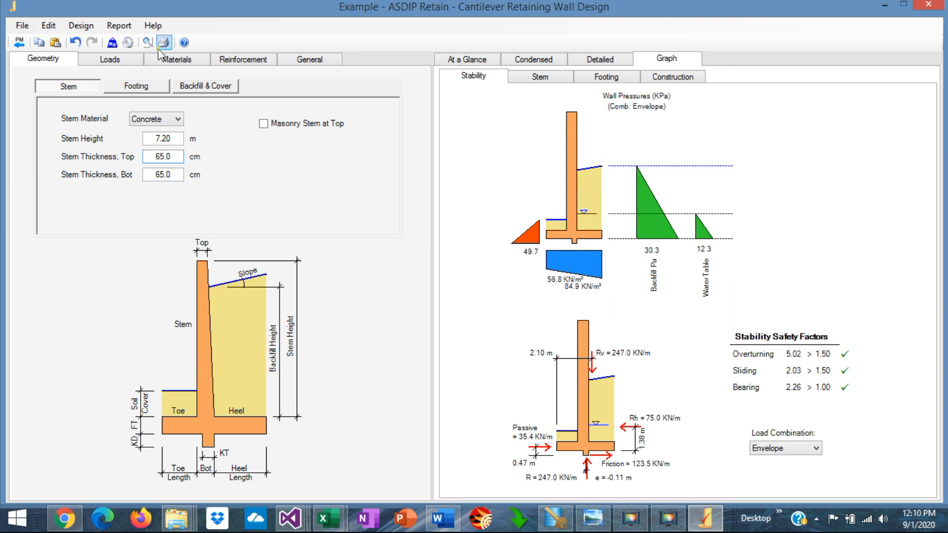
left_click(136, 86)
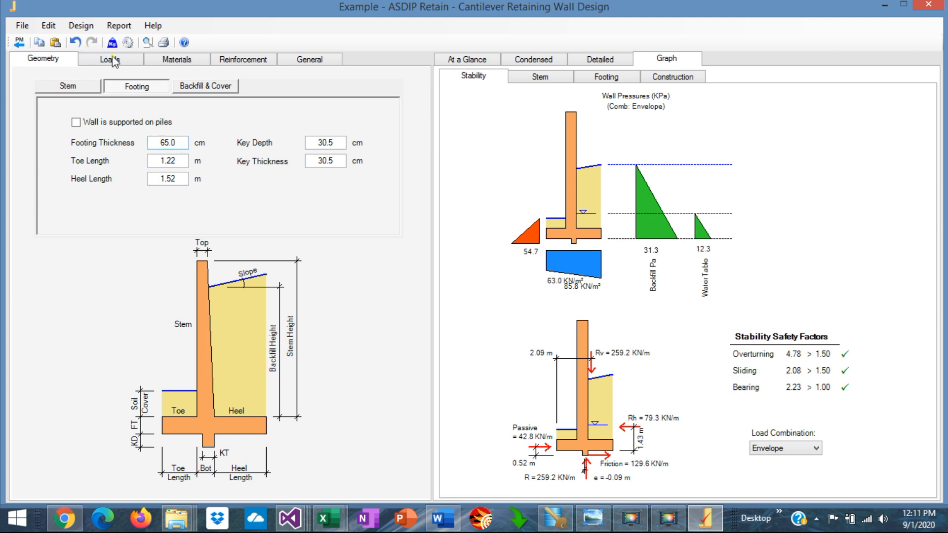
Step: Consult the wall sketch, then enter backfill density 19.0 kN/m³, 30° friction, 1.00 m water table
left_click(108, 59)
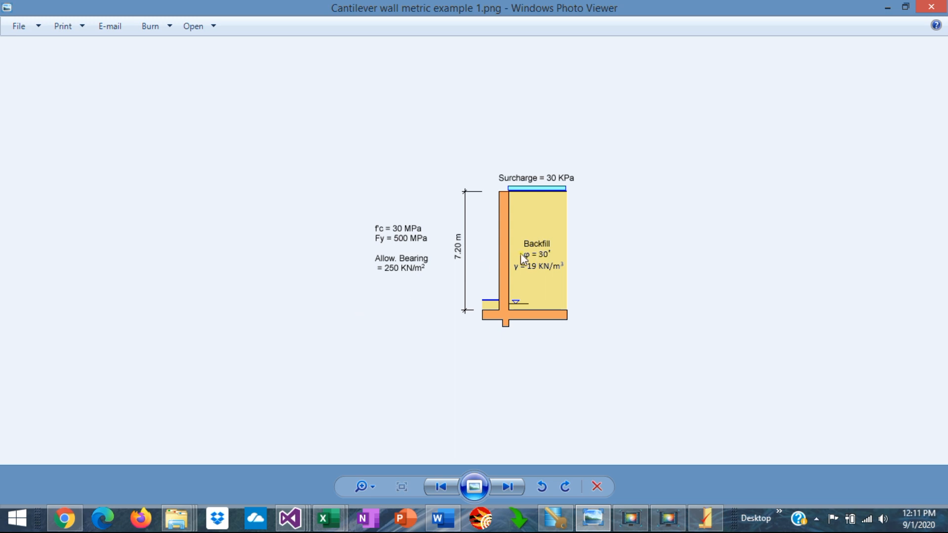
mouse_move(534, 277)
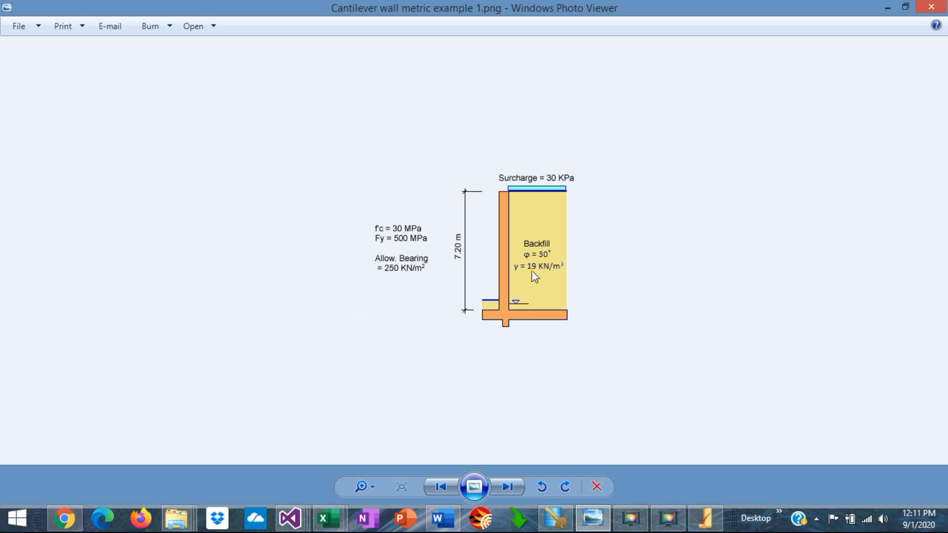
mouse_move(538, 281)
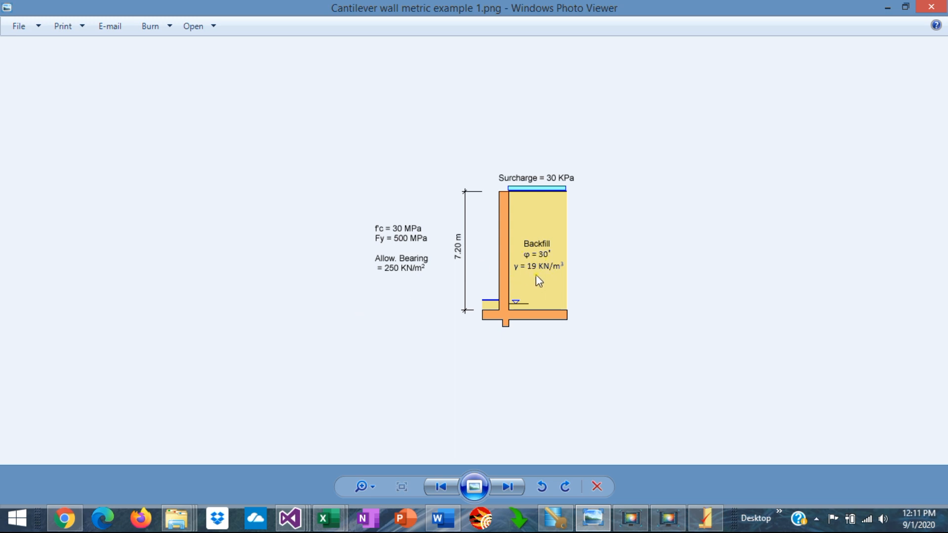
mouse_move(706, 519)
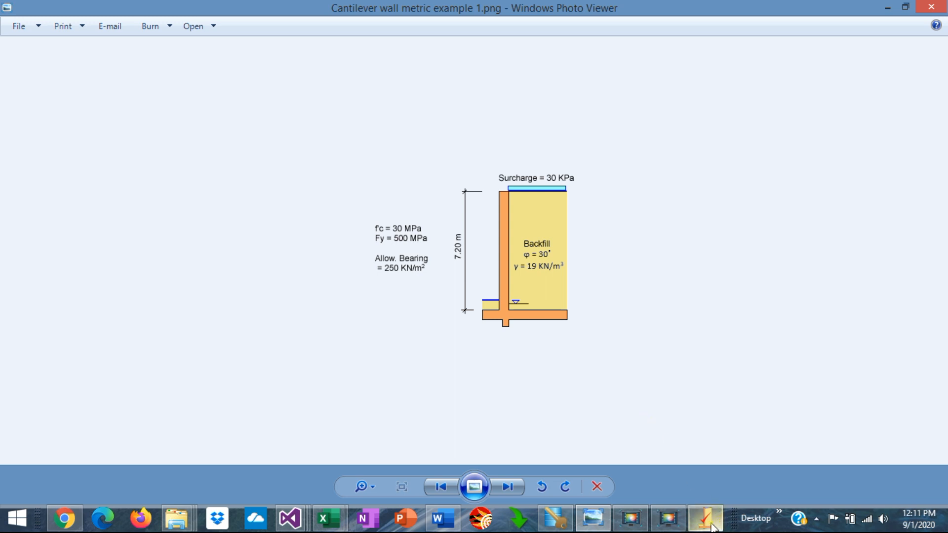
left_click(704, 519)
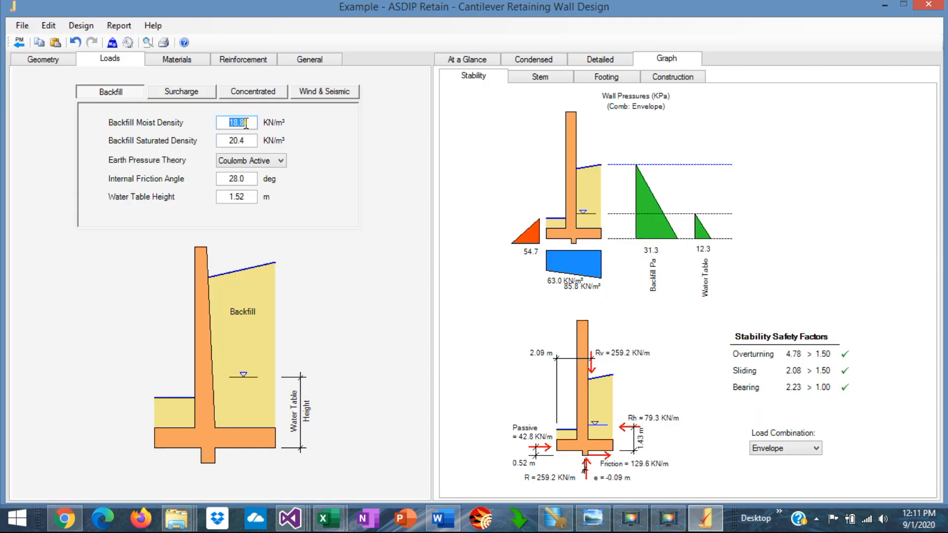
type("19.0")
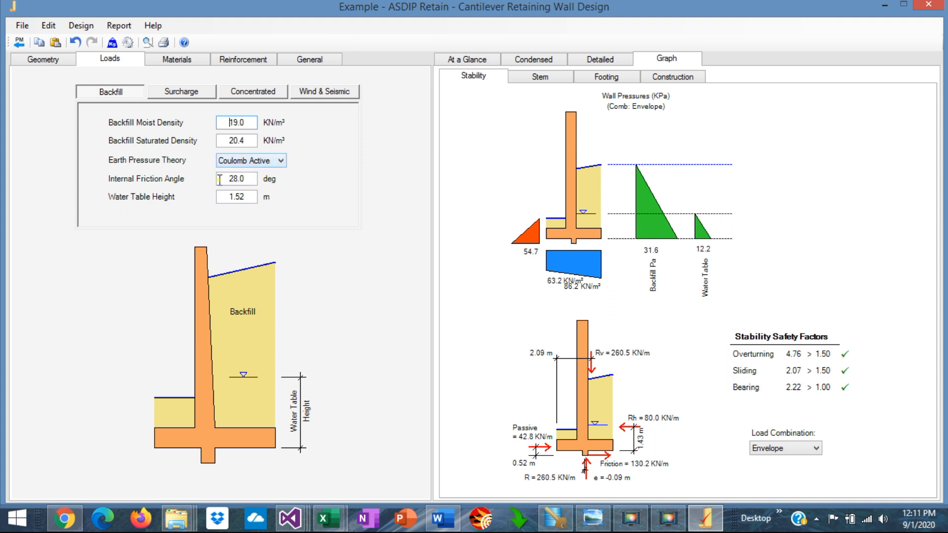
triple_click(236, 178)
type("30")
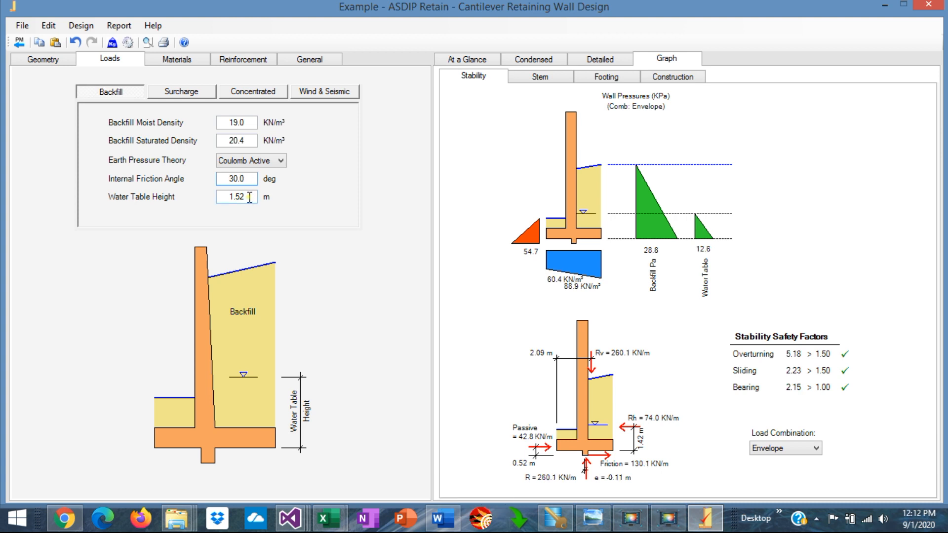
type("1.00")
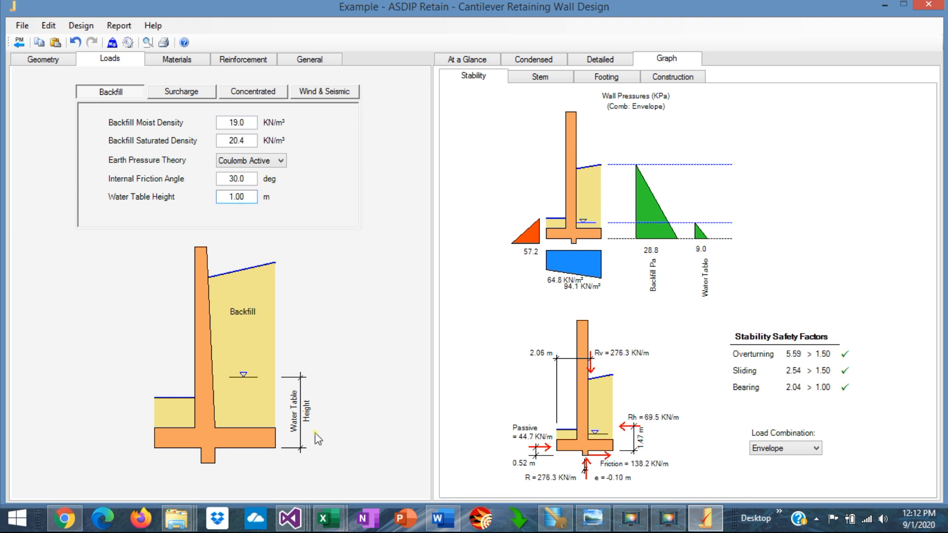
left_click(180, 91)
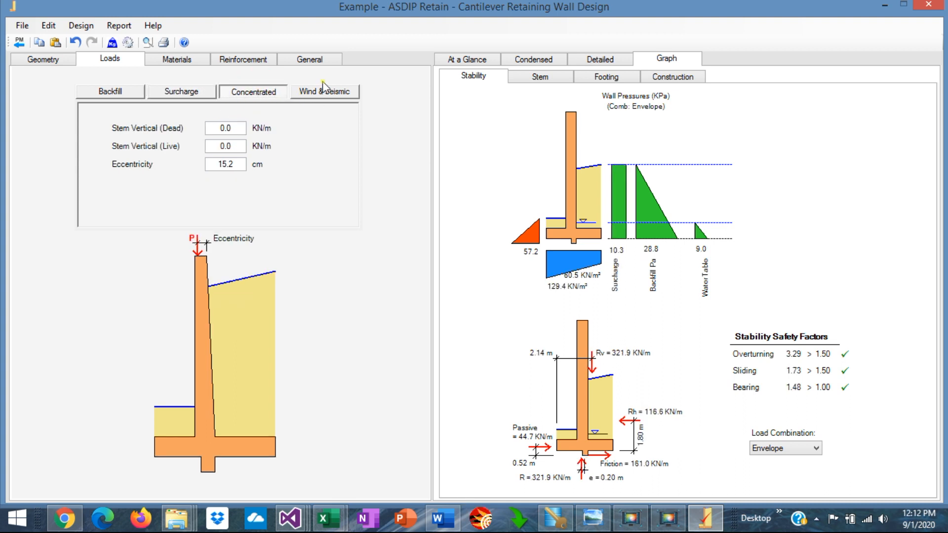
Step: Set the backfill height to 7.20 m with a level 0° slope
left_click(42, 58)
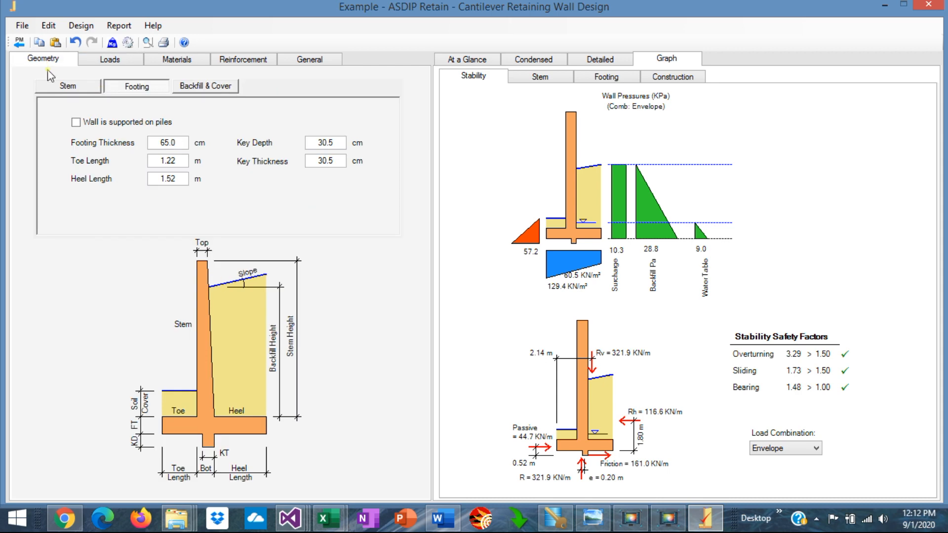
left_click(168, 161)
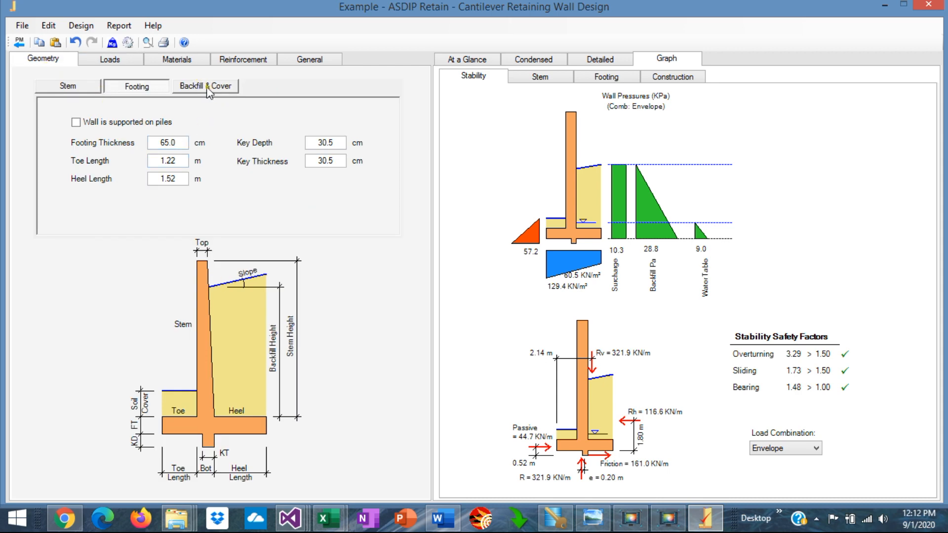
left_click(205, 86)
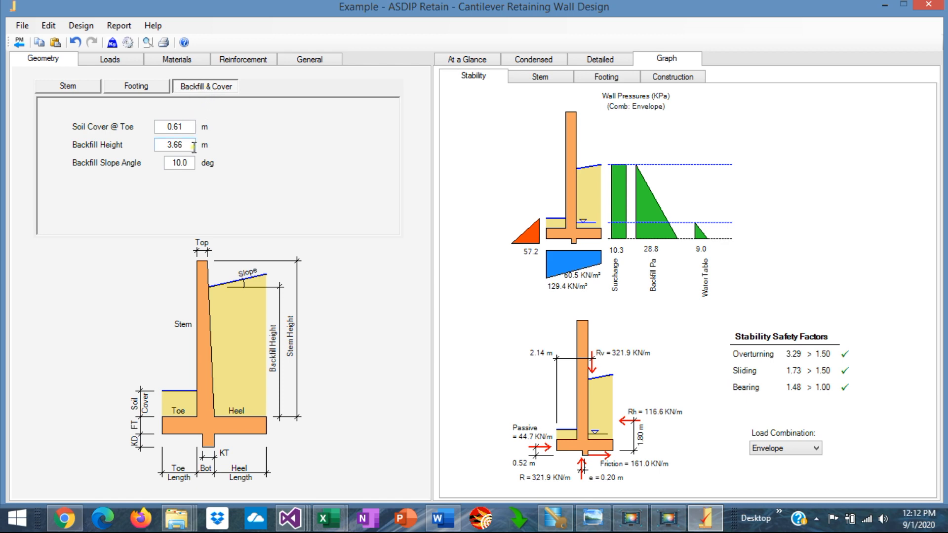
triple_click(175, 145)
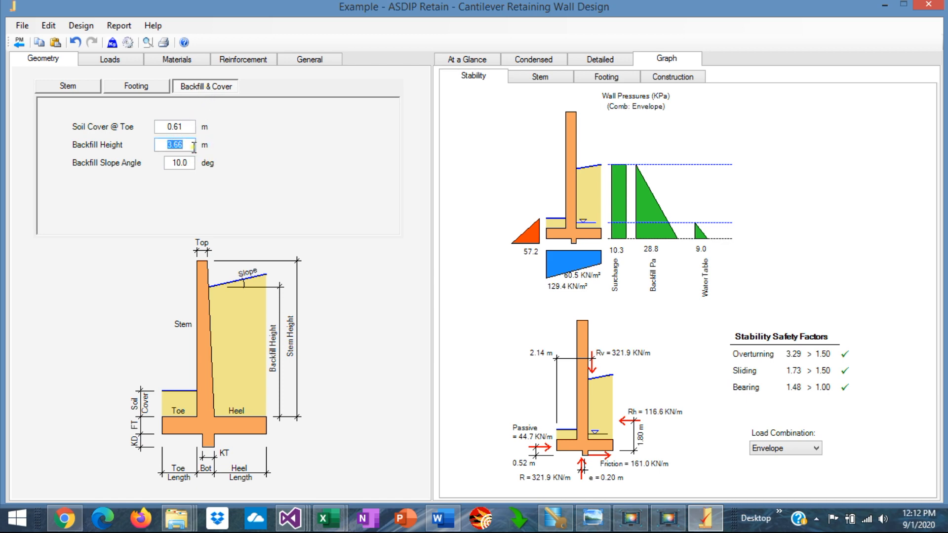
type("7.20")
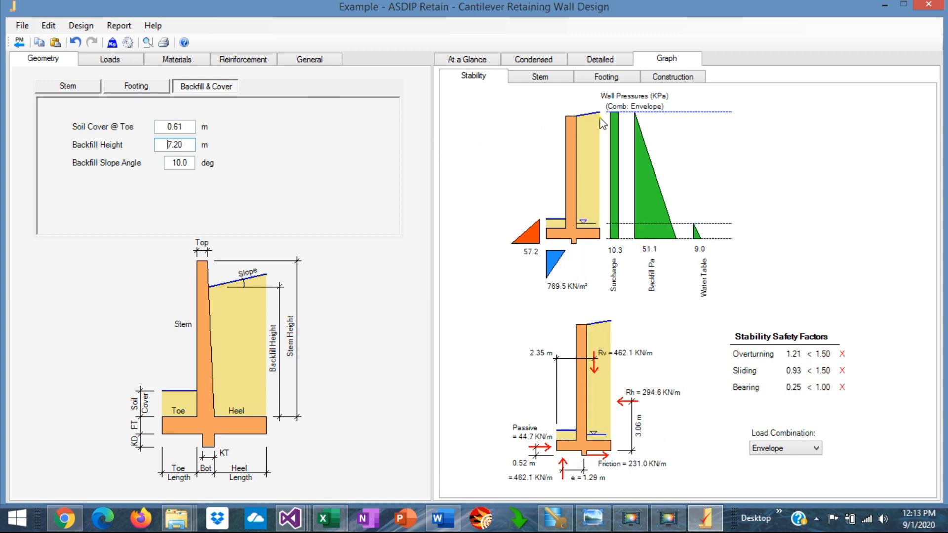
left_click(178, 162)
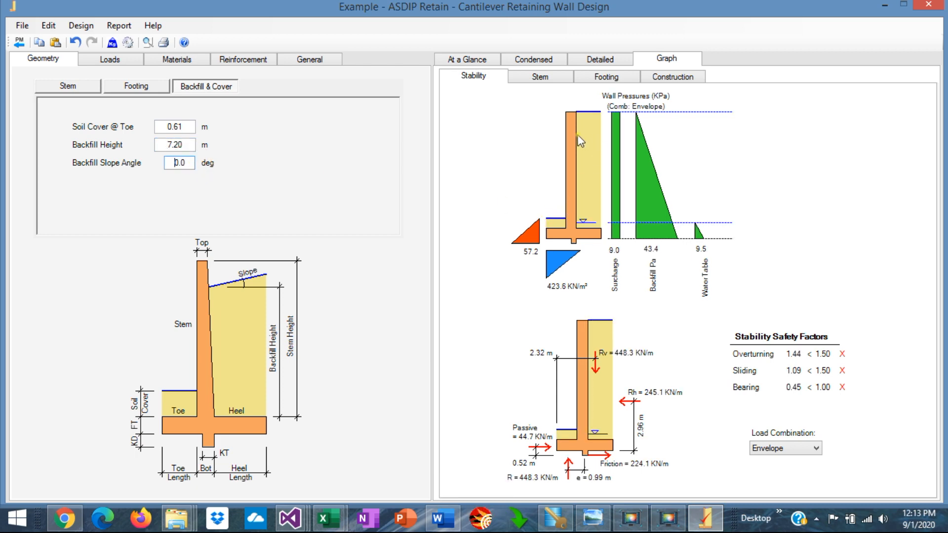
mouse_move(541, 198)
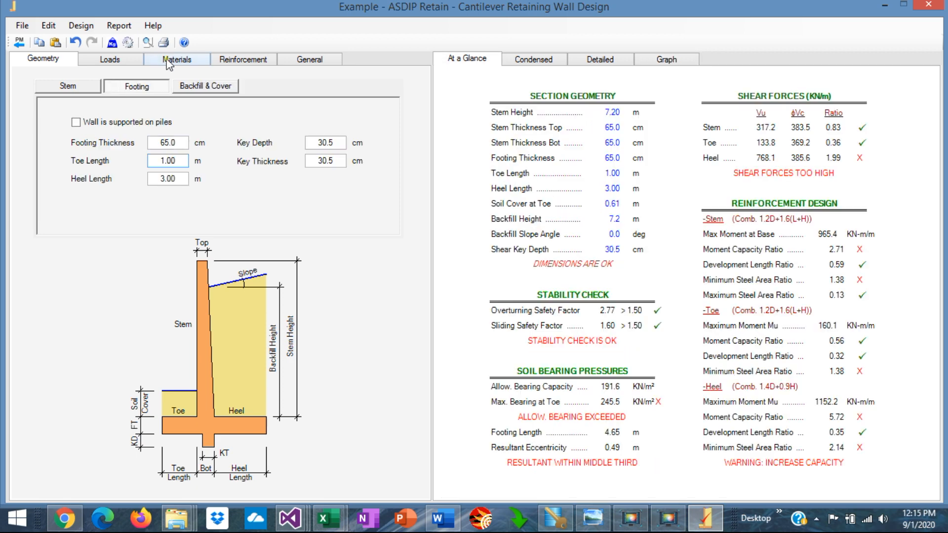
Step: Set concrete strength to 30 MPa and footing rebar strength fy to 500 MPa
left_click(177, 59)
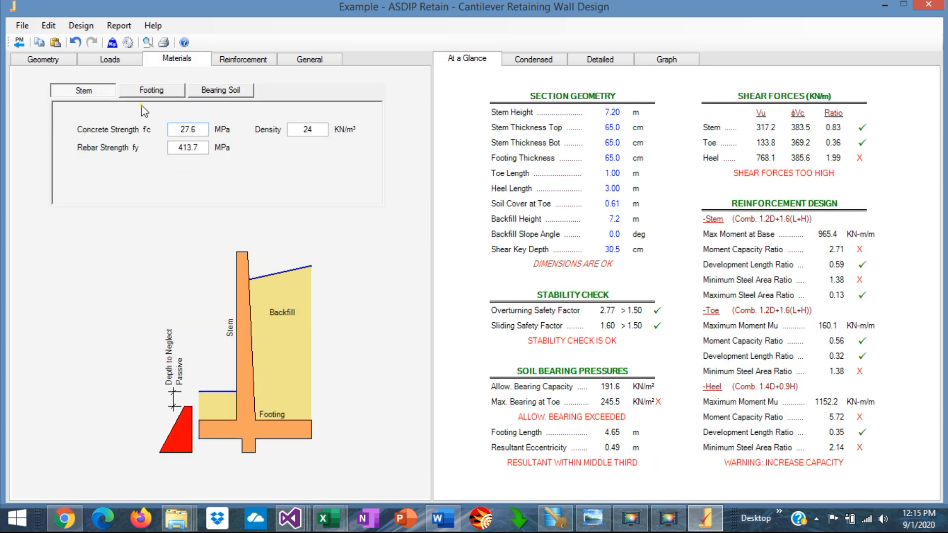
triple_click(188, 129)
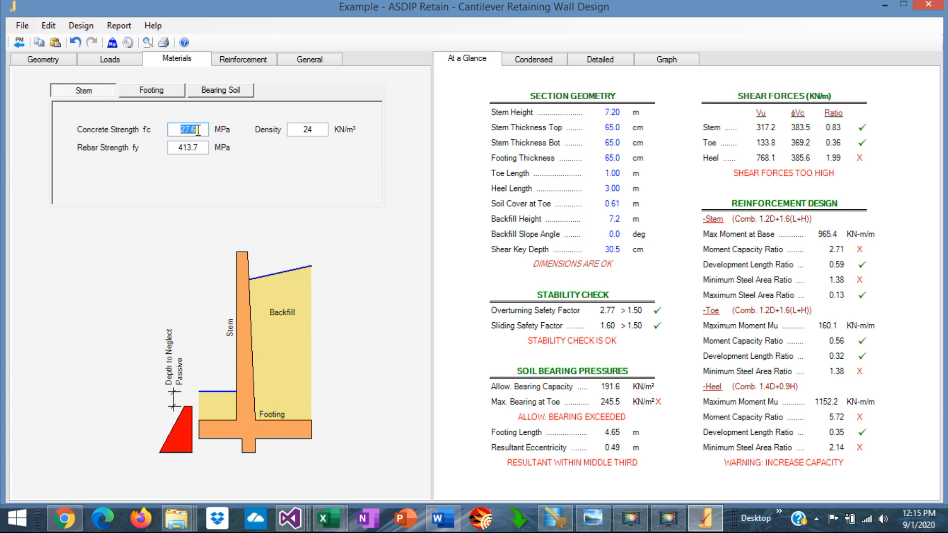
type("30.0")
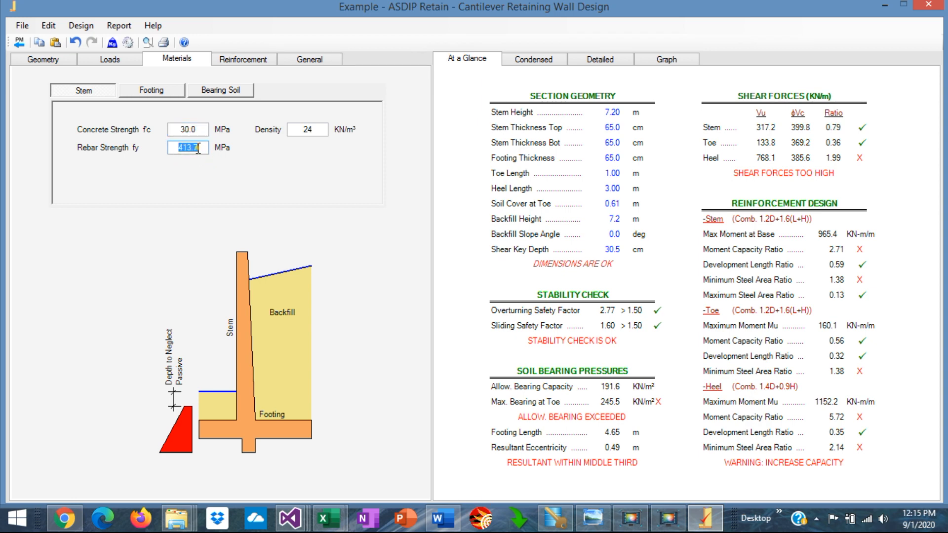
type("500")
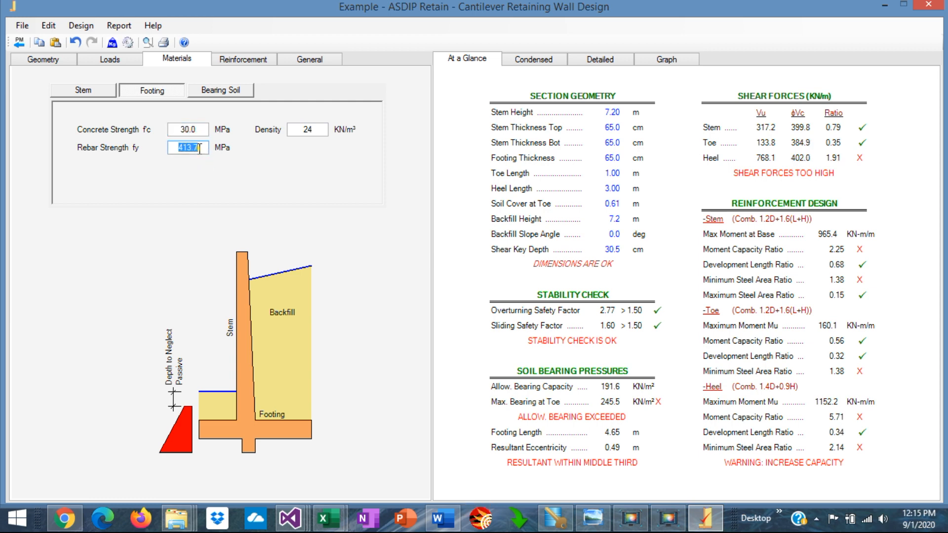
Step: Confirm fy 500 and set allowable soil bearing pressure to 250 kN/m²
type("500")
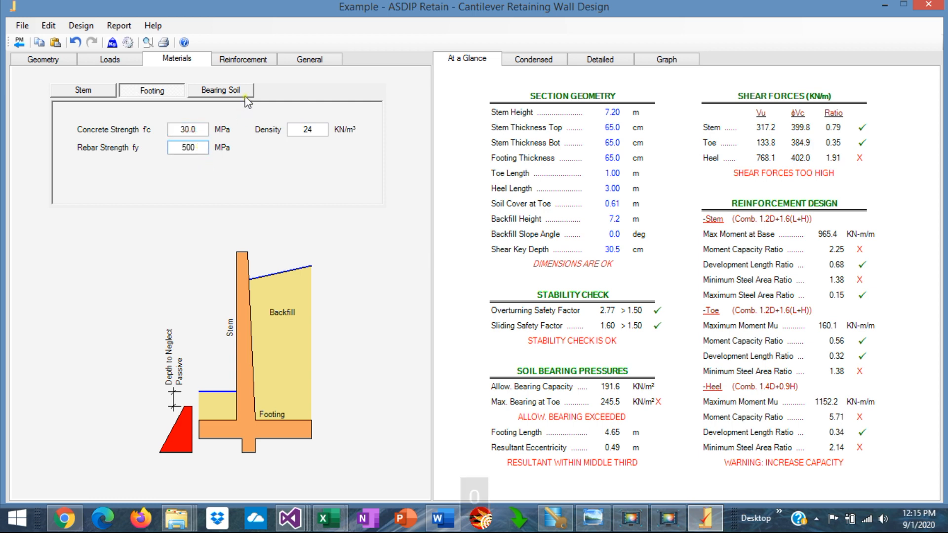
left_click(221, 90)
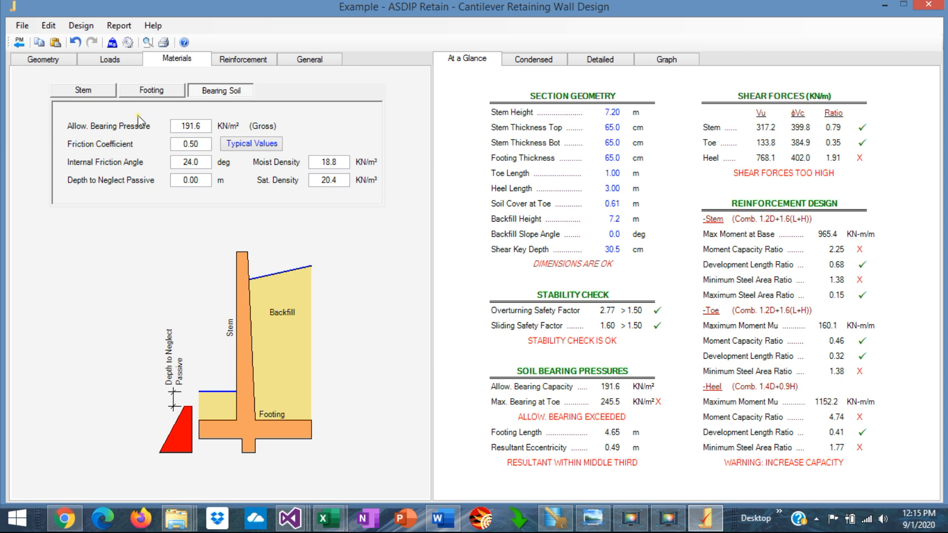
mouse_move(164, 132)
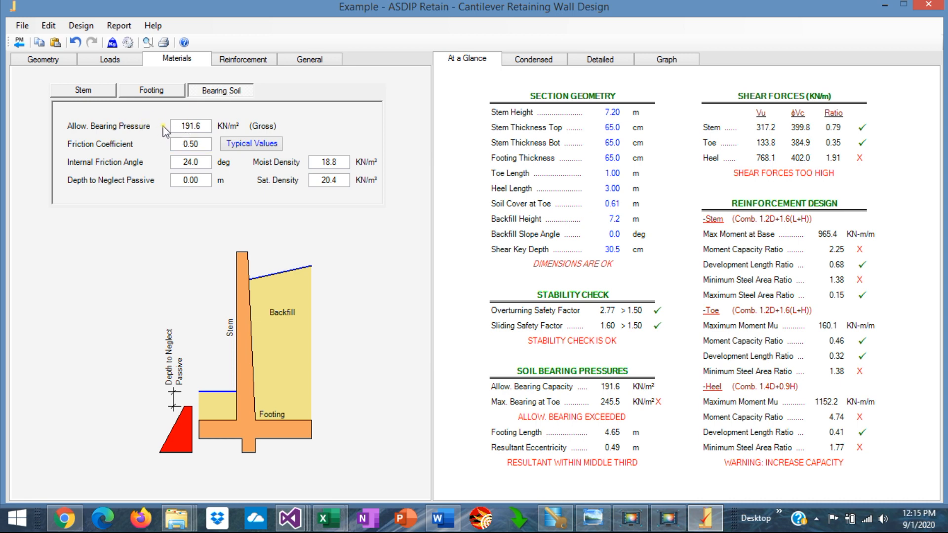
left_click(193, 126)
type("250")
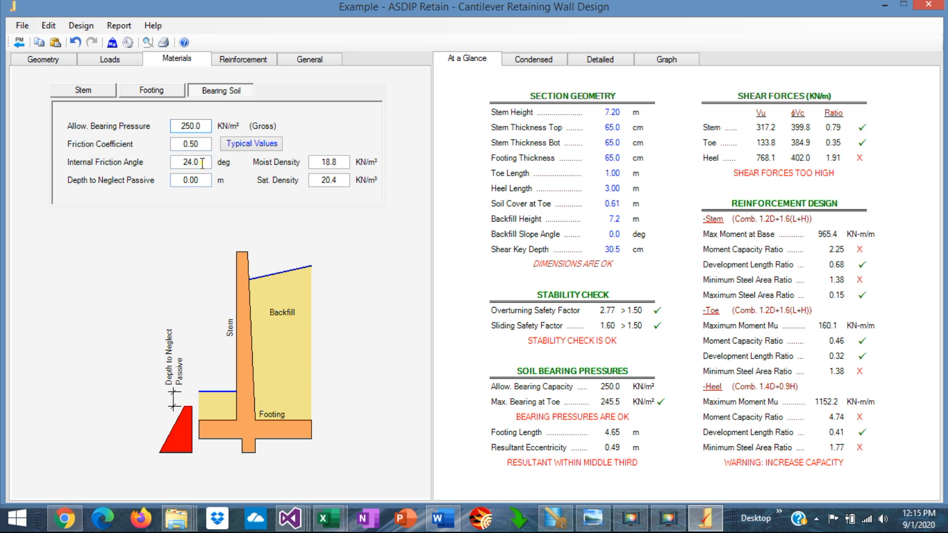
triple_click(191, 162)
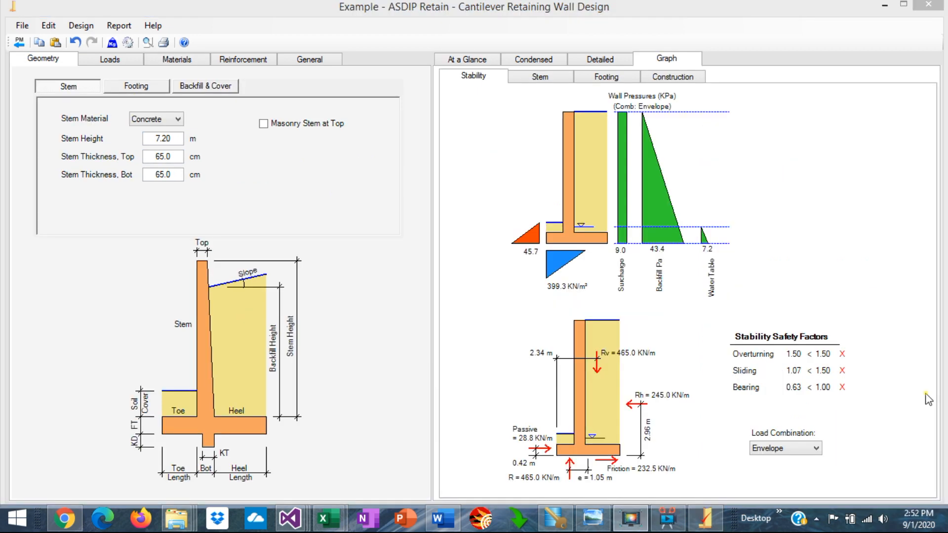
mouse_move(907, 337)
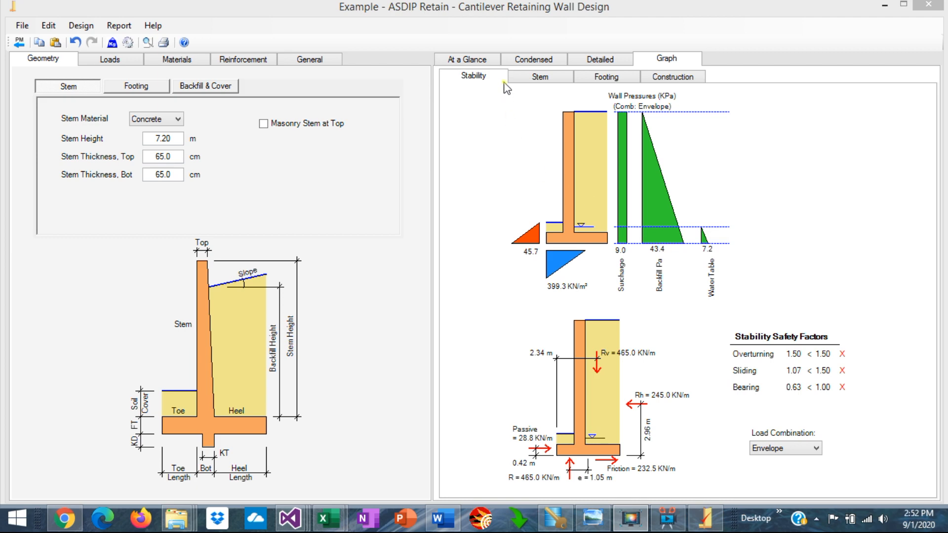
Step: Review the At a Glance summary: overturning, sliding and 399.3 kN/m² bearing failing
left_click(466, 59)
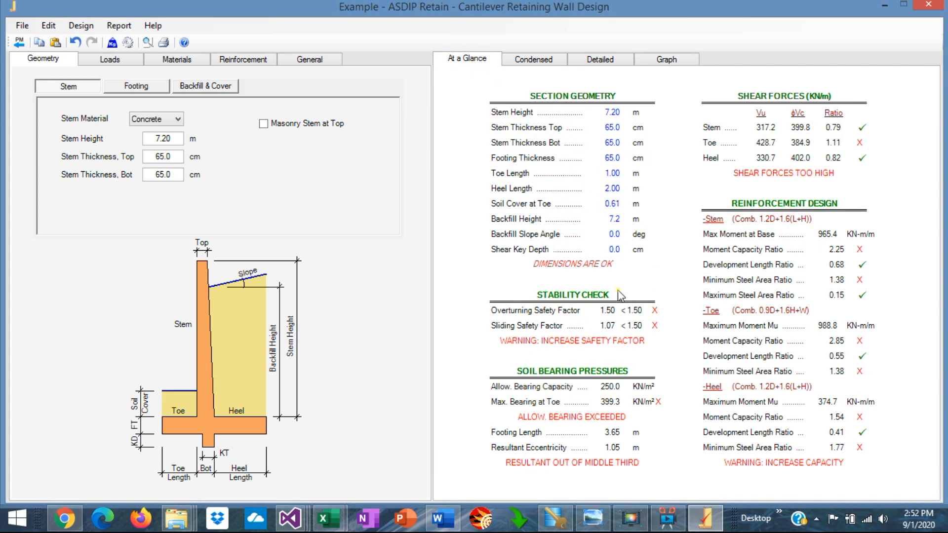
mouse_move(630, 304)
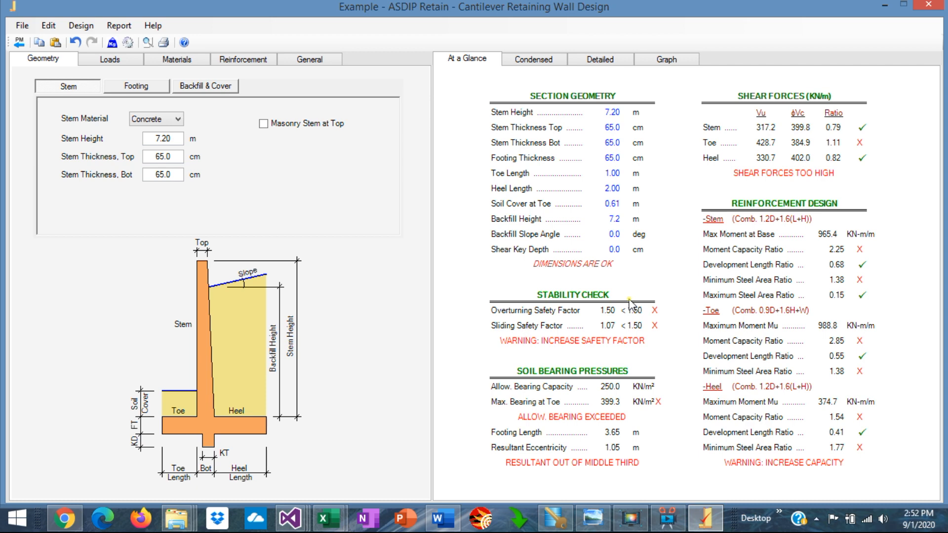
mouse_move(654, 317)
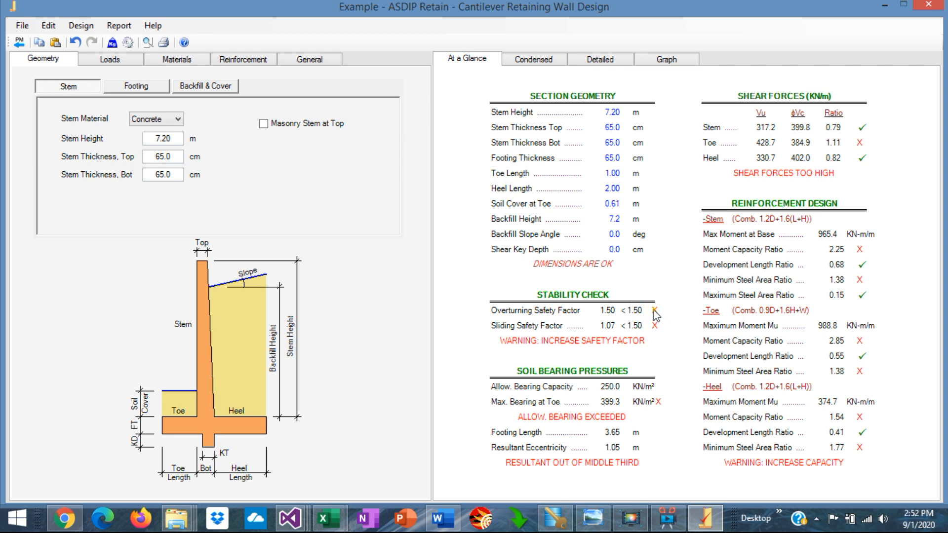
mouse_move(665, 412)
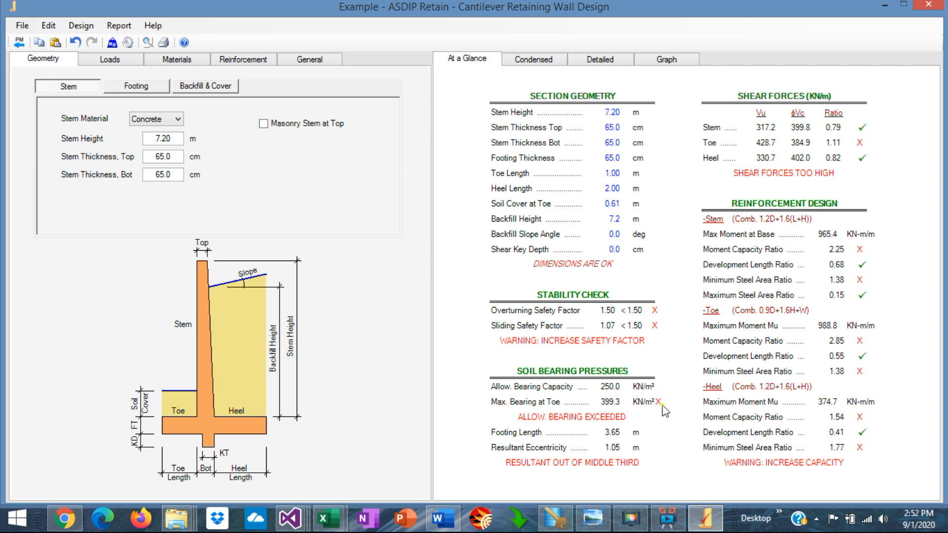
mouse_move(593, 318)
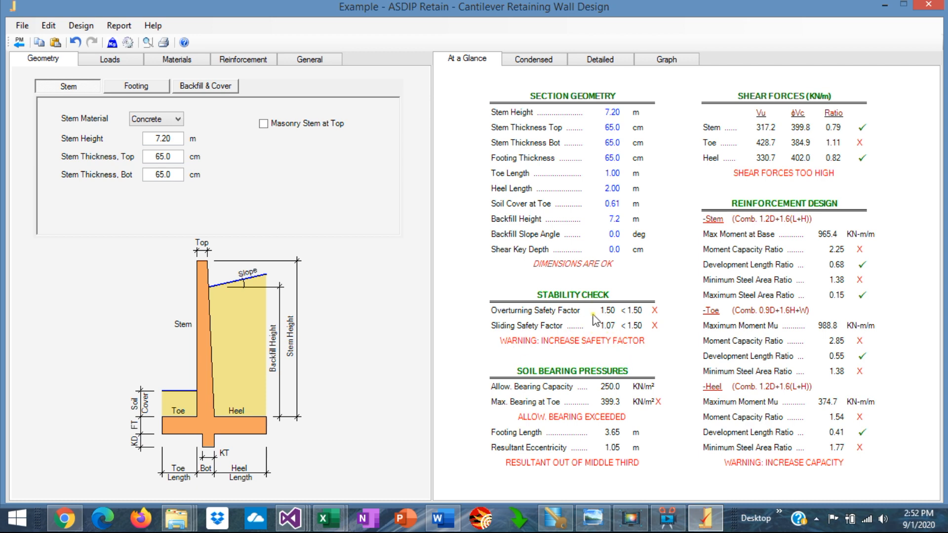
mouse_move(552, 314)
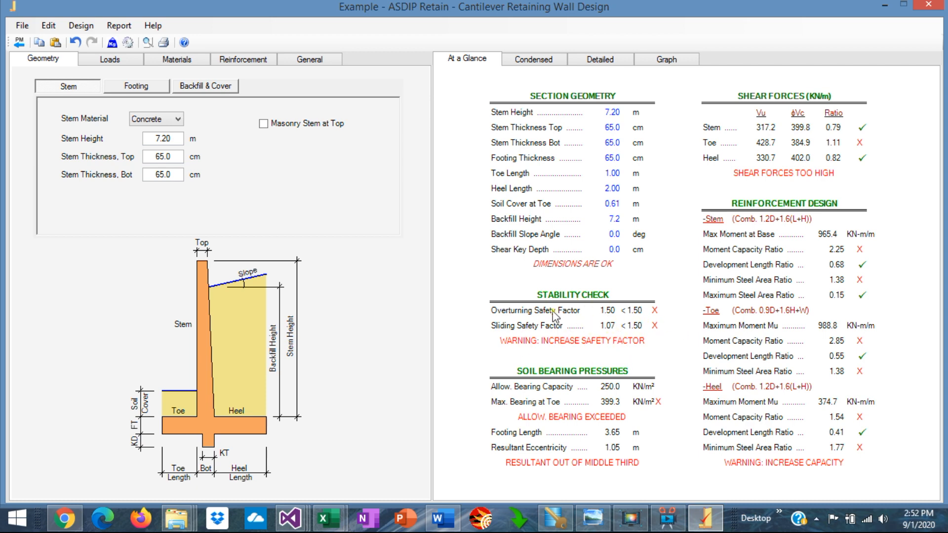
mouse_move(558, 391)
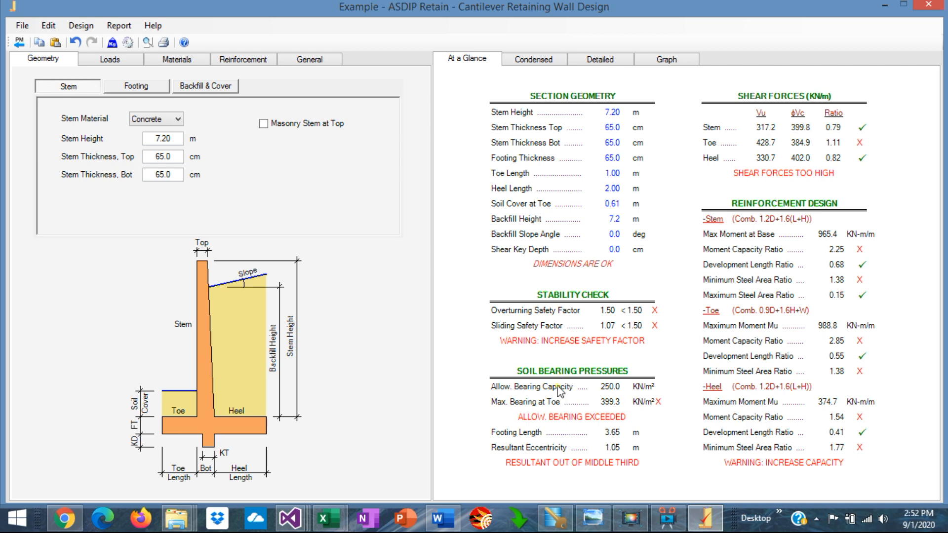
mouse_move(614, 411)
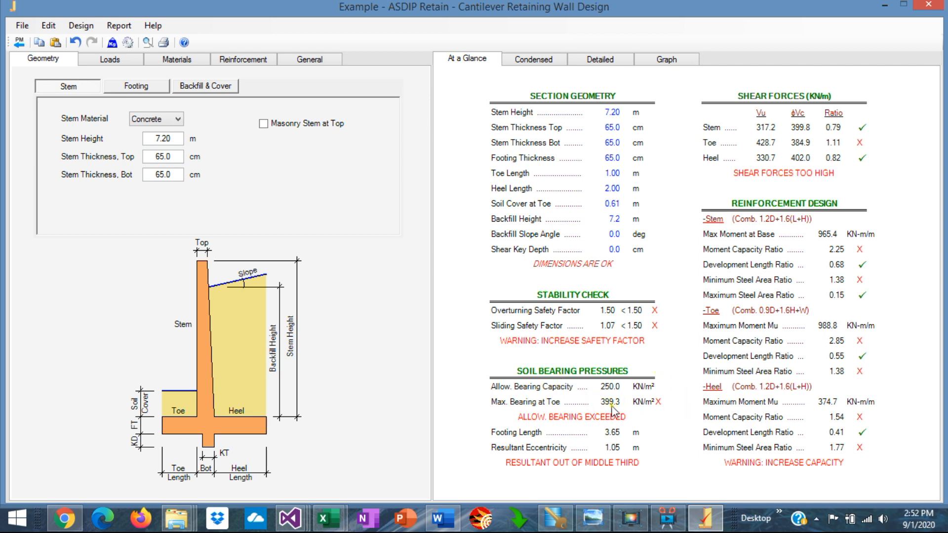
mouse_move(611, 398)
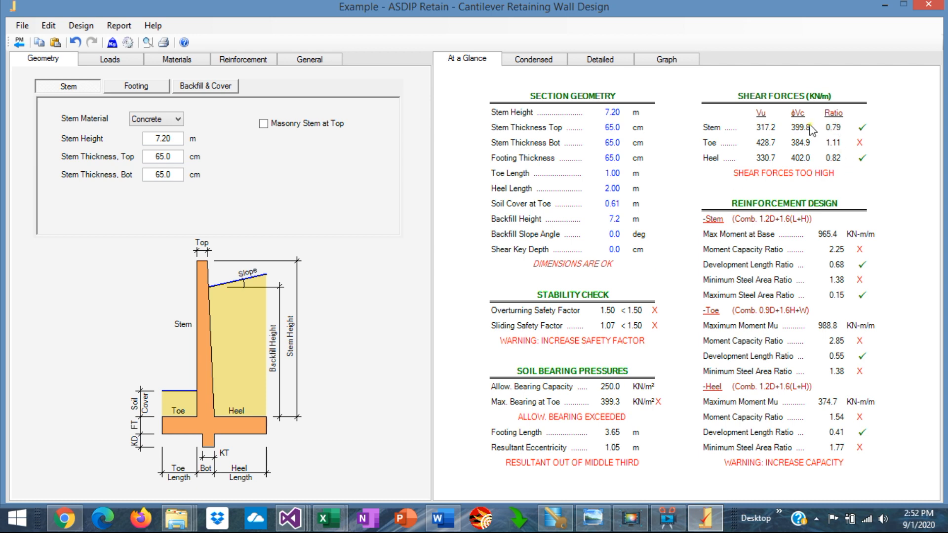
mouse_move(756, 167)
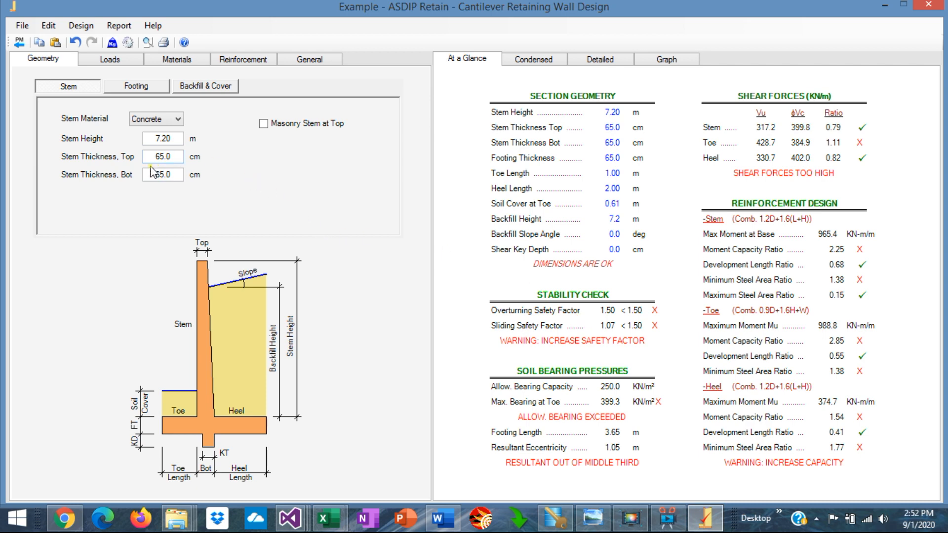
mouse_move(121, 114)
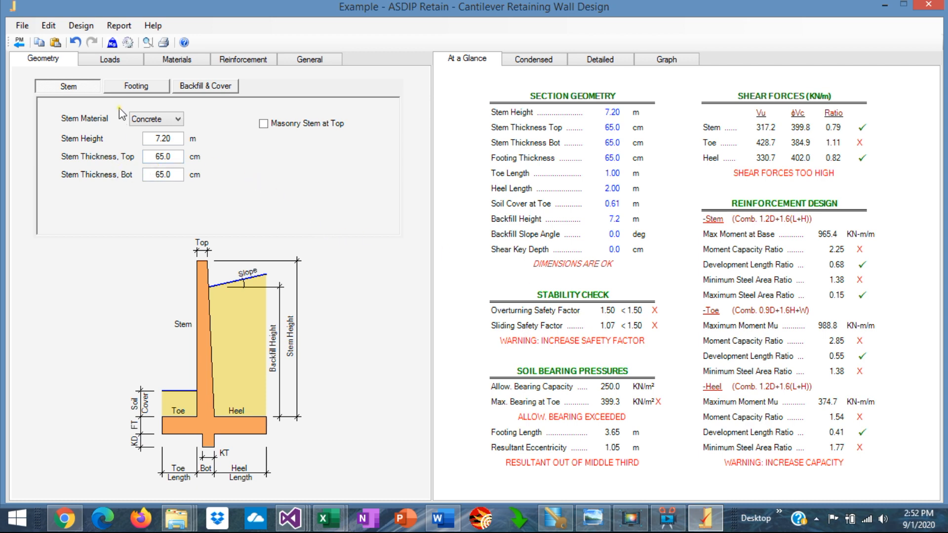
Step: Change the footing heel length to 3.00 m
left_click(135, 86)
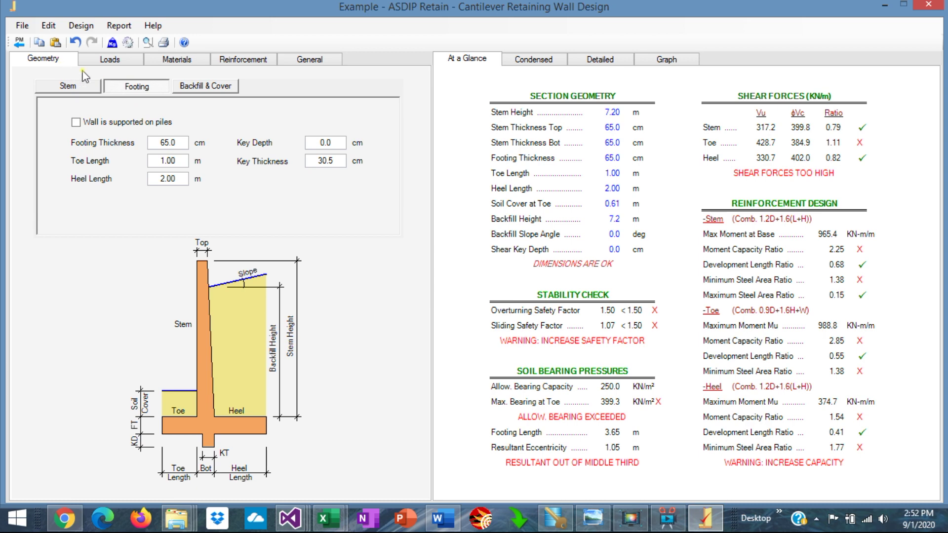
mouse_move(107, 168)
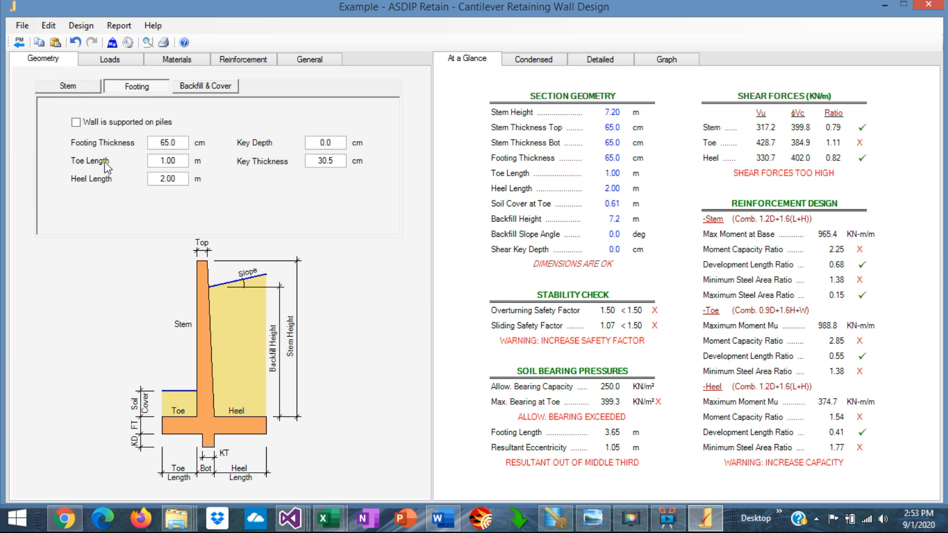
left_click(167, 178)
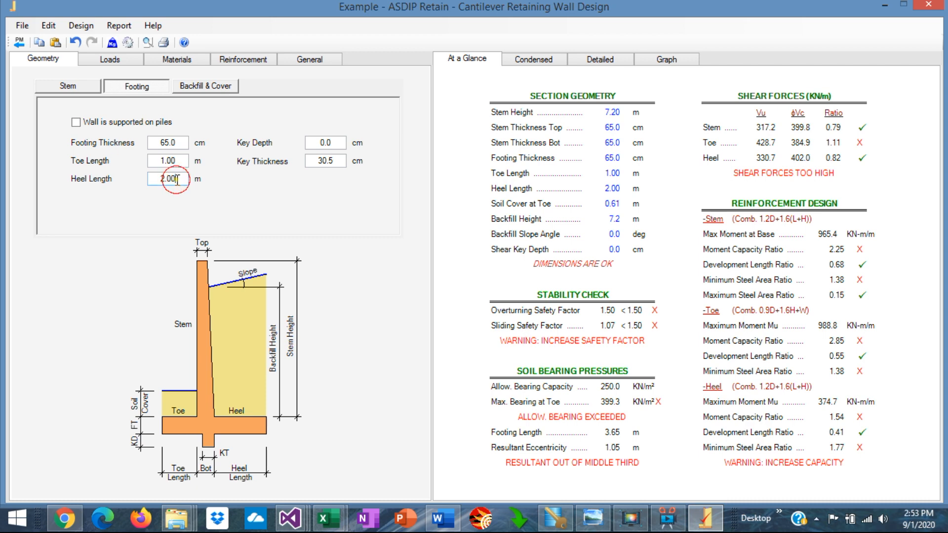
triple_click(168, 178)
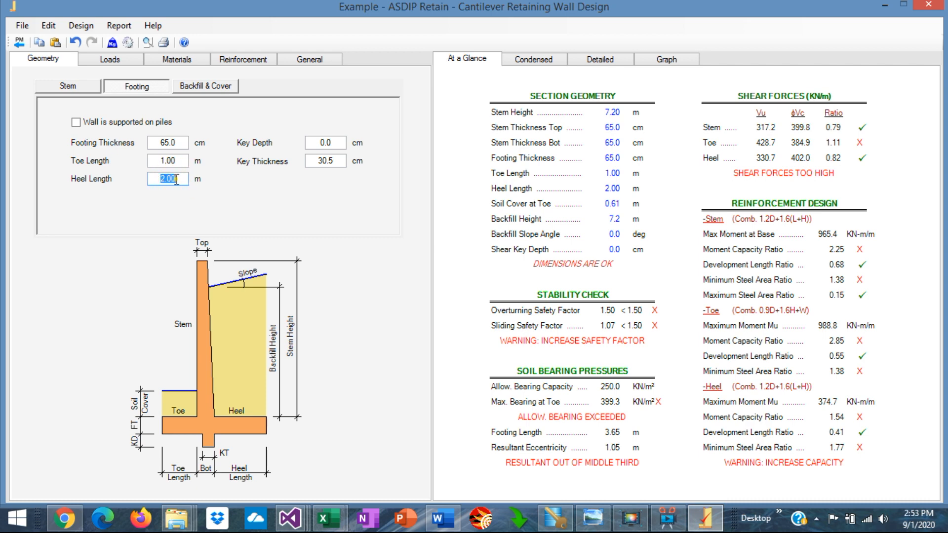
type("3")
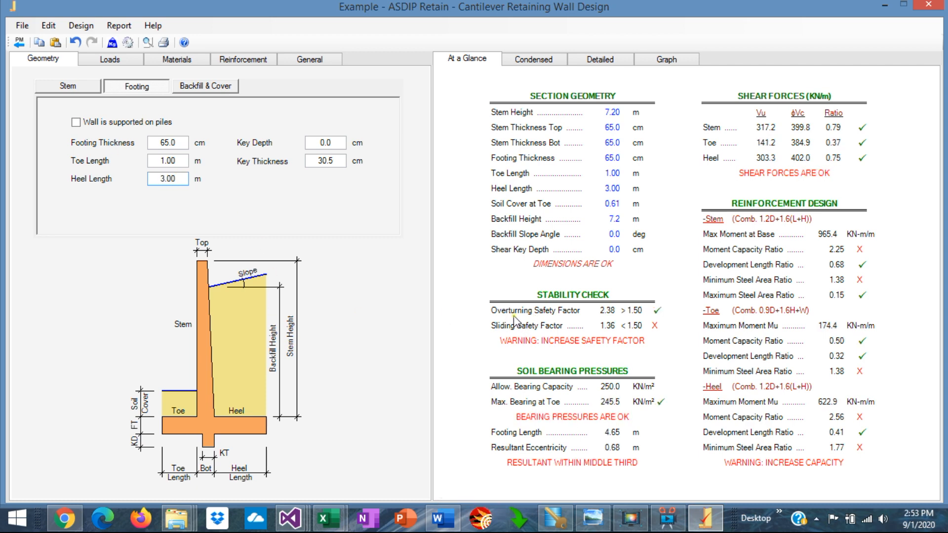
mouse_move(639, 315)
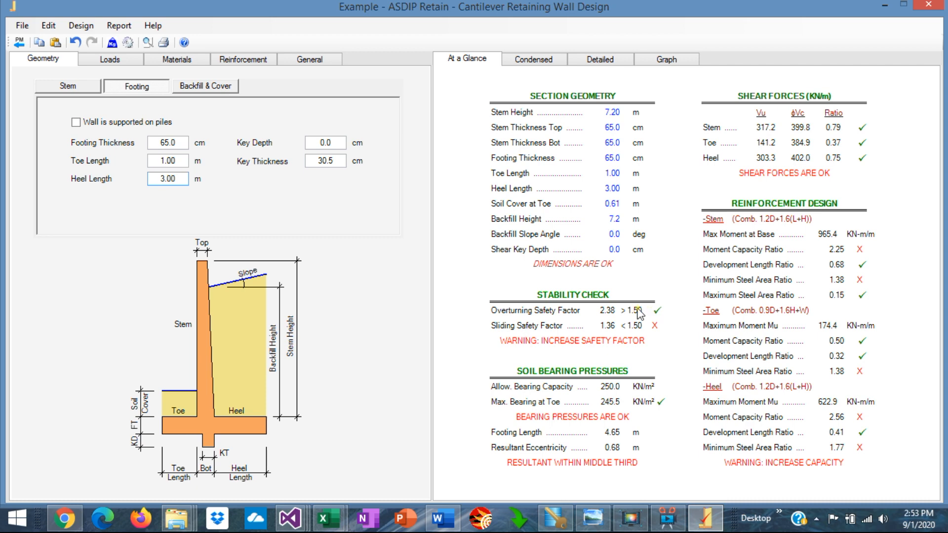
mouse_move(526, 339)
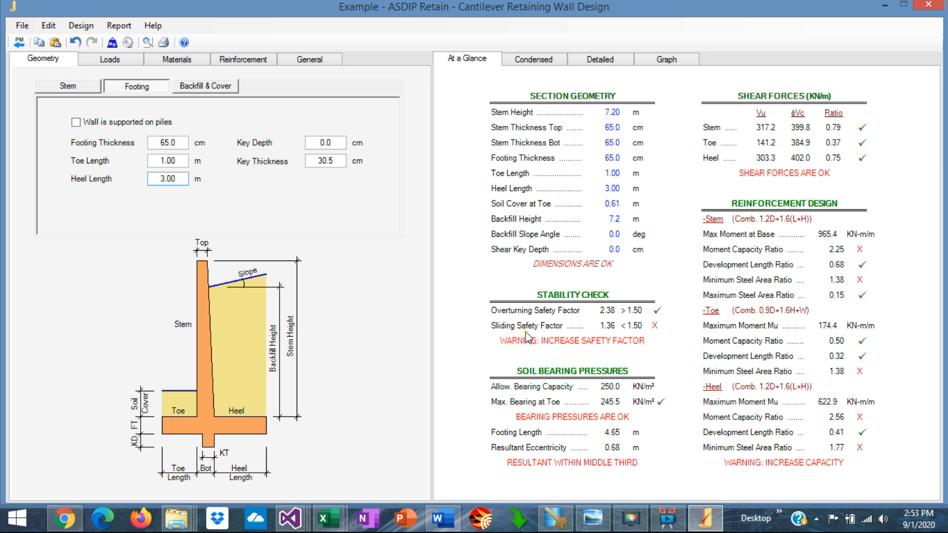
mouse_move(646, 336)
type("40")
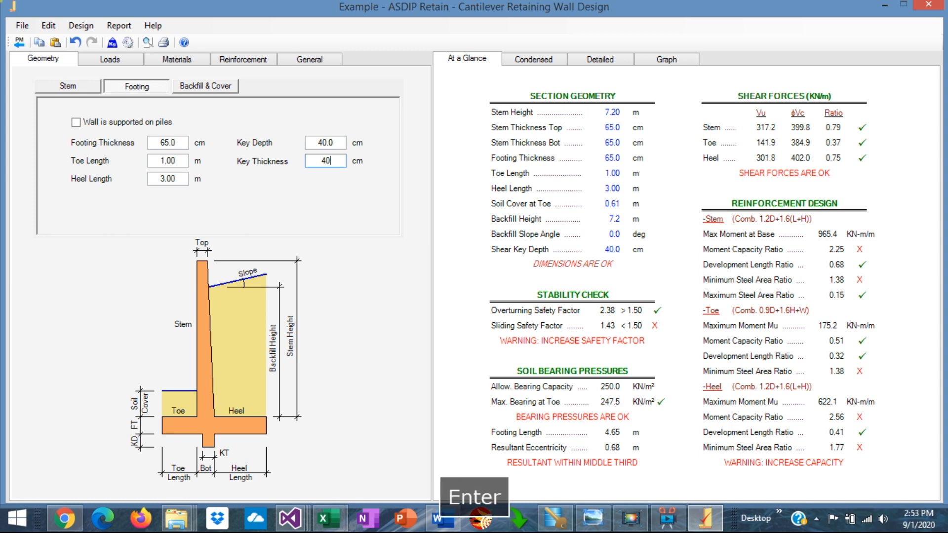
Step: Apply the 40 cm deep, 40 cm thick shear key, giving sliding 1.43
key("Return")
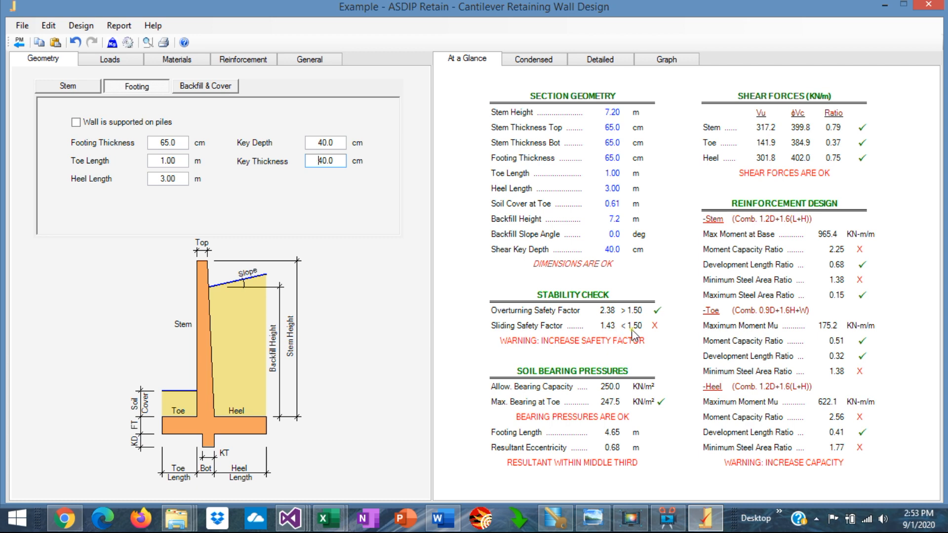
mouse_move(638, 336)
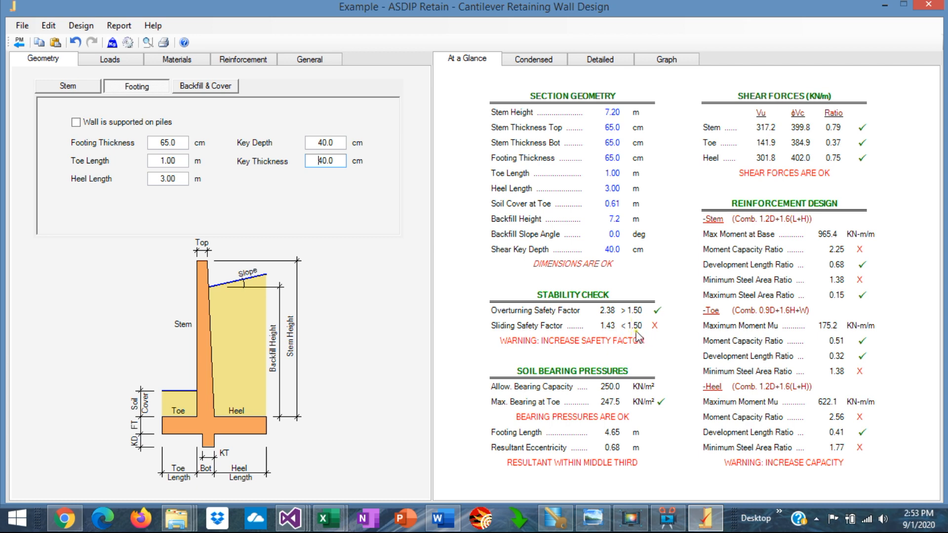
mouse_move(568, 381)
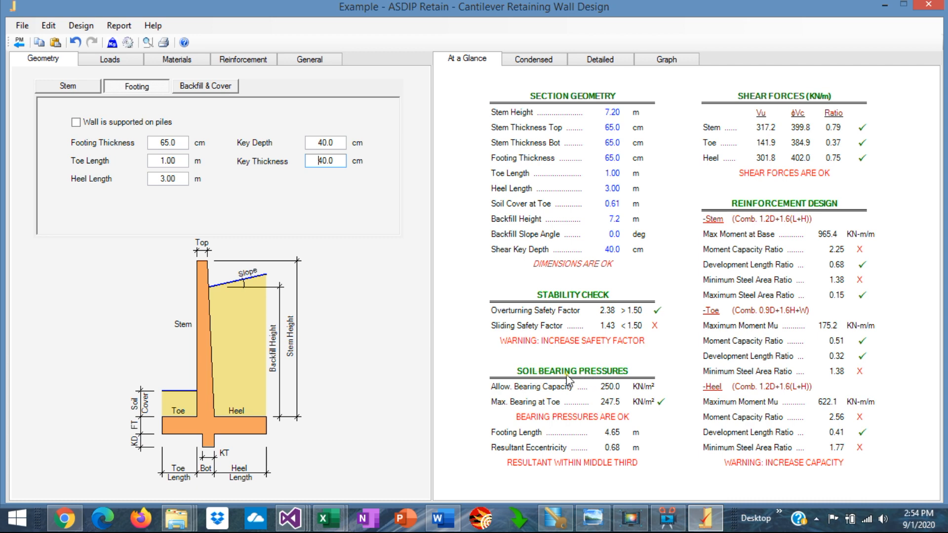
mouse_move(592, 382)
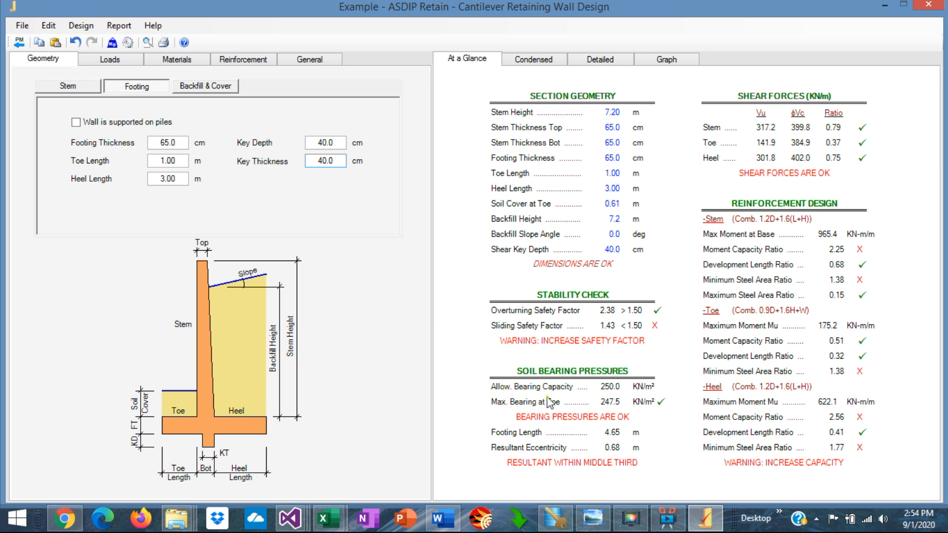
mouse_move(626, 413)
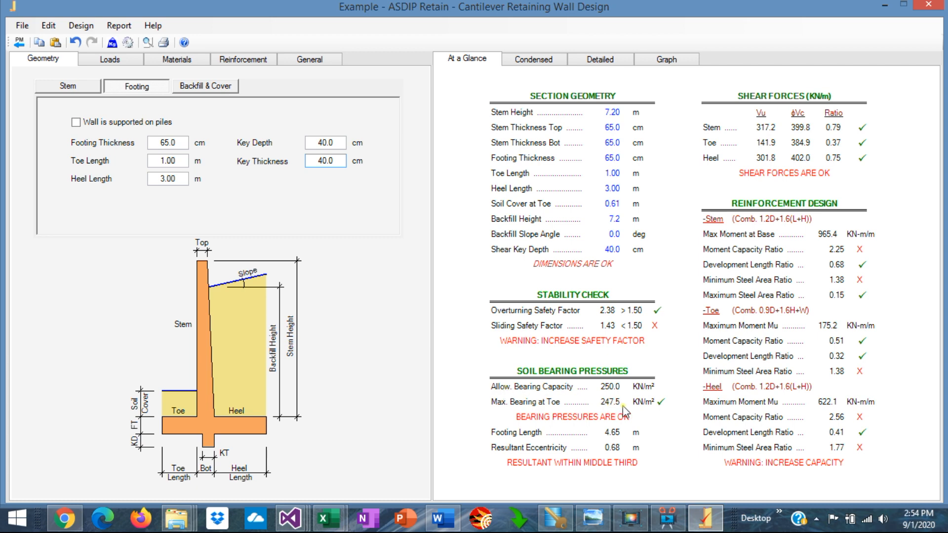
mouse_move(608, 395)
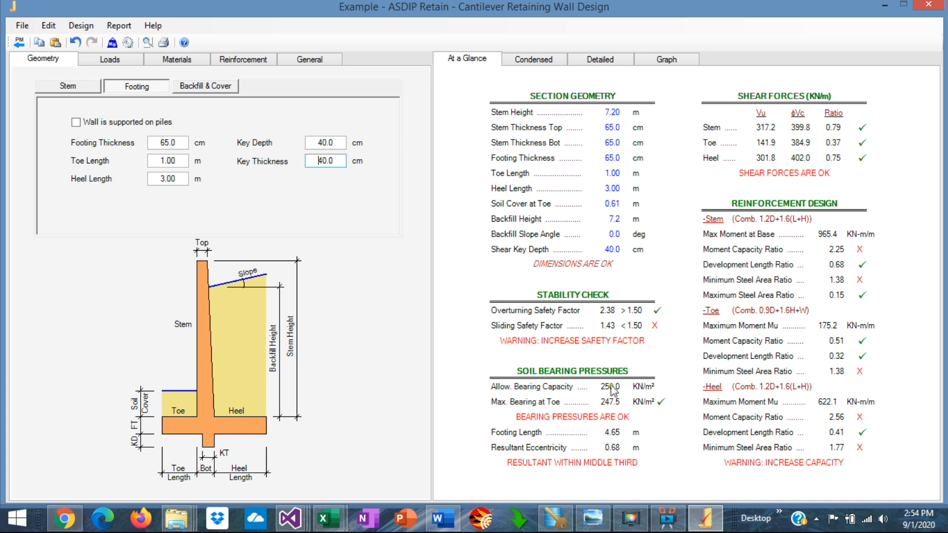
Step: Display the Stability graphs and deepen the shear key to 50 cm
left_click(664, 59)
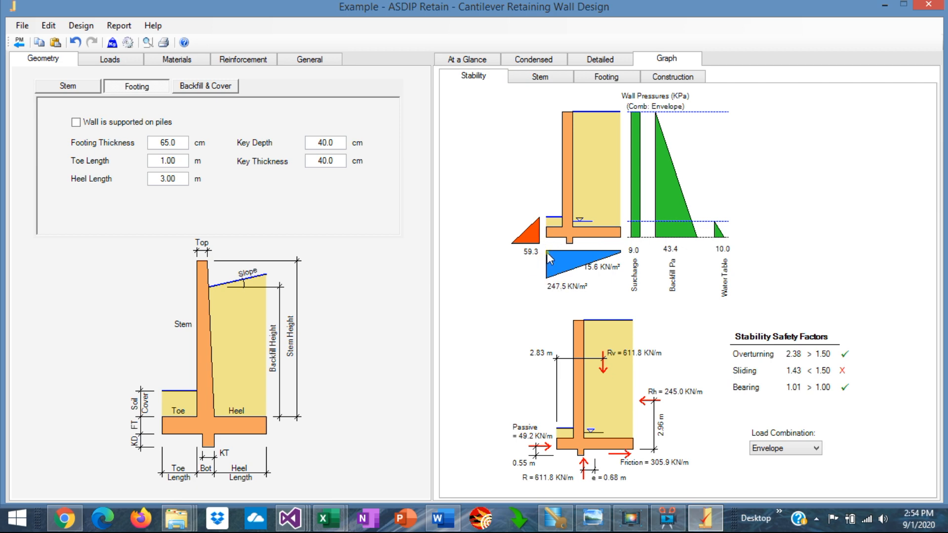
mouse_move(589, 218)
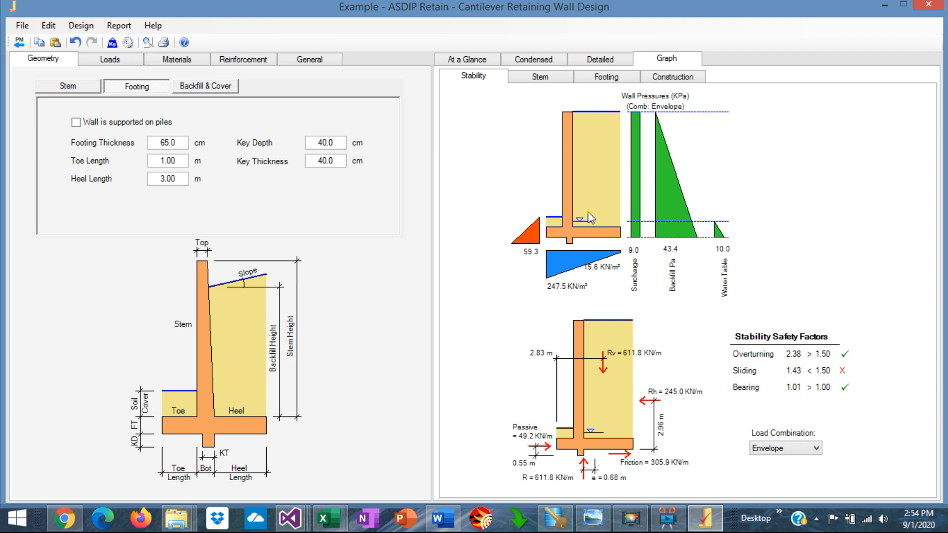
mouse_move(797, 380)
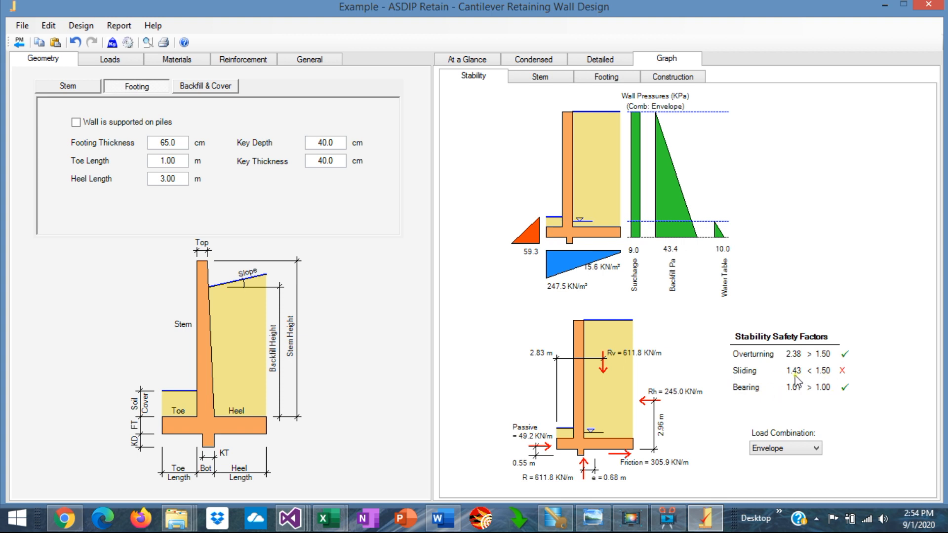
mouse_move(339, 183)
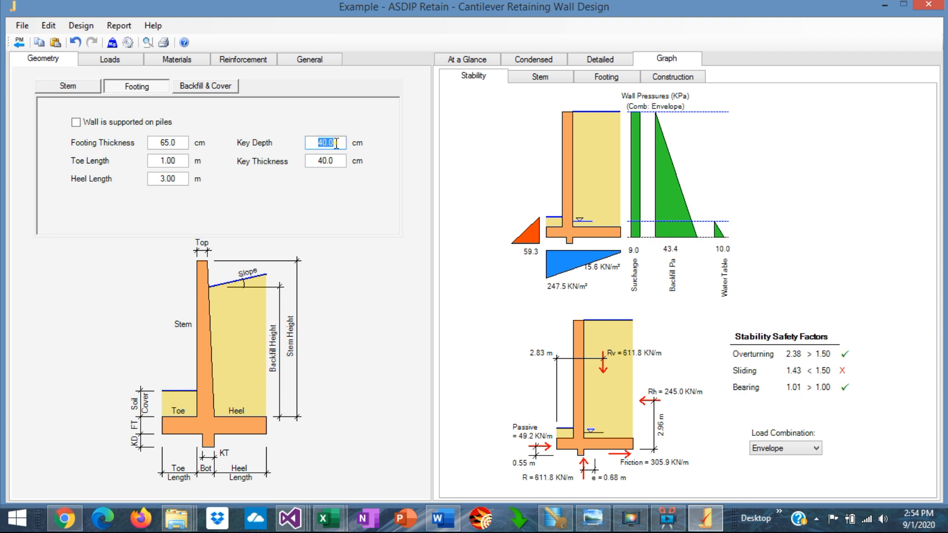
type("50")
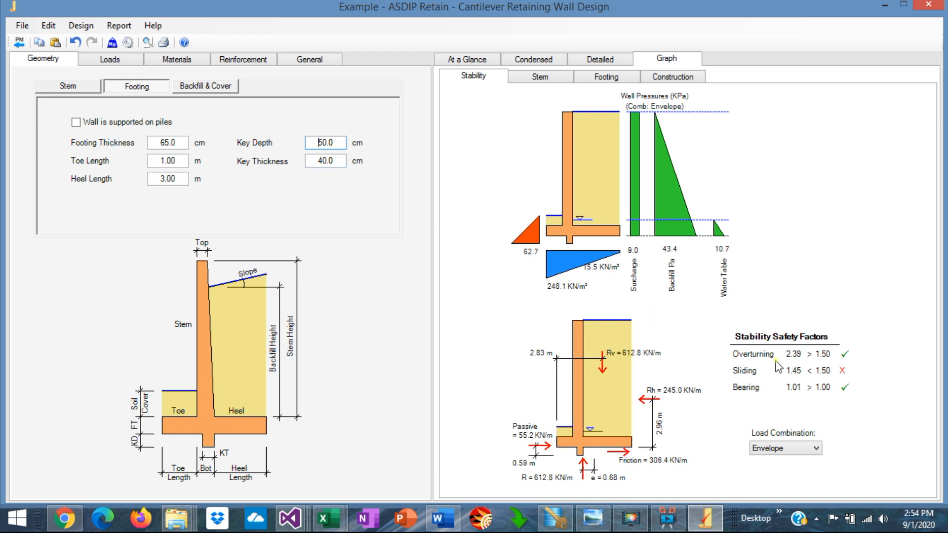
mouse_move(352, 174)
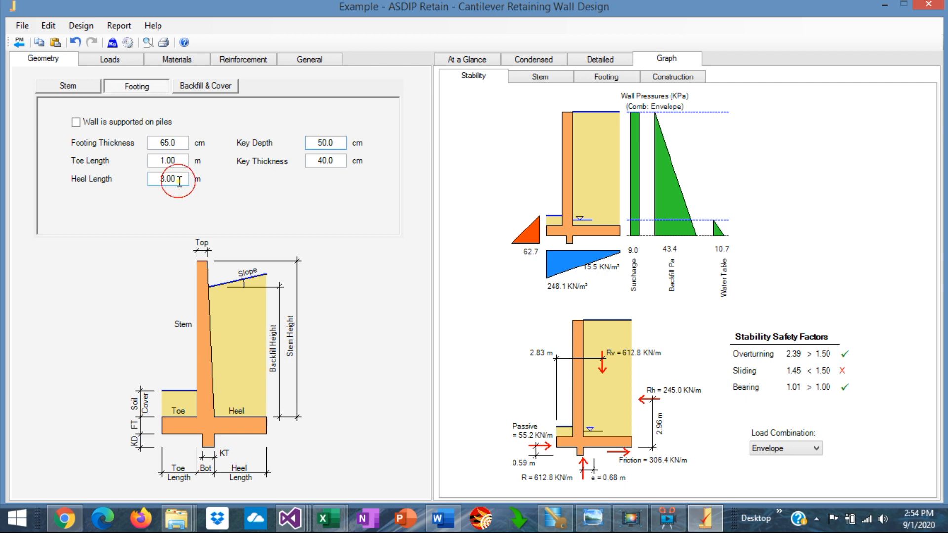
Step: Lengthen the footing heel to 3.50 m
triple_click(167, 179)
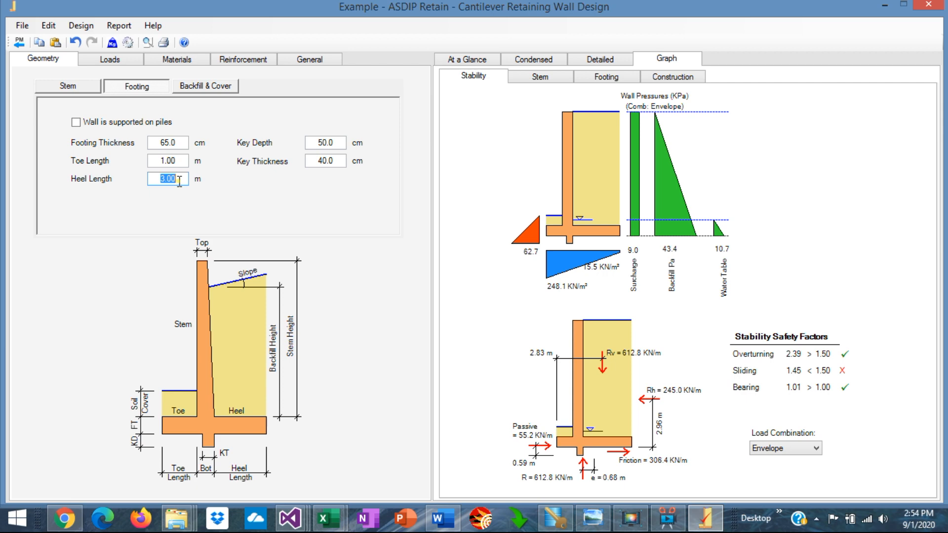
type("3.5")
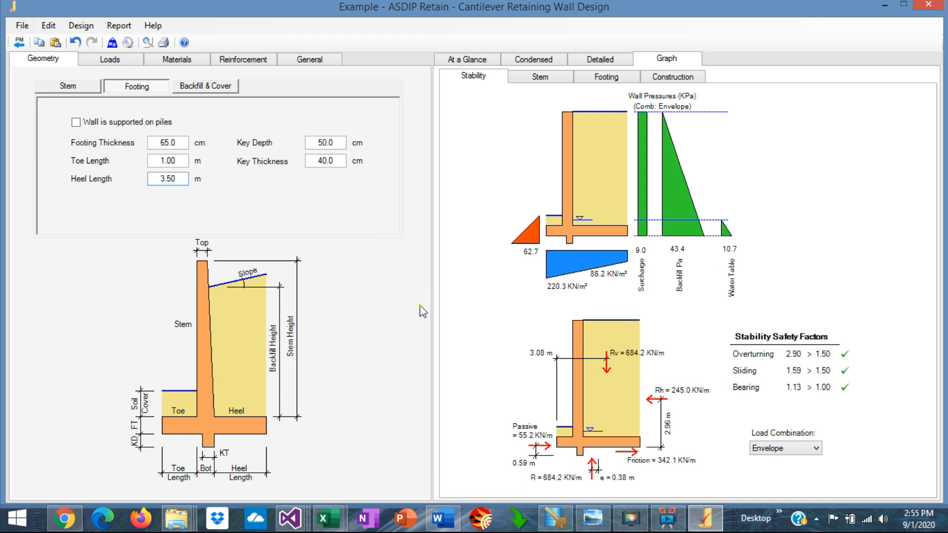
mouse_move(797, 378)
type("40")
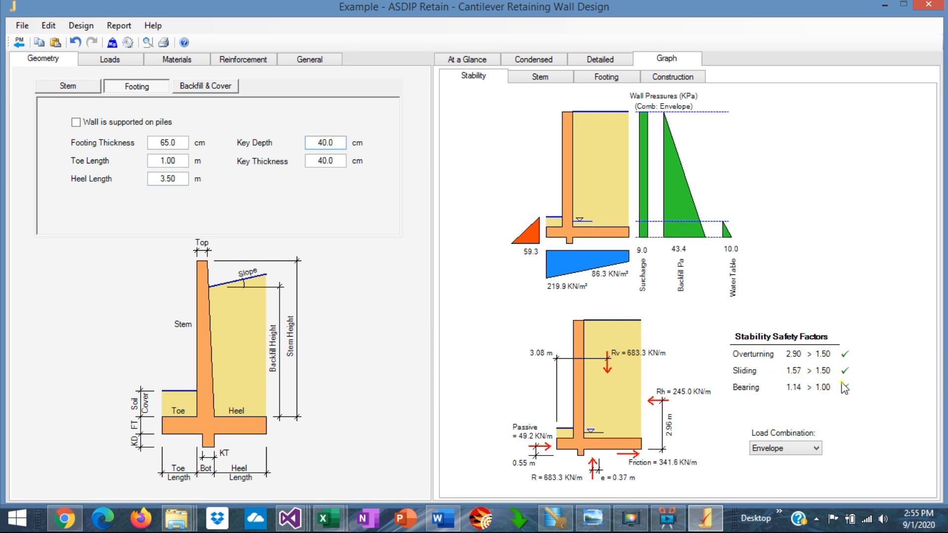
mouse_move(466, 59)
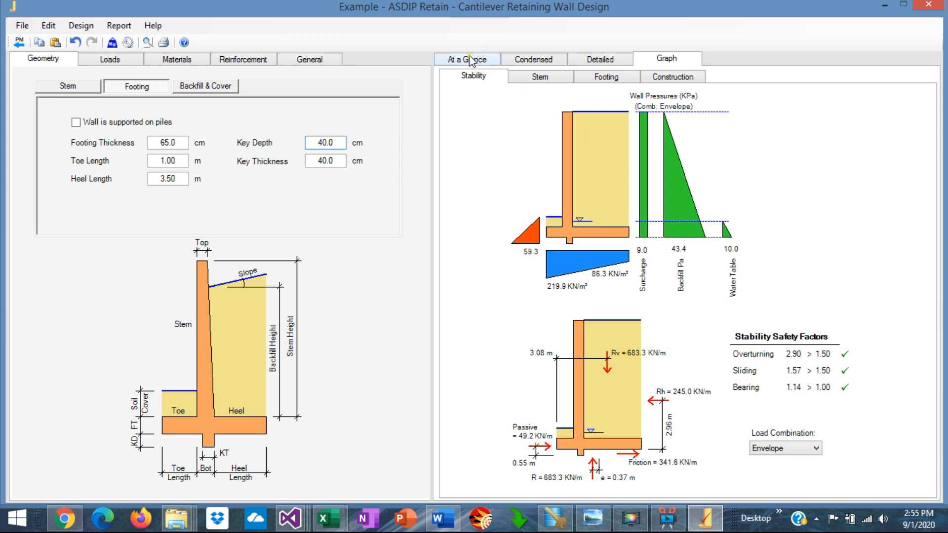
left_click(466, 59)
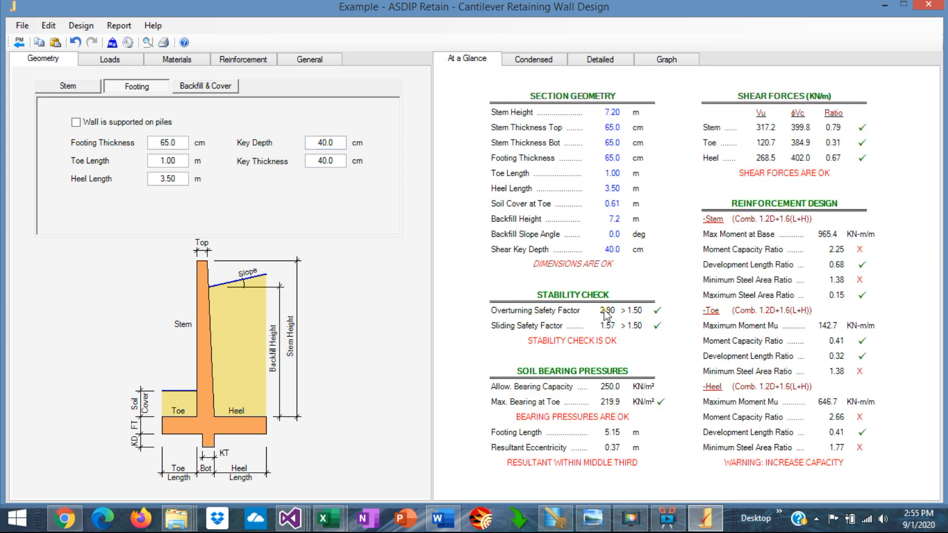
mouse_move(517, 319)
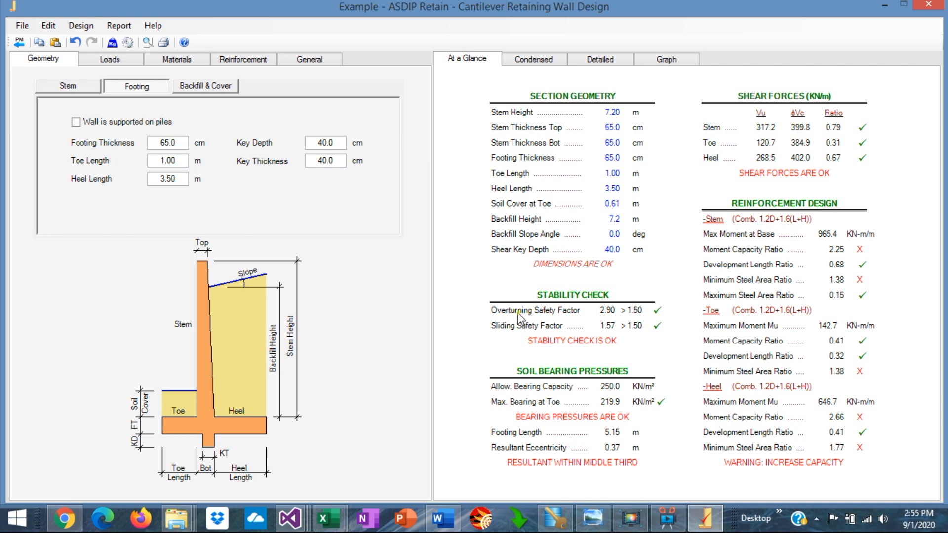
mouse_move(603, 319)
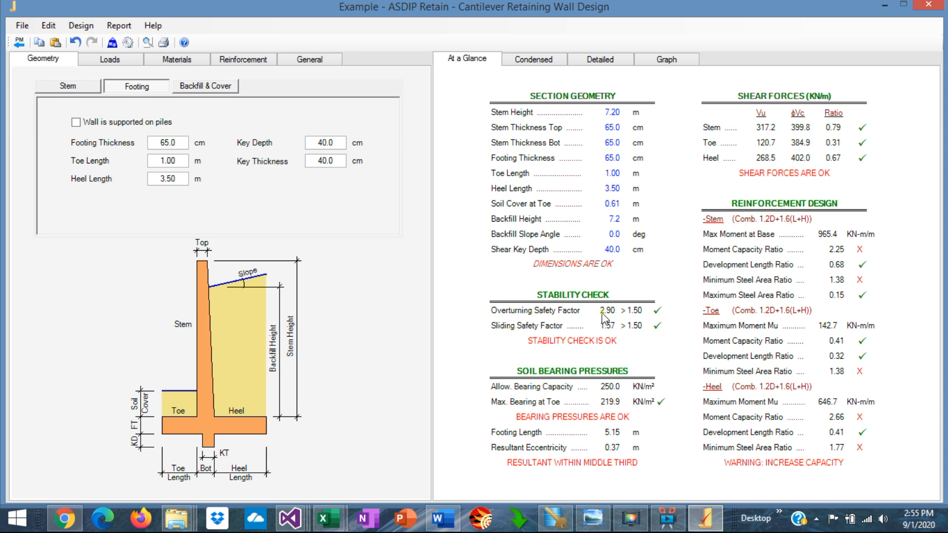
mouse_move(638, 336)
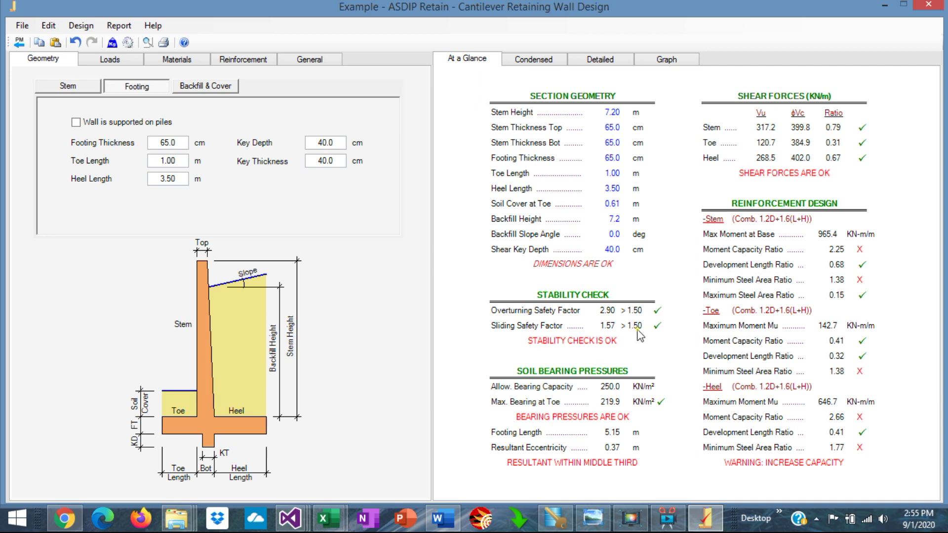
mouse_move(512, 397)
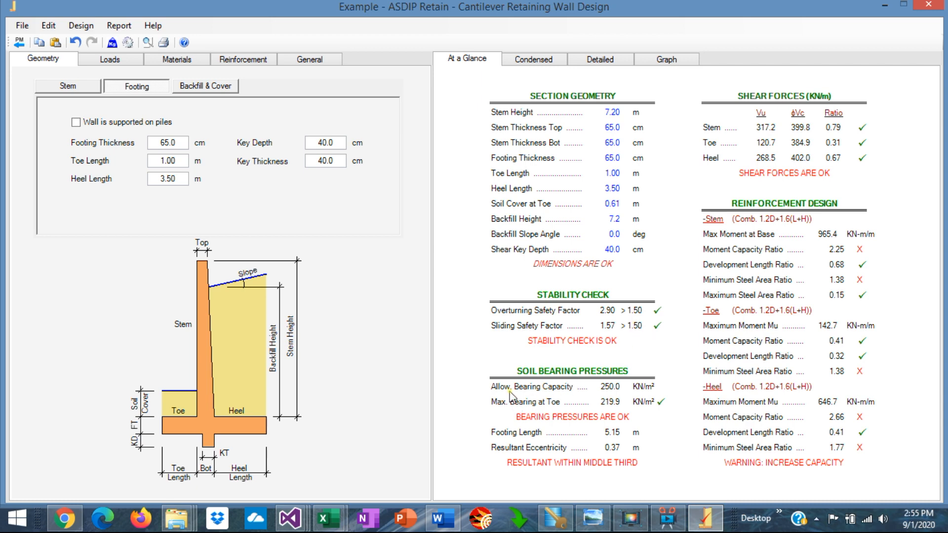
mouse_move(622, 404)
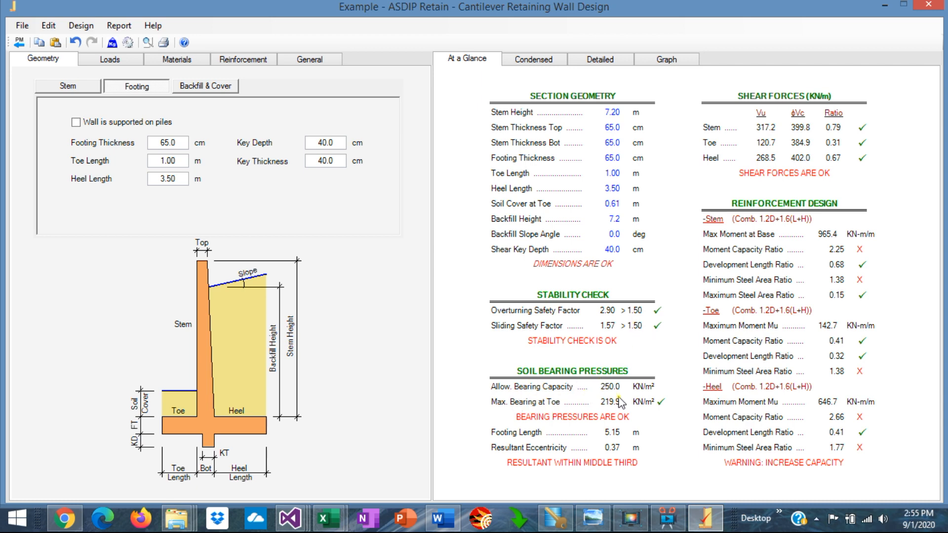
mouse_move(611, 412)
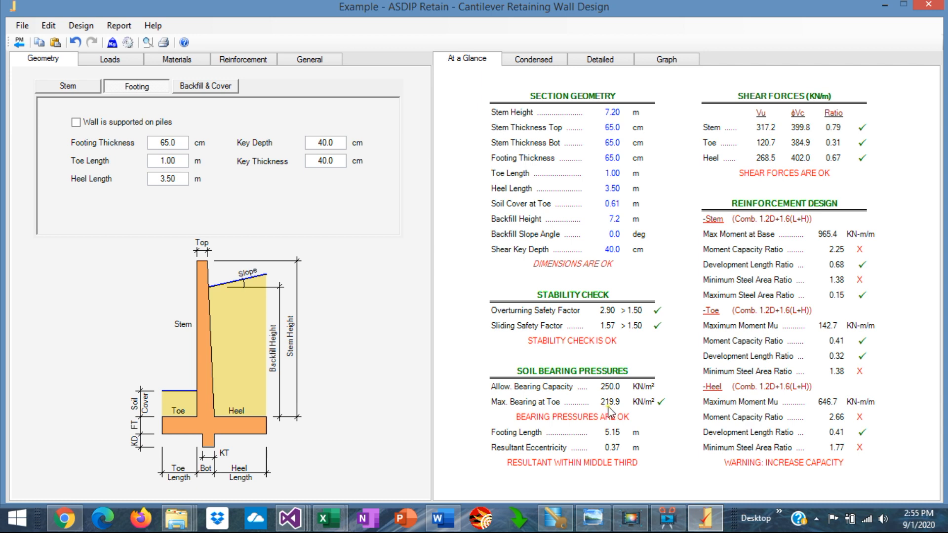
mouse_move(660, 431)
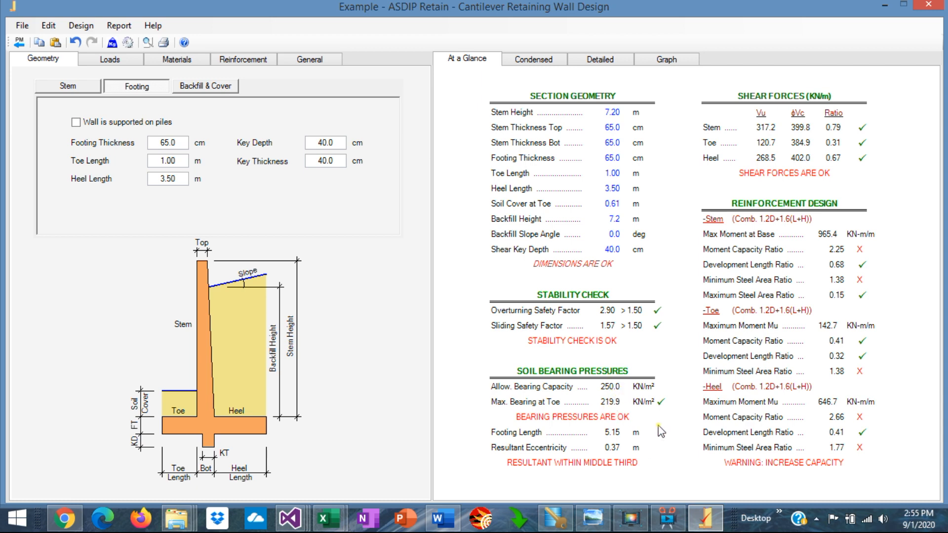
mouse_move(716, 121)
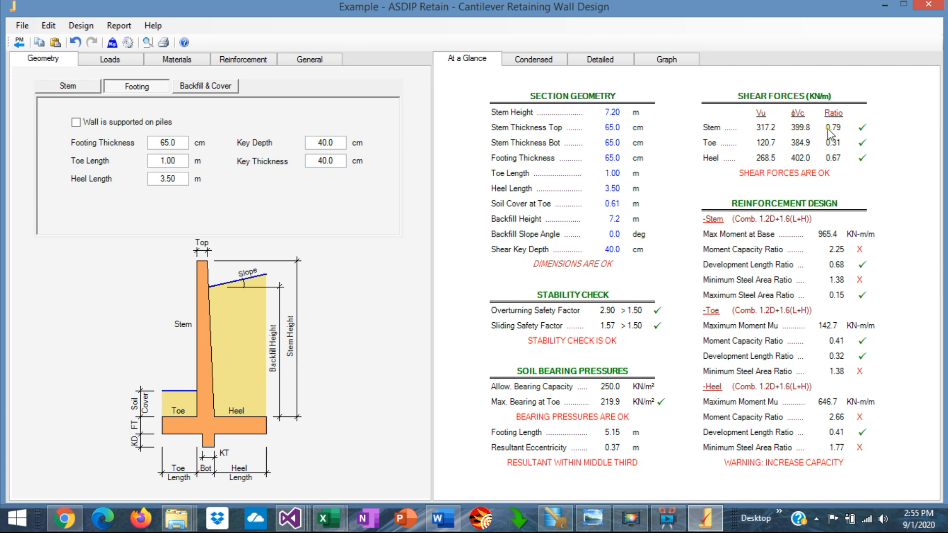
mouse_move(785, 132)
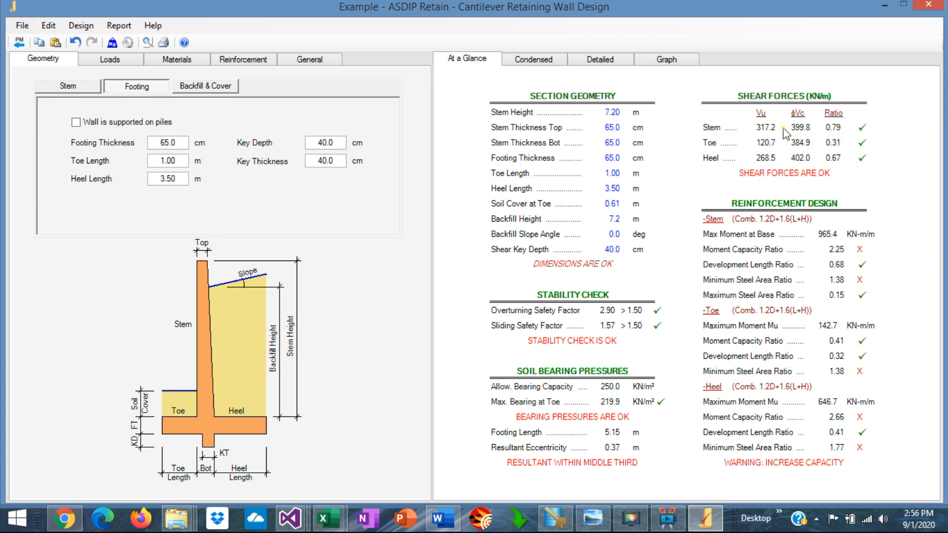
mouse_move(698, 125)
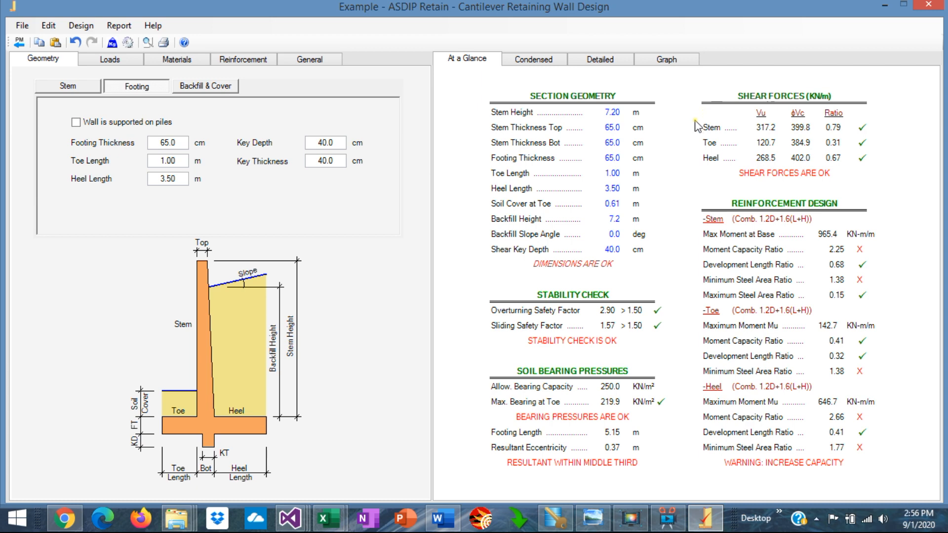
mouse_move(720, 158)
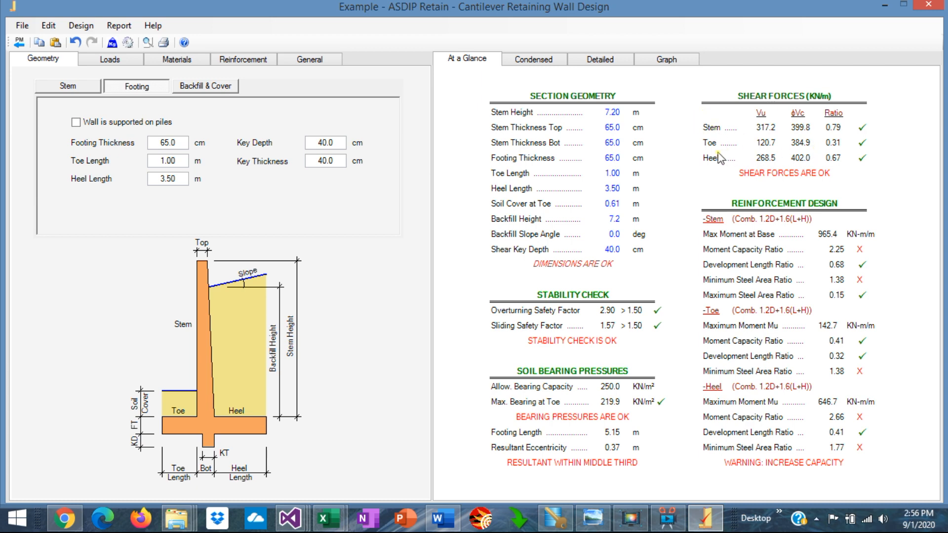
mouse_move(824, 163)
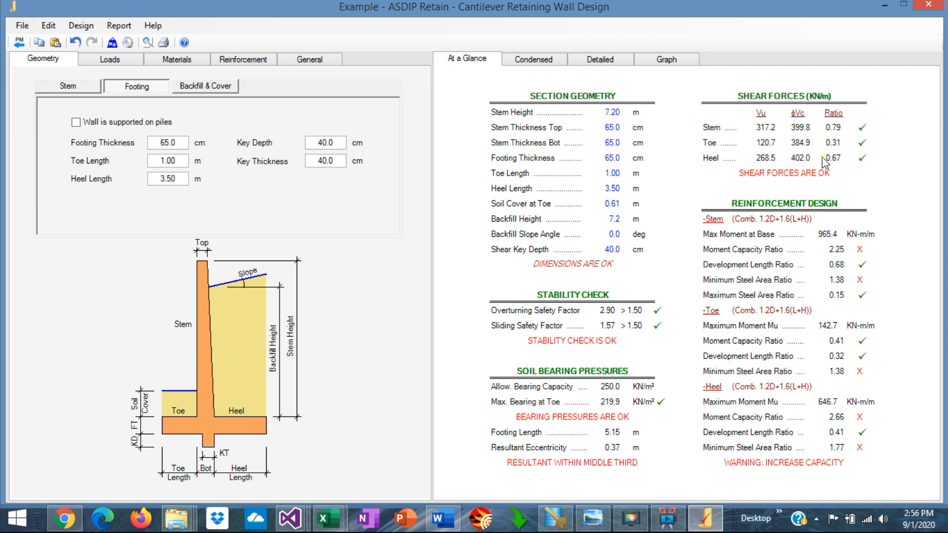
mouse_move(845, 168)
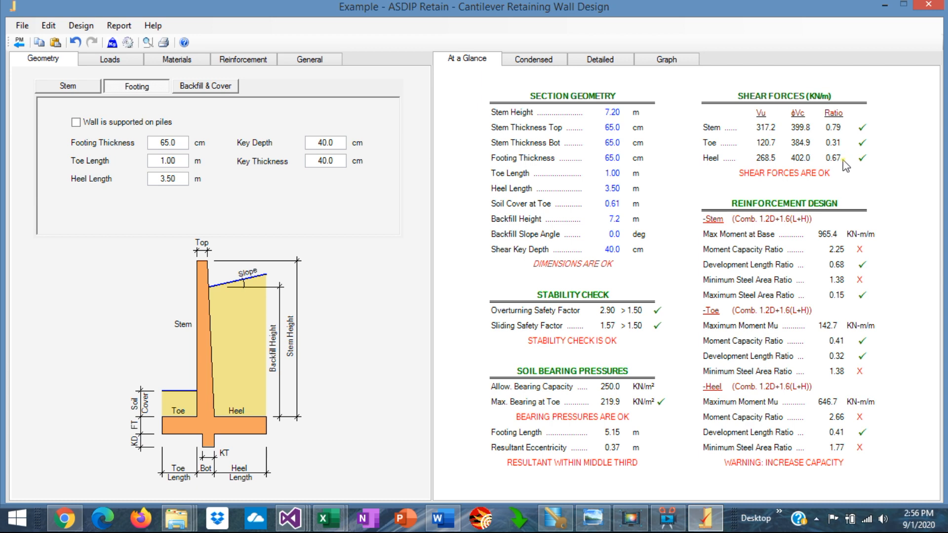
mouse_move(830, 192)
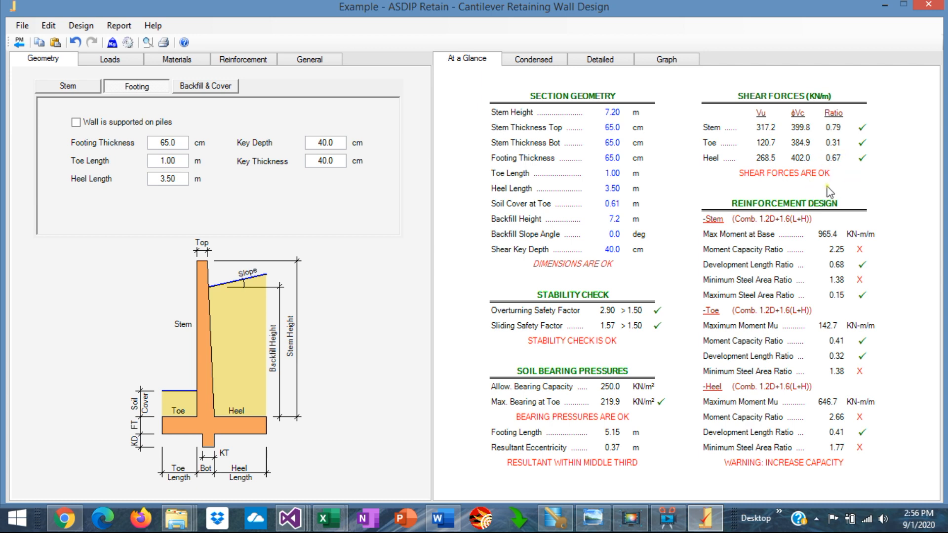
mouse_move(849, 162)
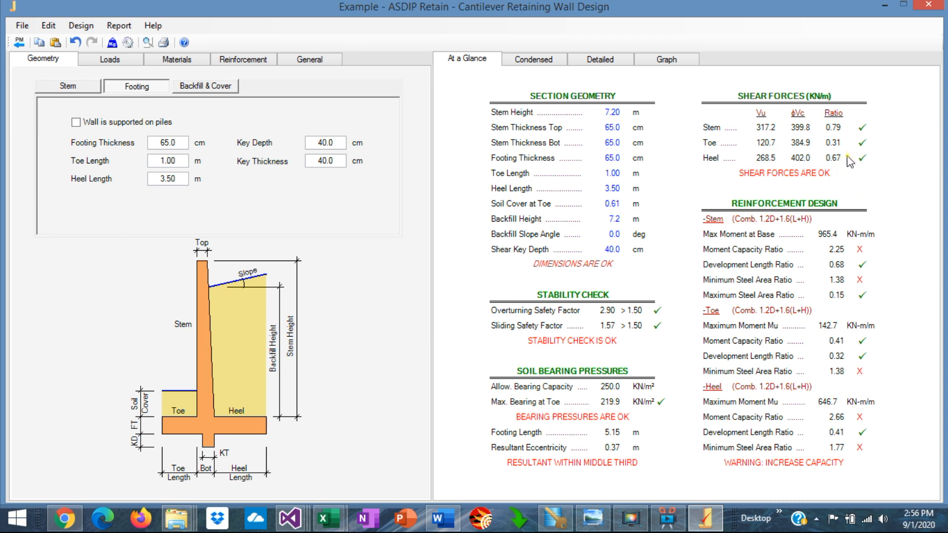
mouse_move(787, 305)
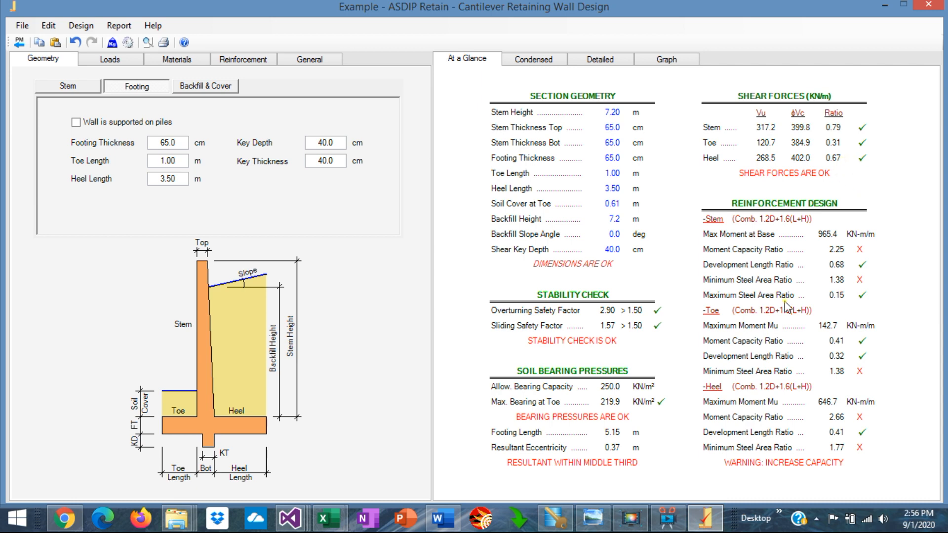
mouse_move(878, 239)
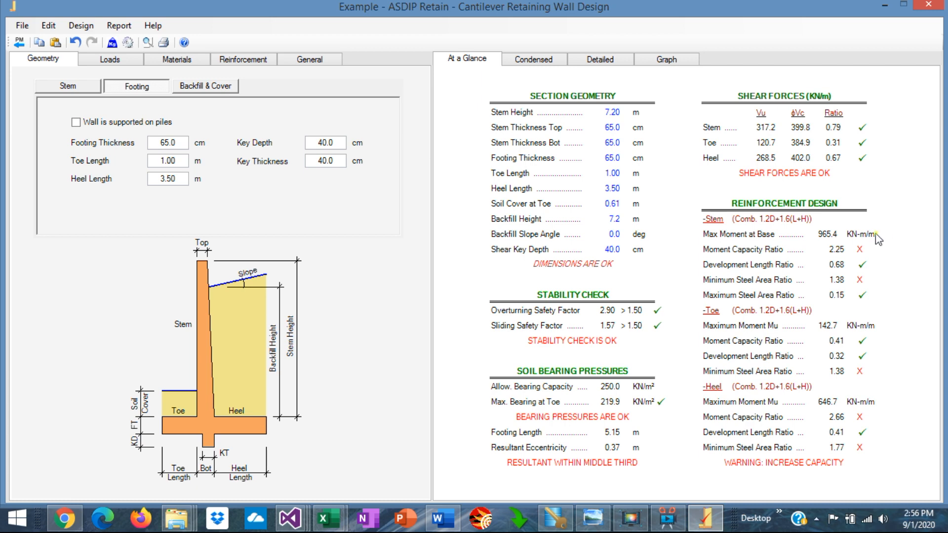
mouse_move(877, 232)
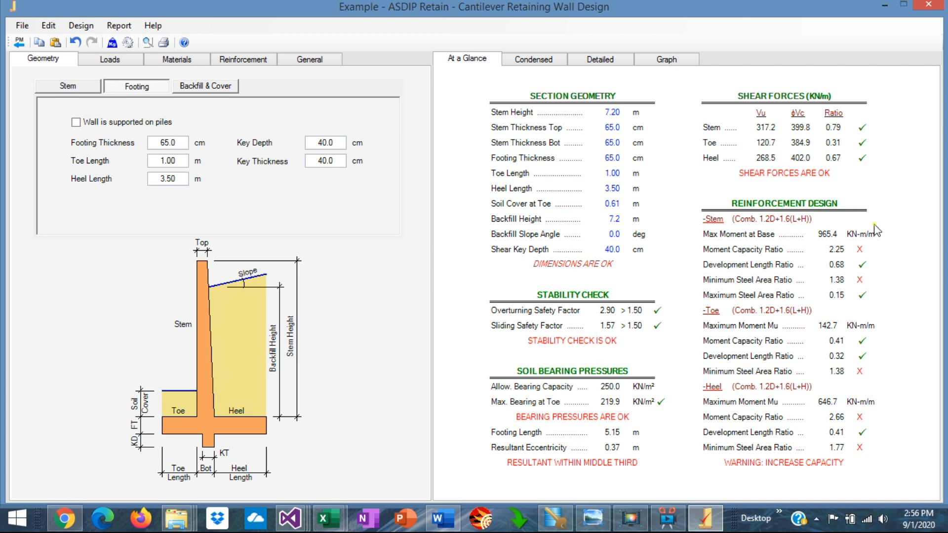
mouse_move(604, 51)
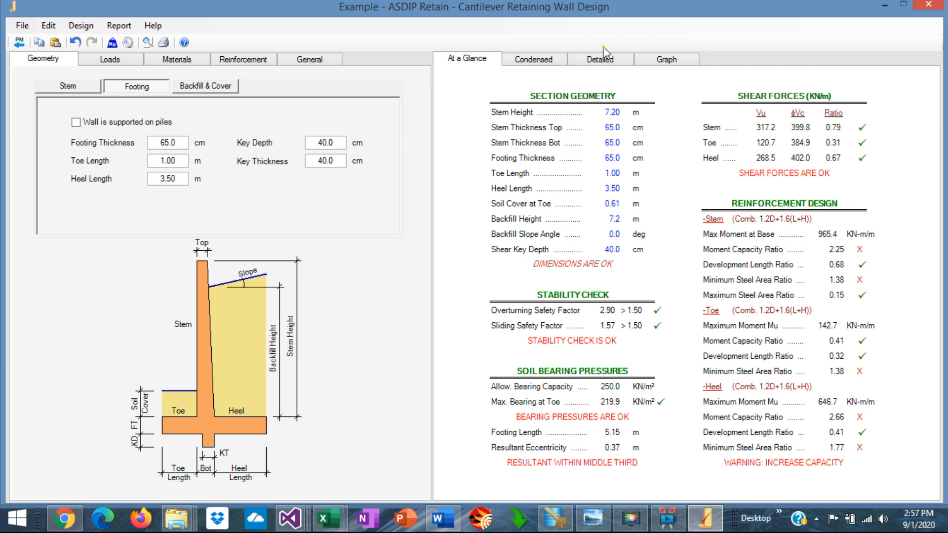
Step: Display the Stability graphs, then bring up the Stem geometry inputs
left_click(665, 59)
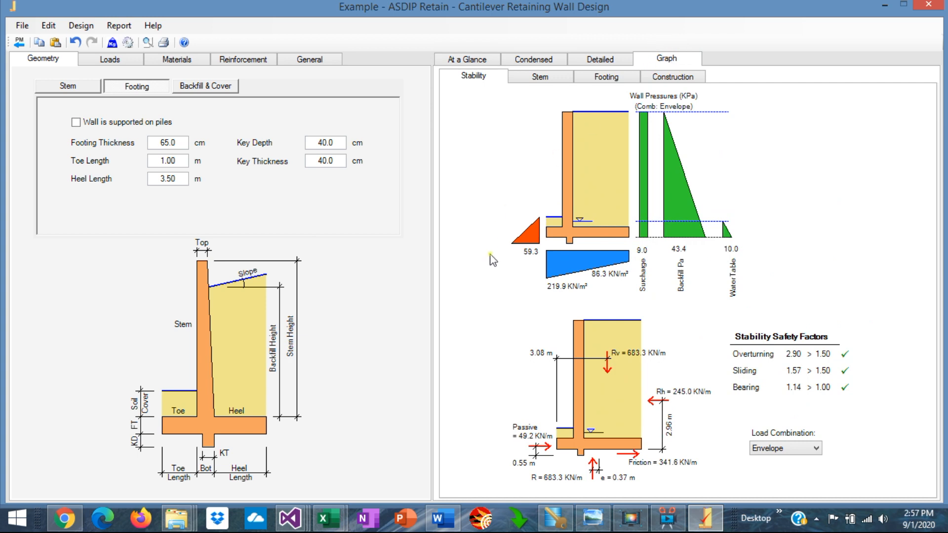
mouse_move(562, 152)
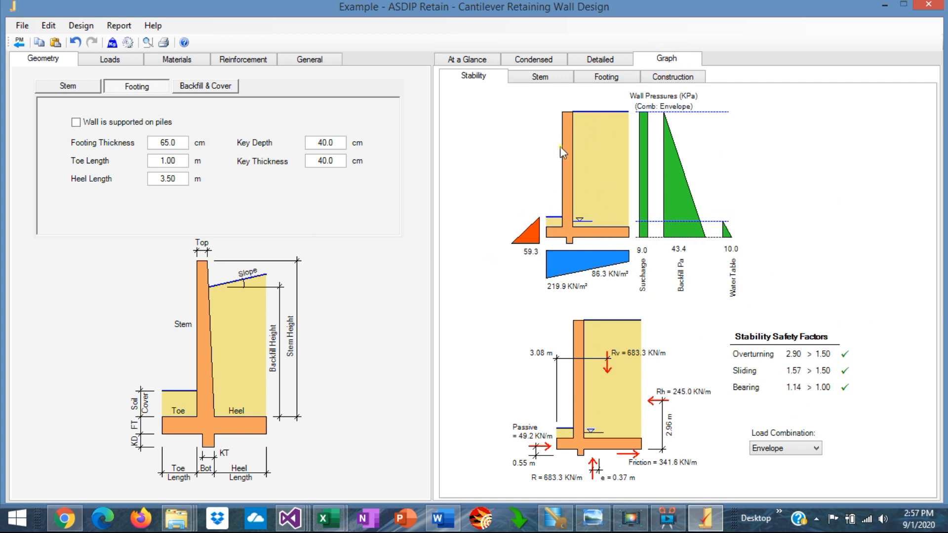
mouse_move(572, 184)
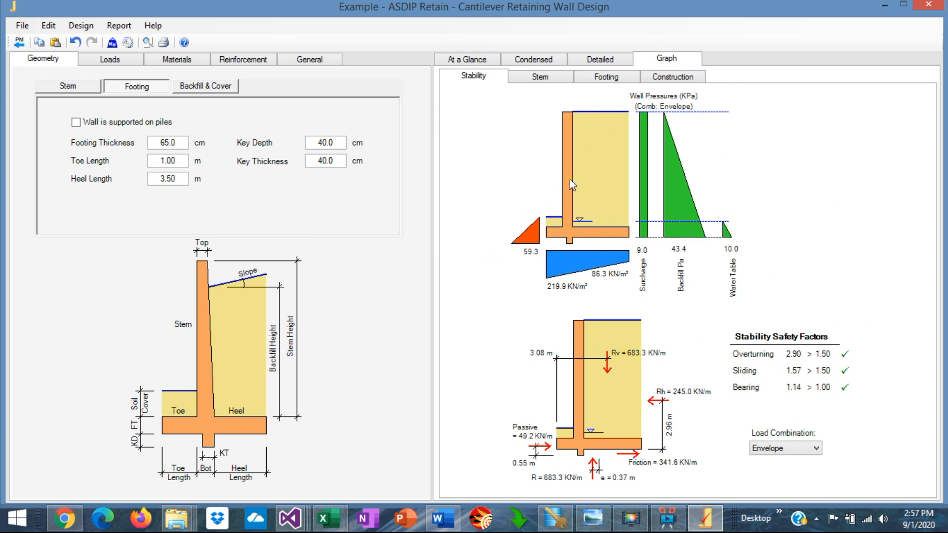
mouse_move(573, 116)
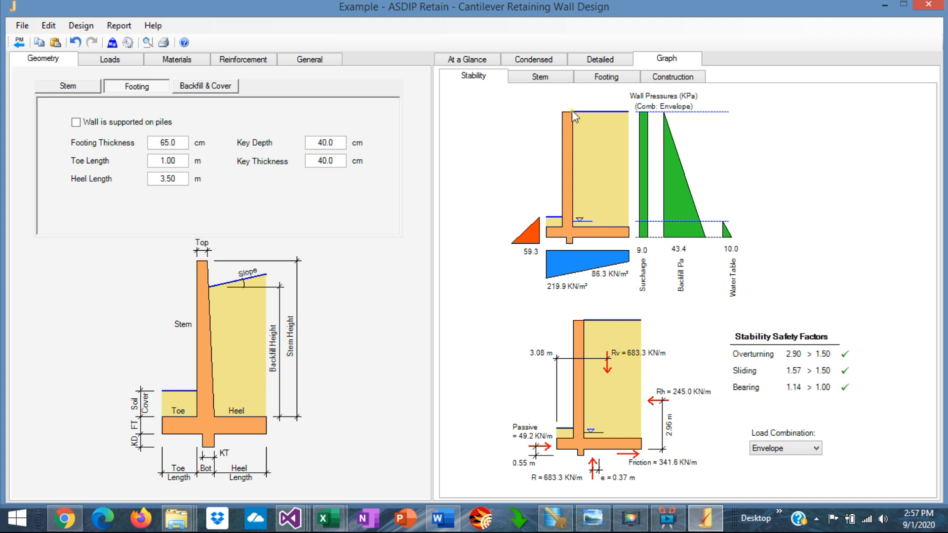
mouse_move(314, 211)
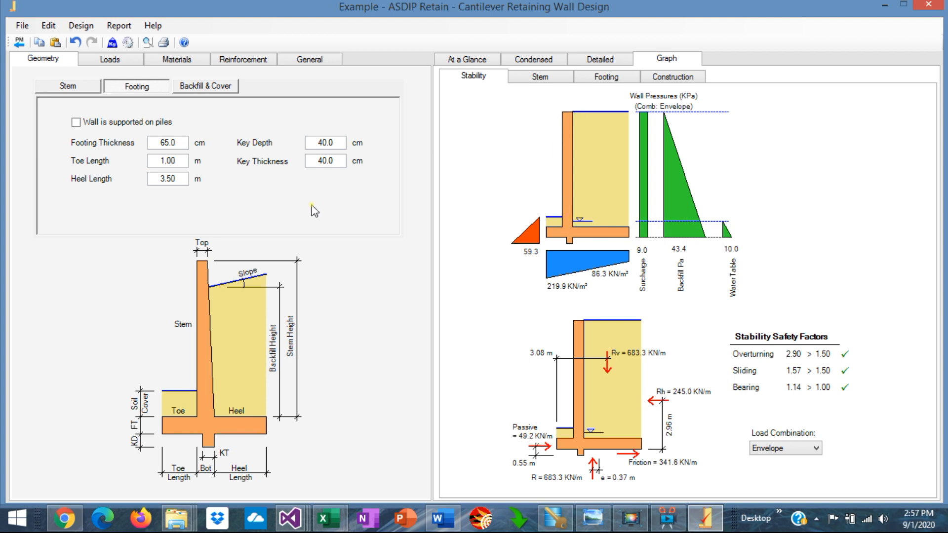
left_click(67, 86)
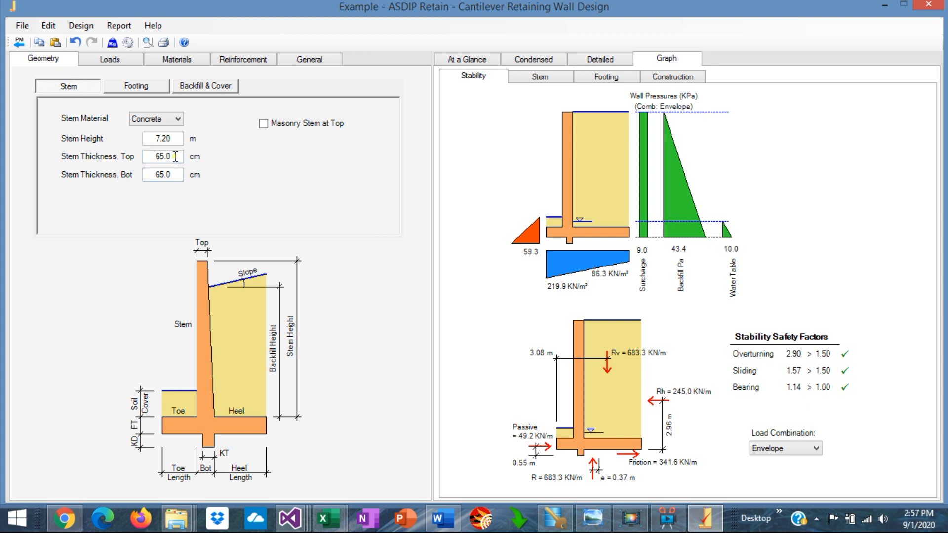
Step: Set the stem top thickness to 30 cm, tapering on the toe side
triple_click(162, 157)
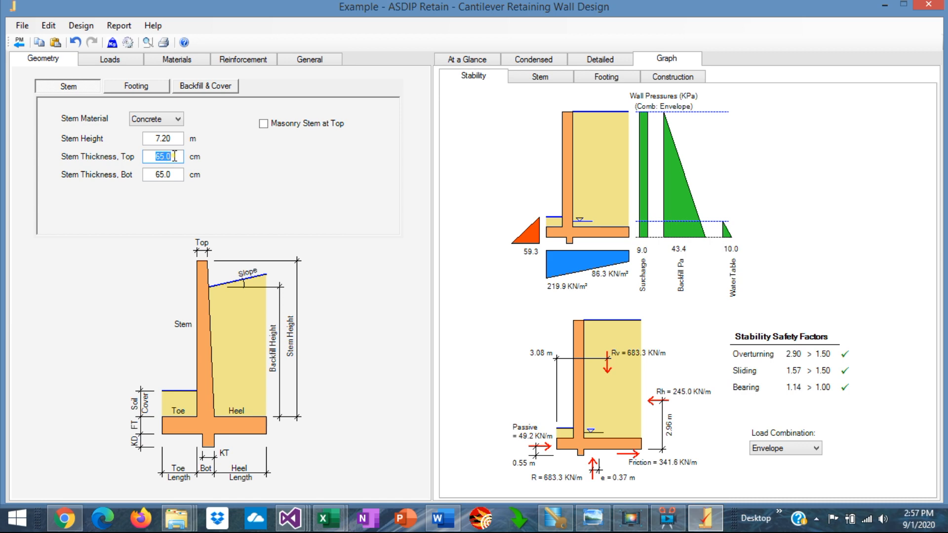
type("30")
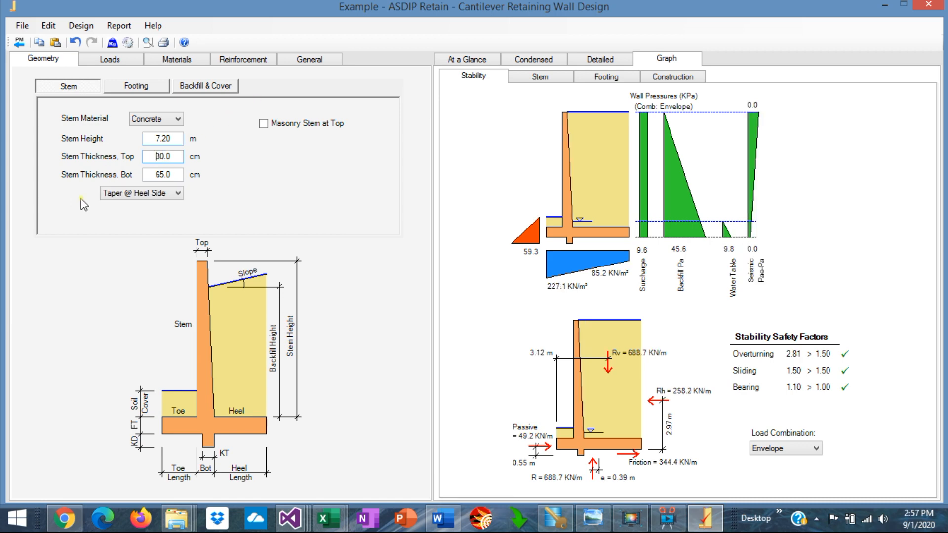
left_click(178, 193)
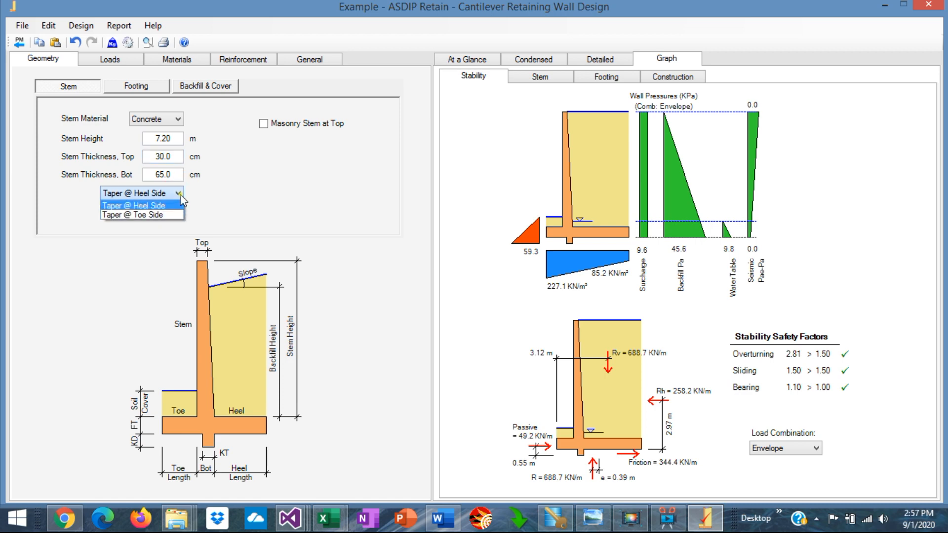
left_click(141, 215)
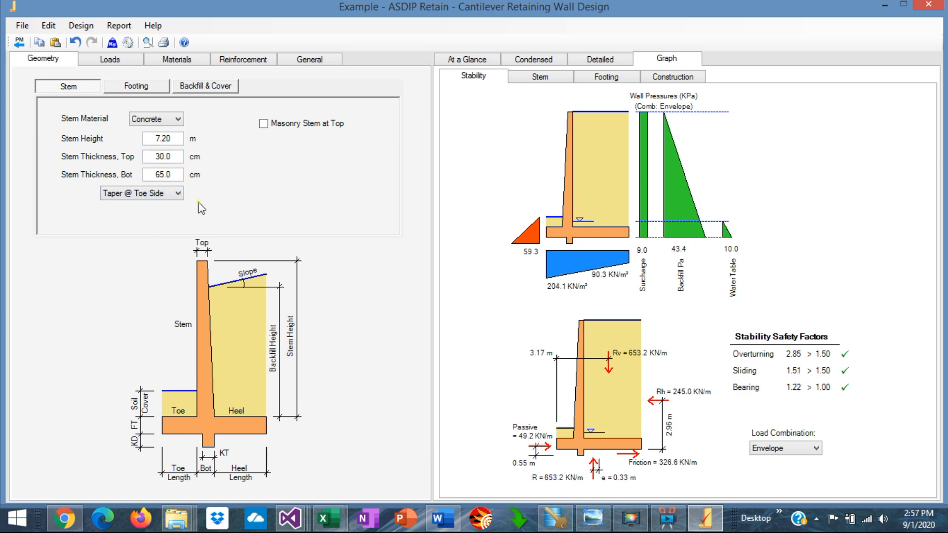
mouse_move(566, 116)
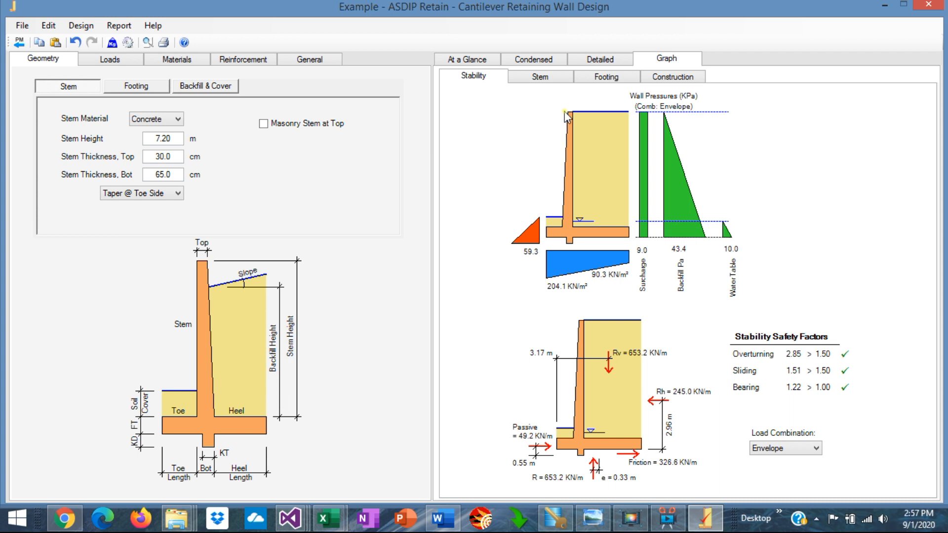
mouse_move(562, 264)
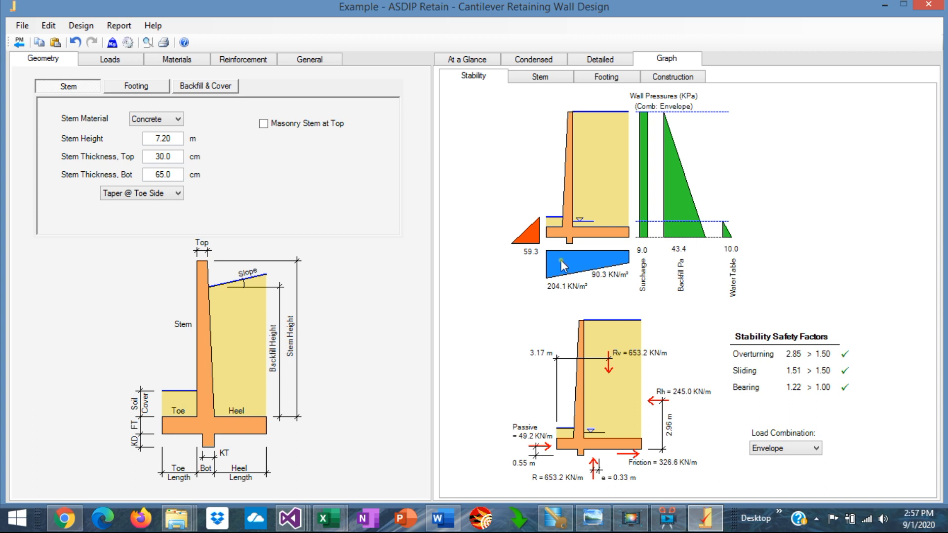
mouse_move(571, 233)
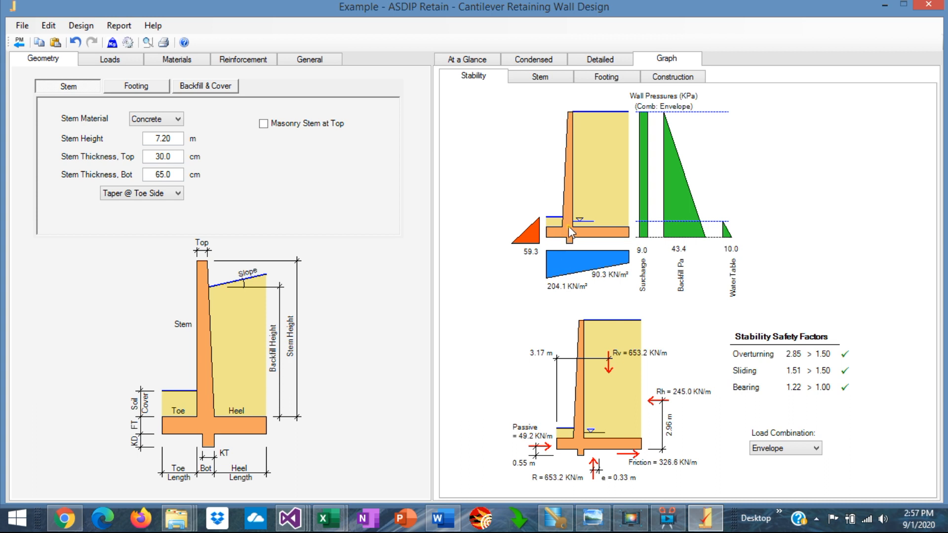
mouse_move(401, 219)
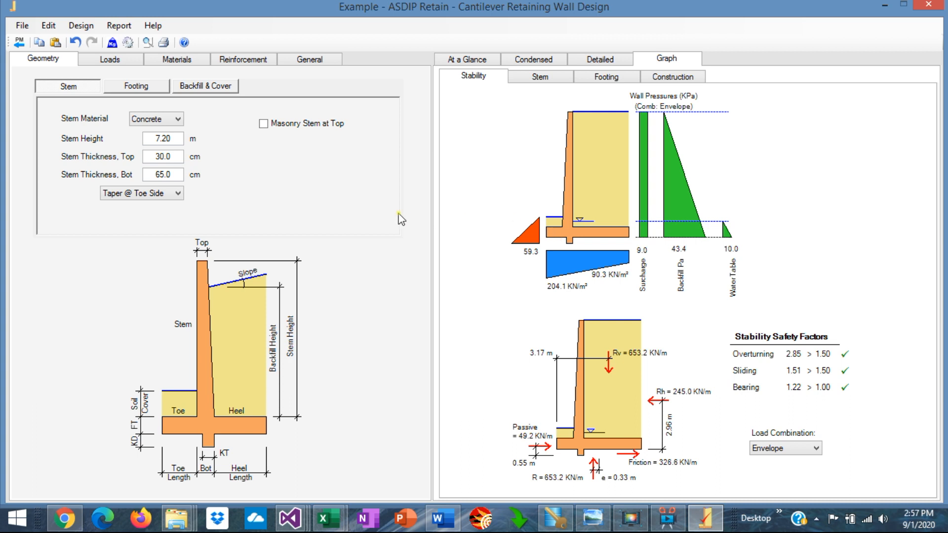
mouse_move(470, 197)
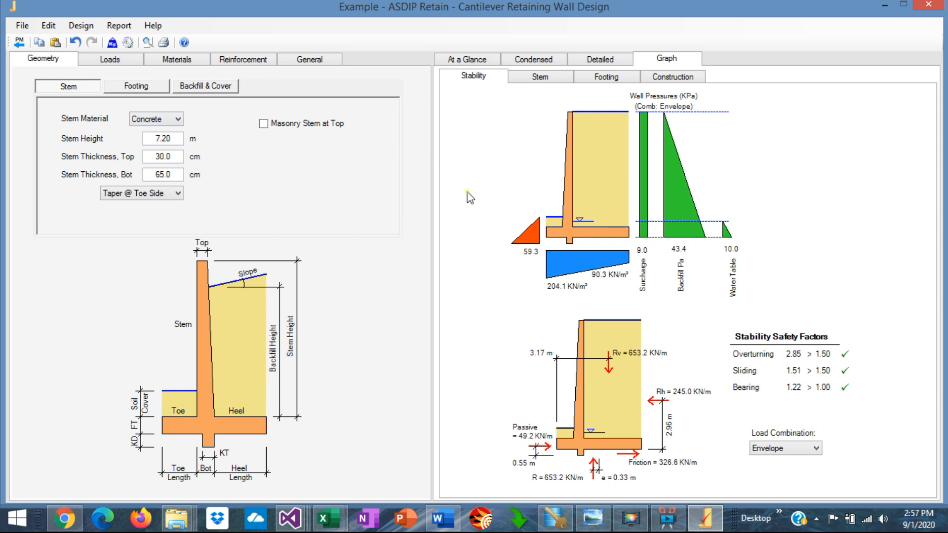
mouse_move(561, 230)
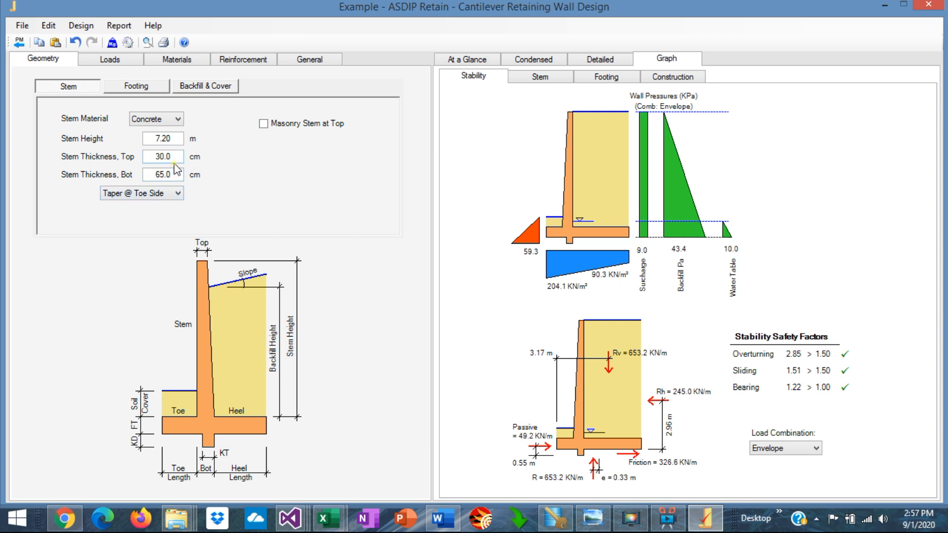
Step: Set the stem top thickness back to 65.0 cm to match the bottom
triple_click(162, 156)
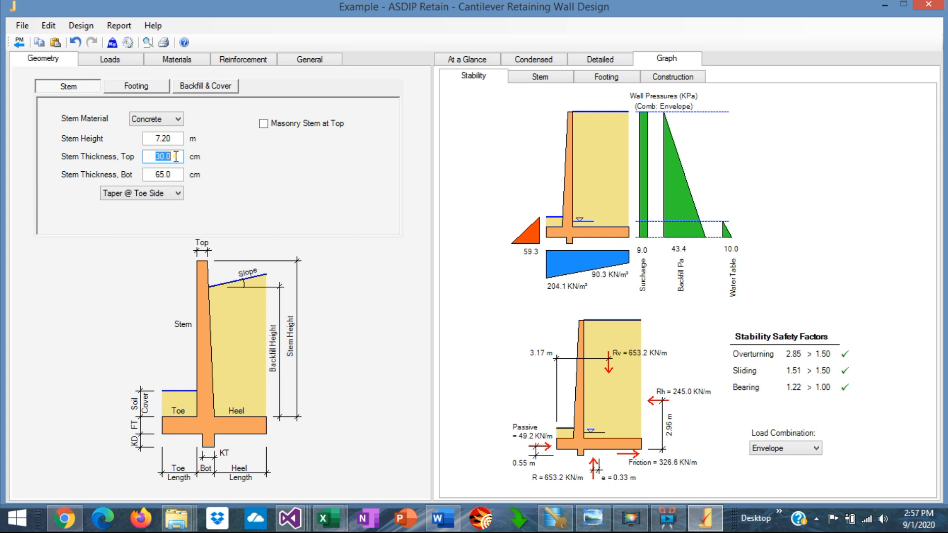
type("65.0")
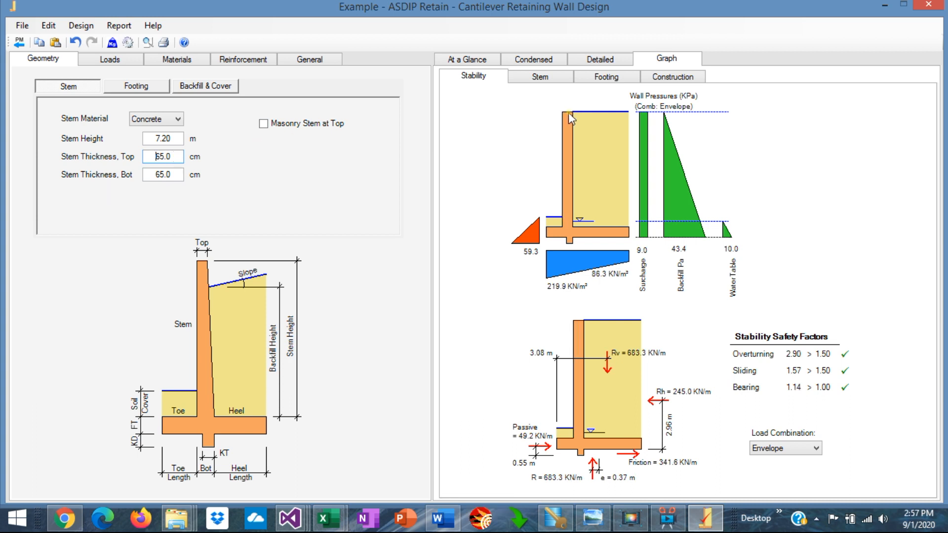
mouse_move(572, 151)
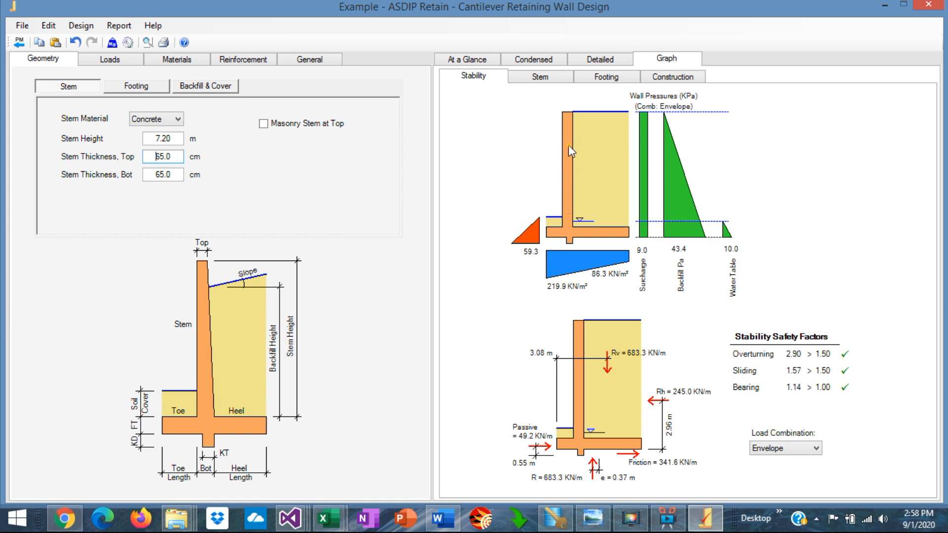
mouse_move(588, 209)
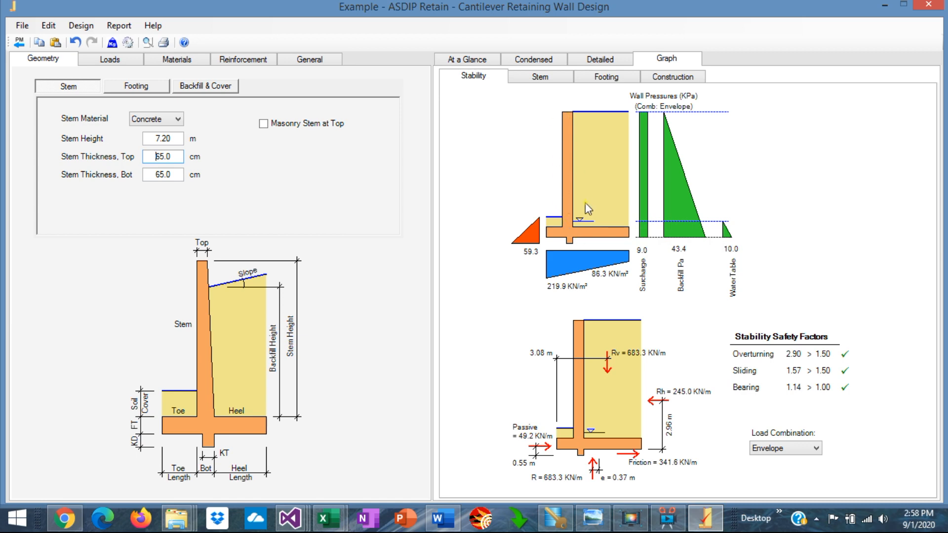
left_click(539, 76)
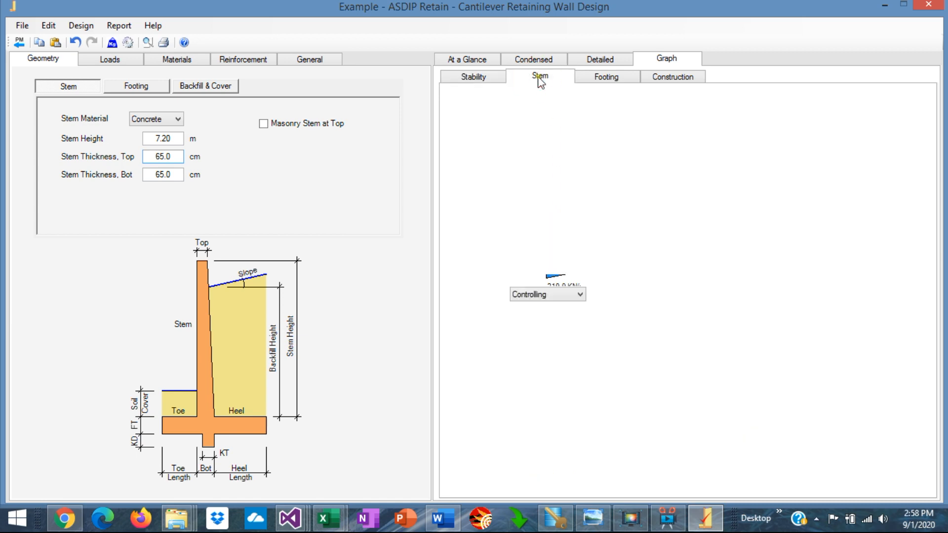
left_click(539, 76)
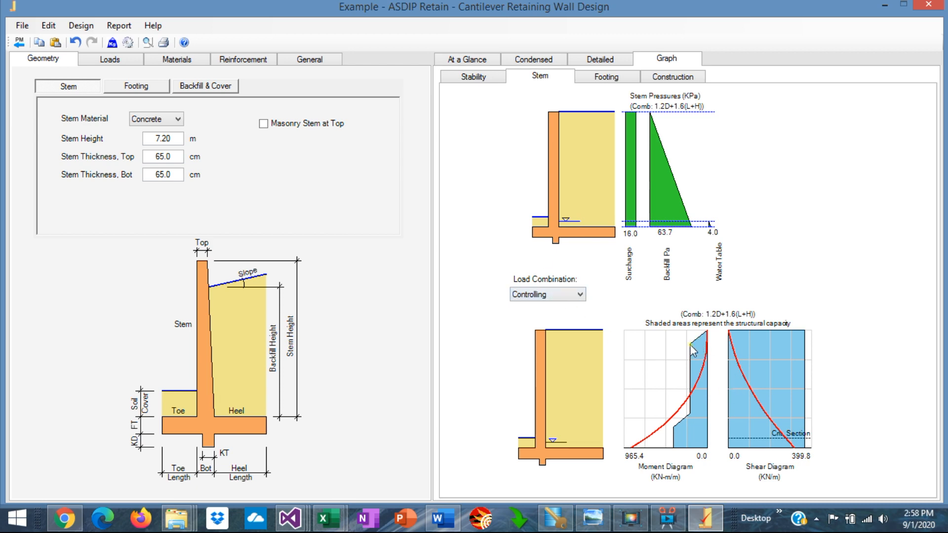
mouse_move(800, 356)
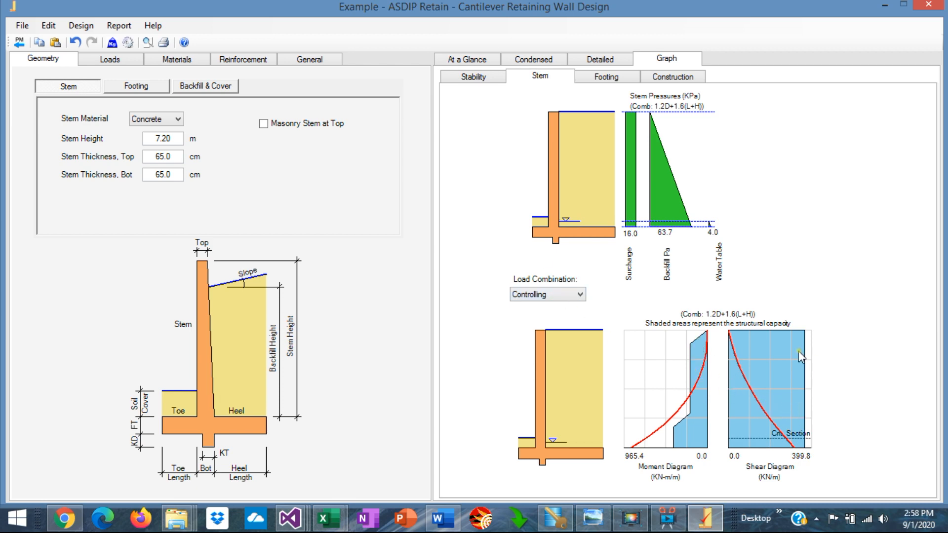
mouse_move(749, 341)
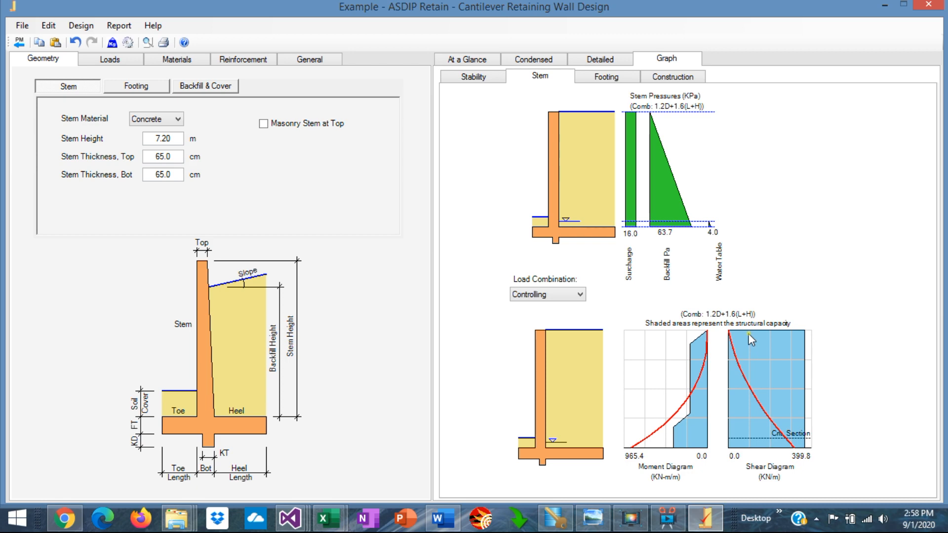
mouse_move(748, 354)
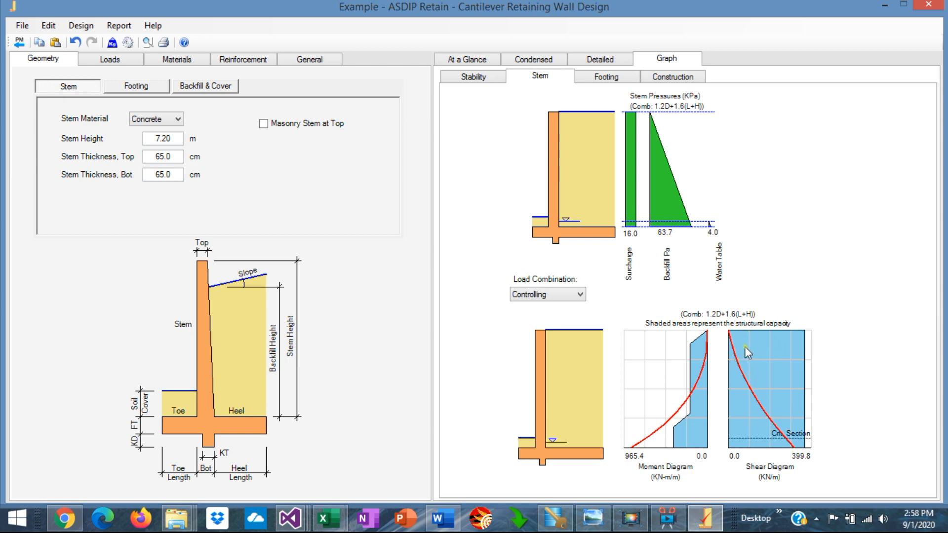
mouse_move(776, 429)
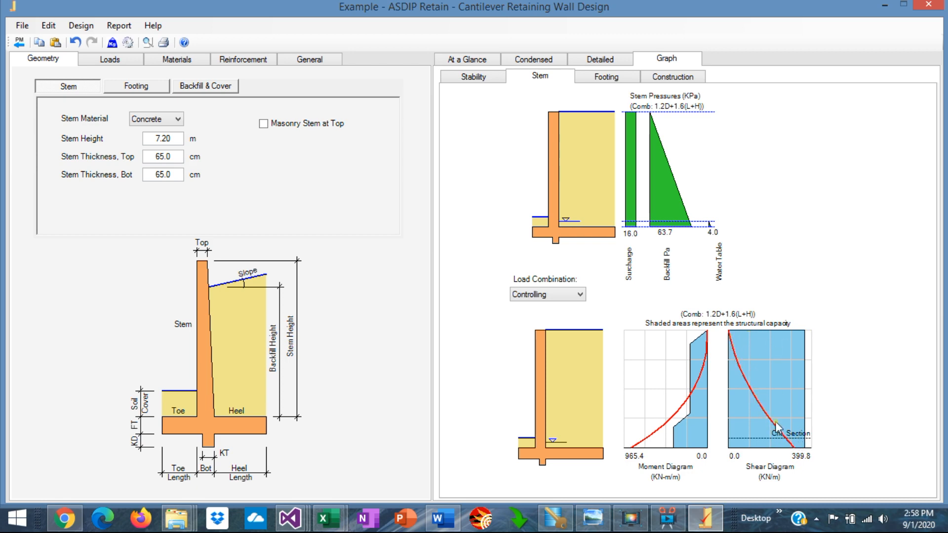
mouse_move(708, 351)
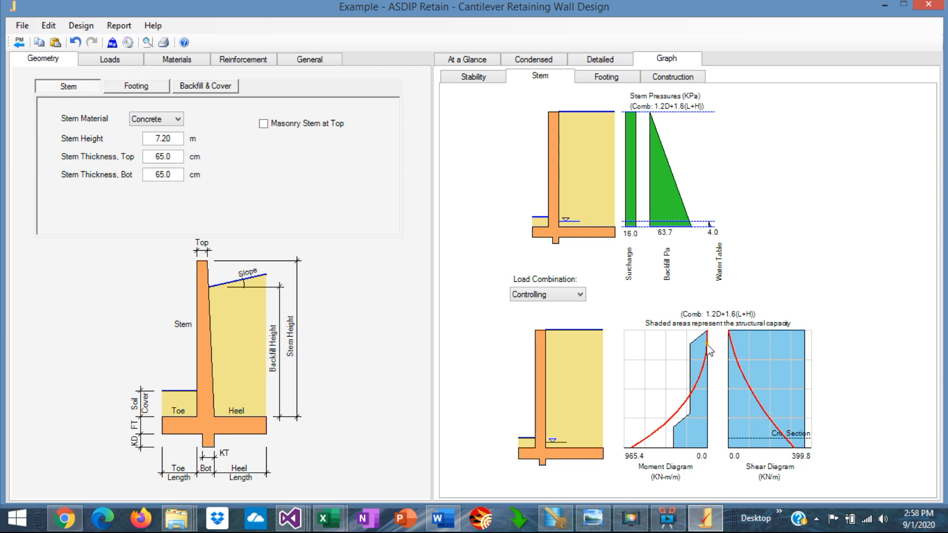
mouse_move(705, 356)
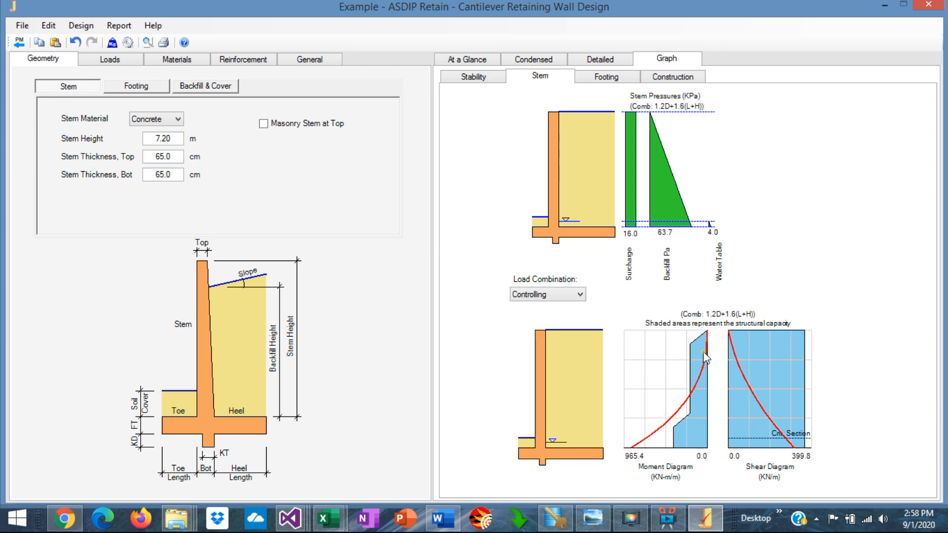
mouse_move(671, 436)
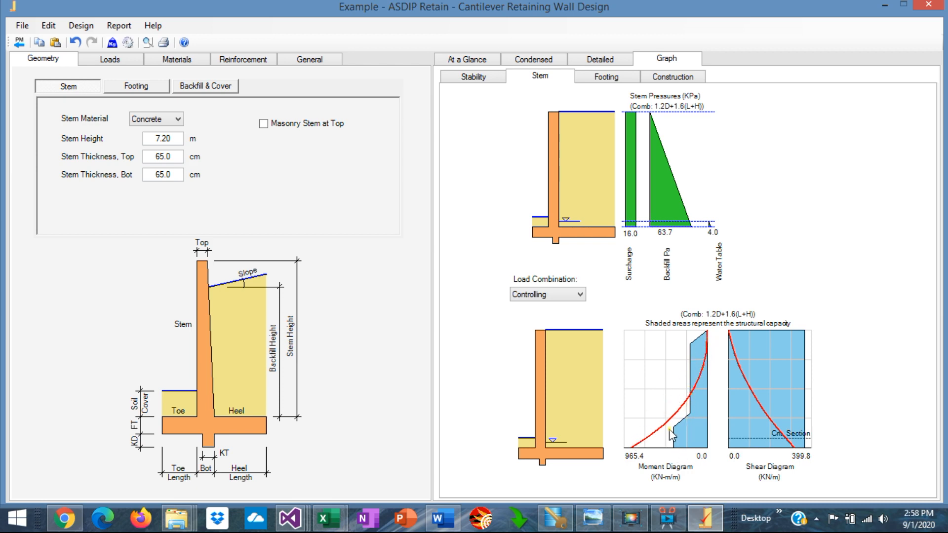
mouse_move(691, 347)
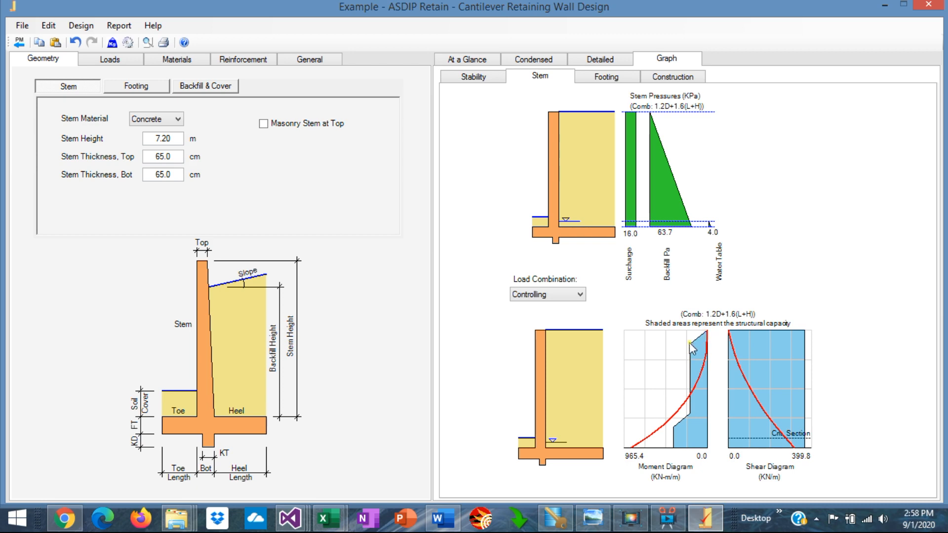
mouse_move(490, 242)
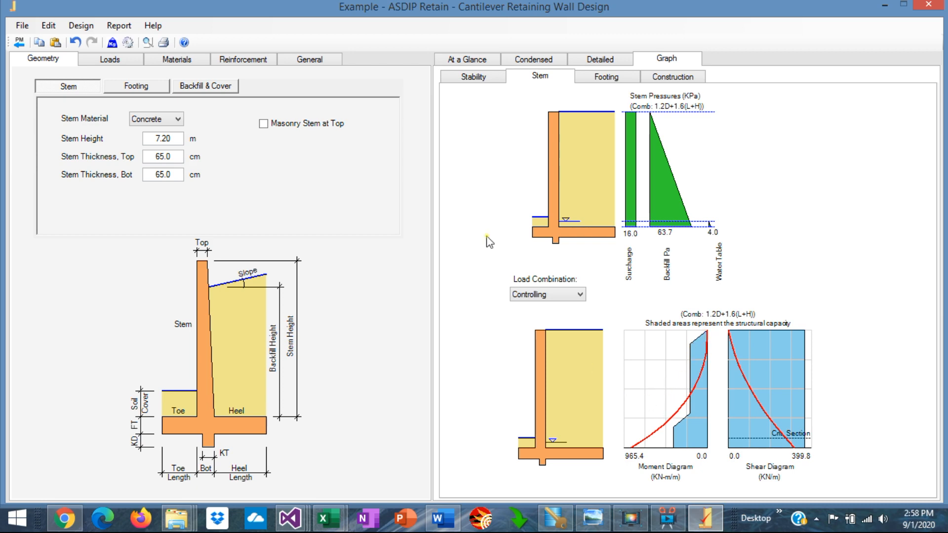
Step: In Stem reinforcement, change backfill-side vertical bars to D25, then D32
left_click(243, 59)
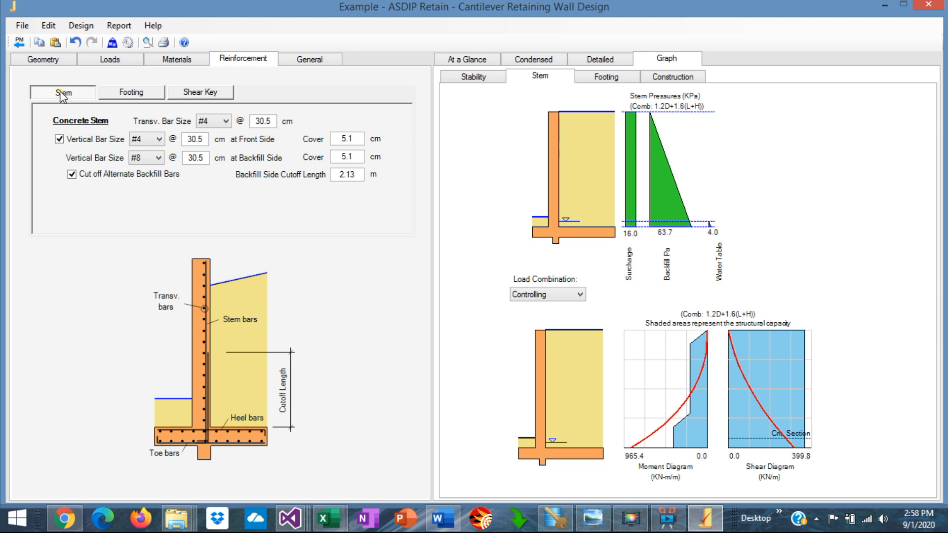
mouse_move(84, 170)
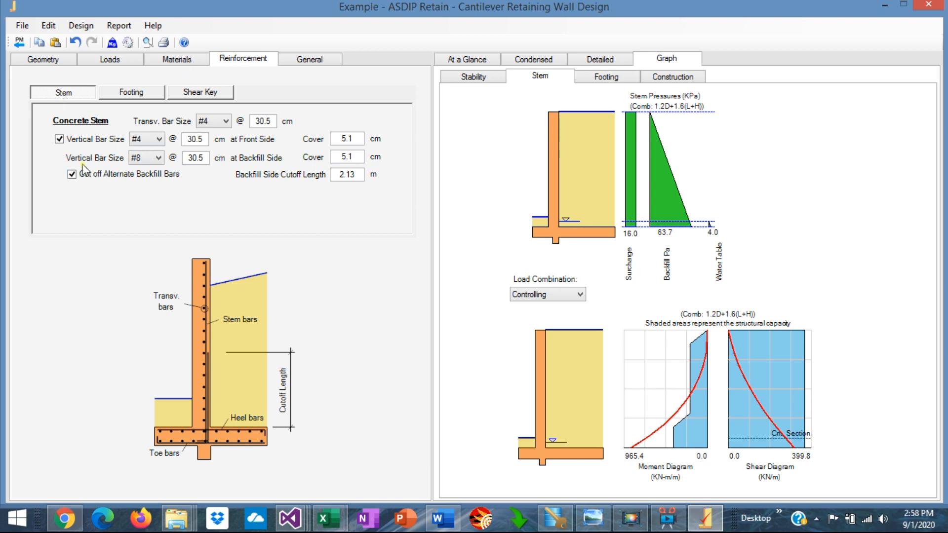
mouse_move(323, 328)
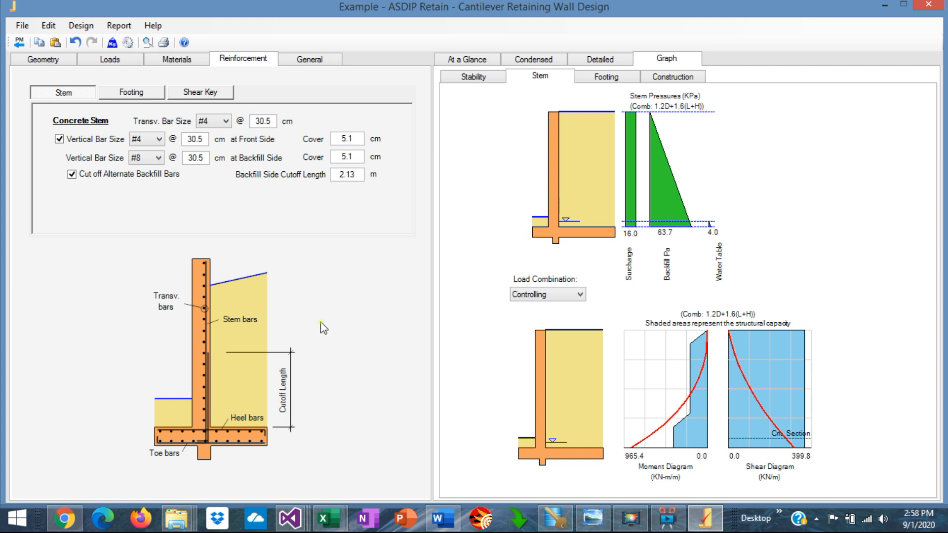
mouse_move(208, 432)
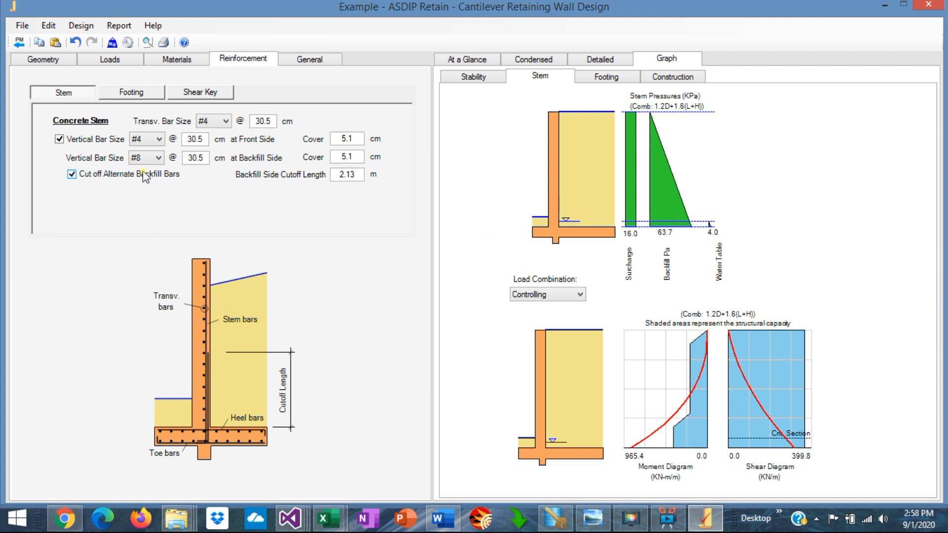
left_click(162, 158)
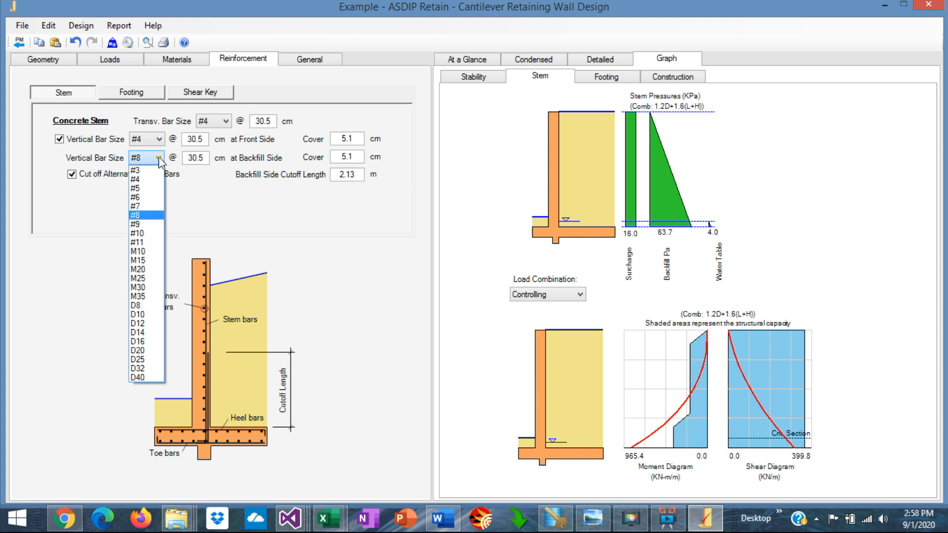
mouse_move(145, 360)
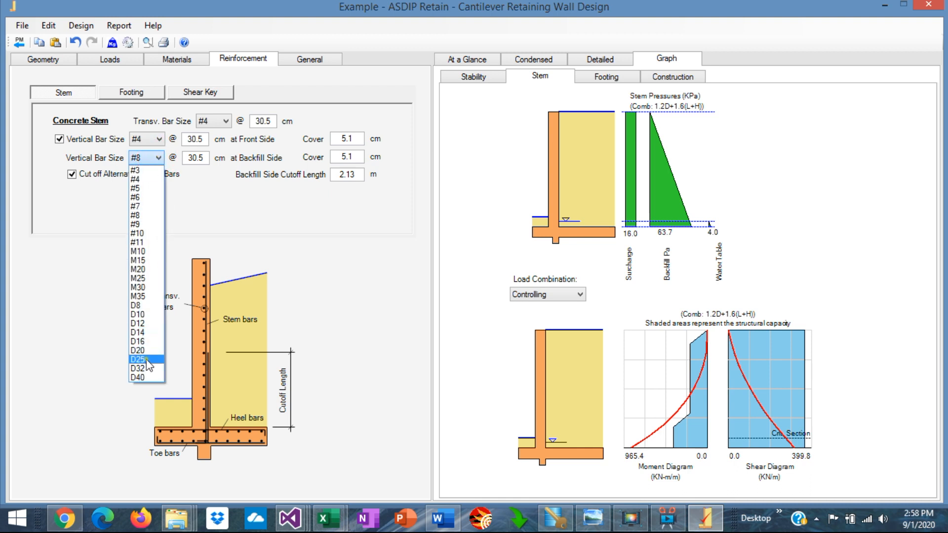
left_click(138, 360)
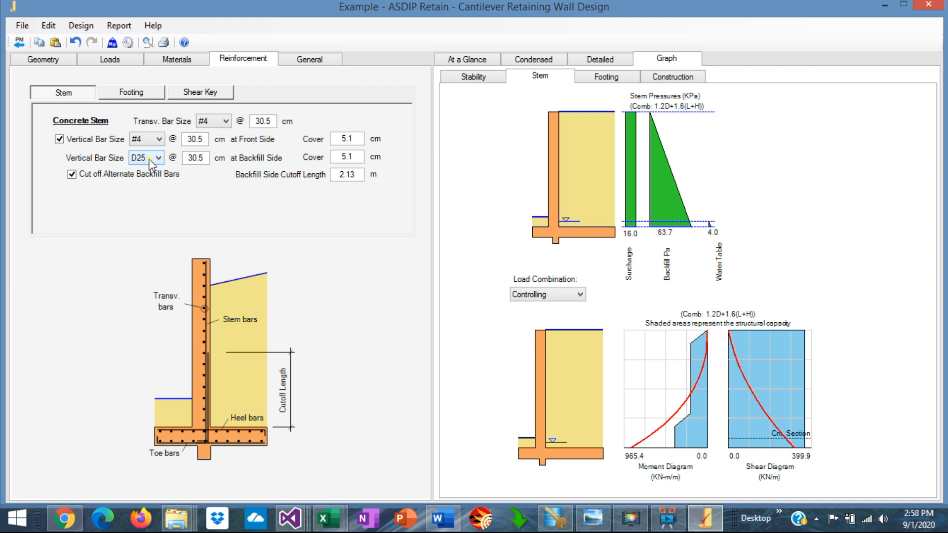
mouse_move(723, 350)
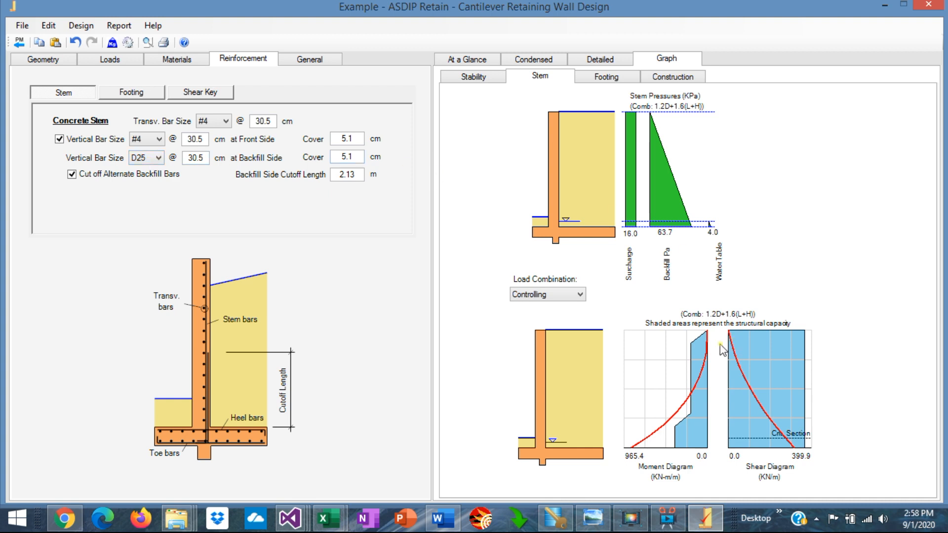
mouse_move(691, 359)
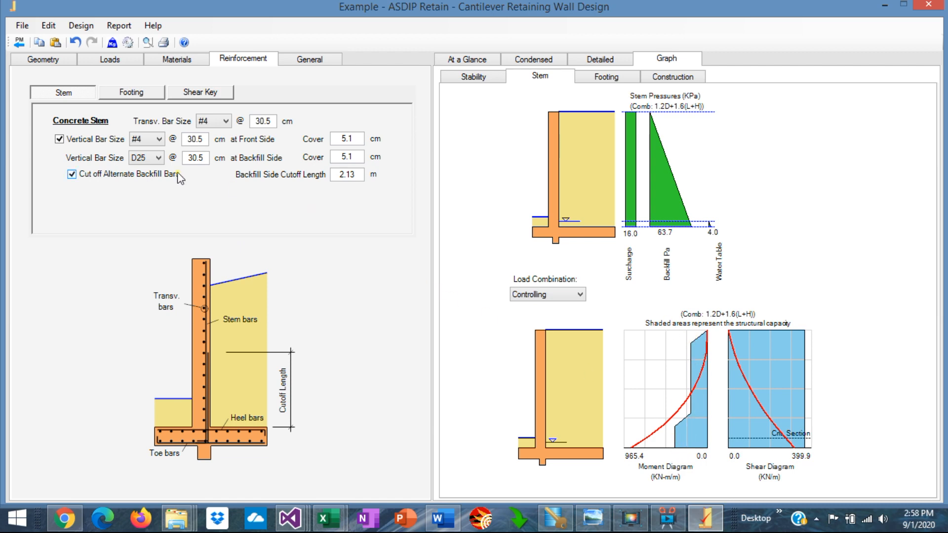
left_click(162, 158)
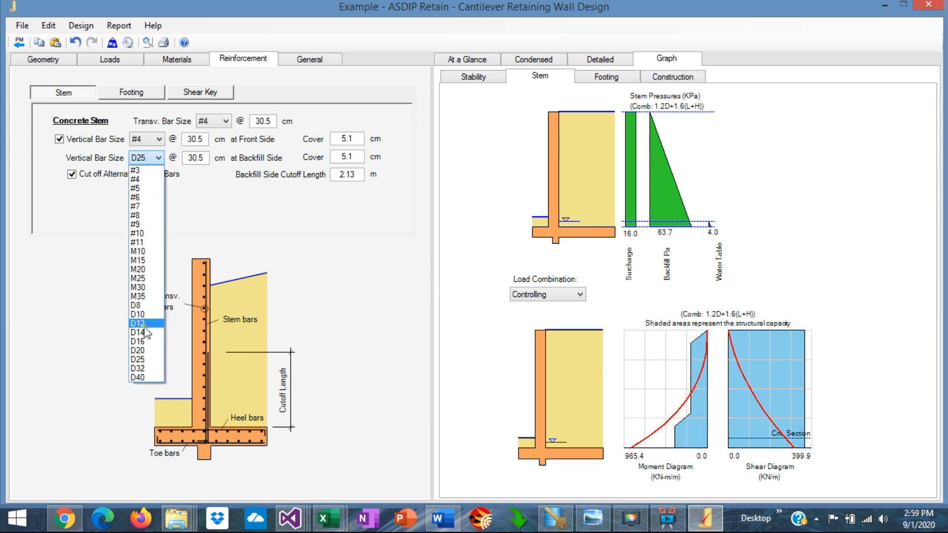
left_click(136, 369)
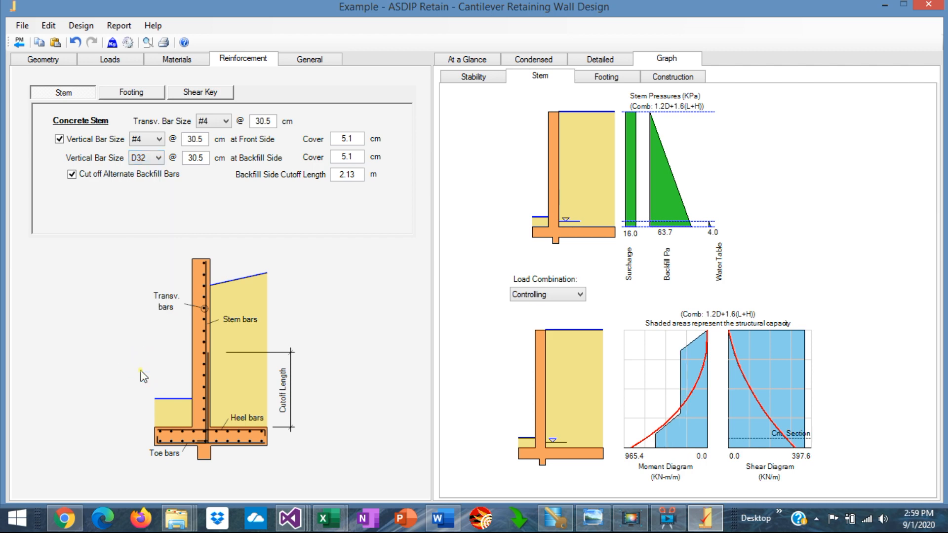
mouse_move(646, 435)
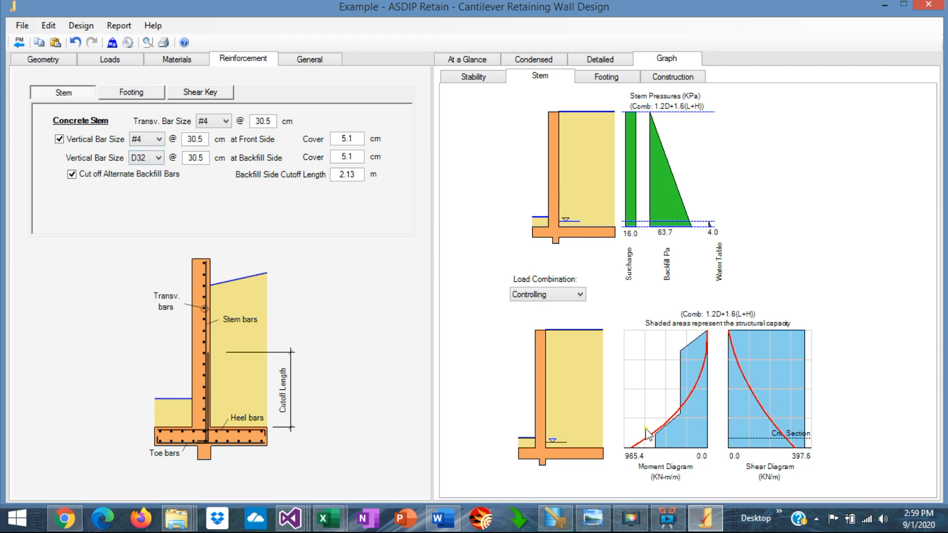
mouse_move(682, 399)
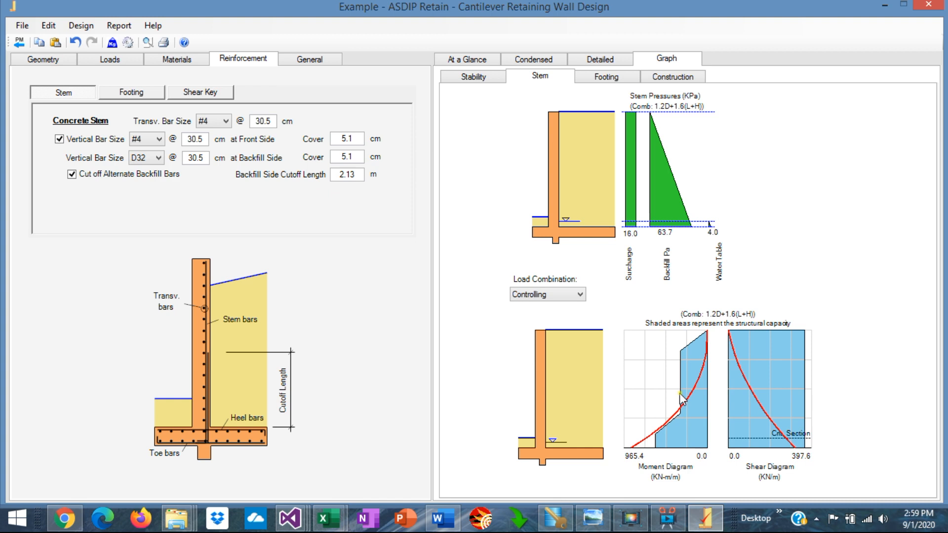
mouse_move(478, 332)
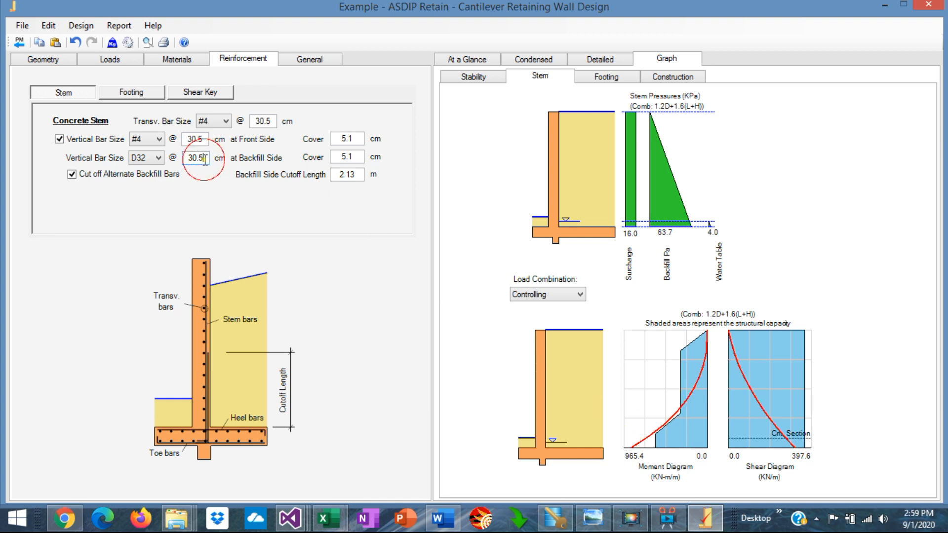
Step: Change the backfill-side vertical bar spacing, trying 20 cm before settling on 18
triple_click(195, 158)
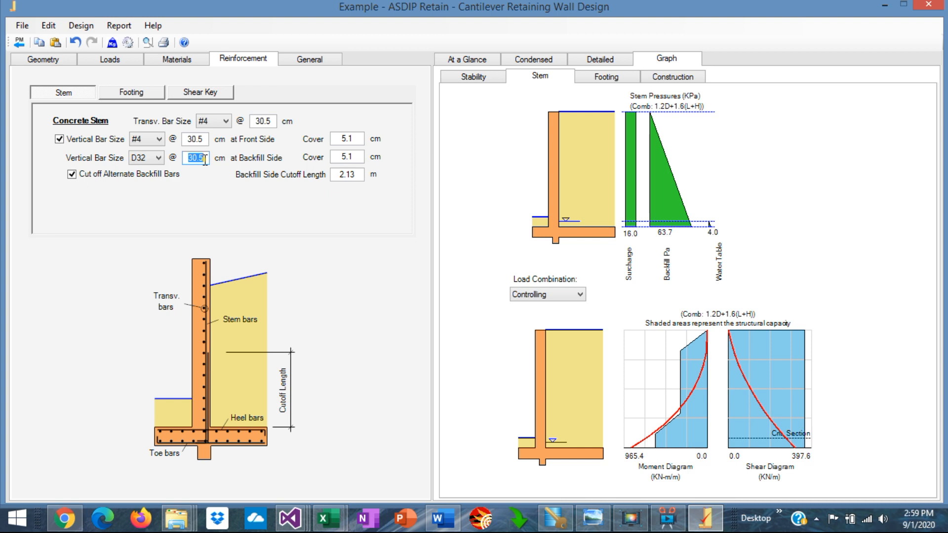
type("20")
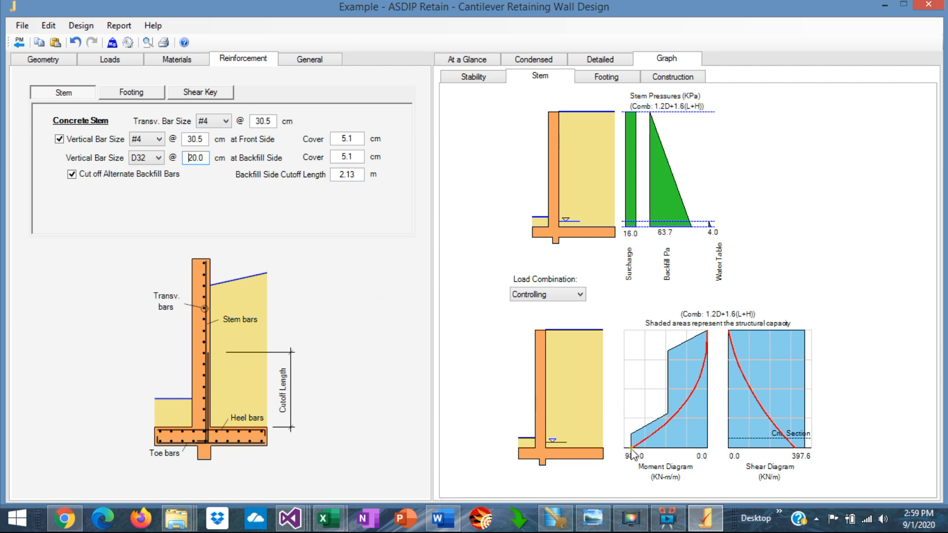
triple_click(194, 158)
type("18")
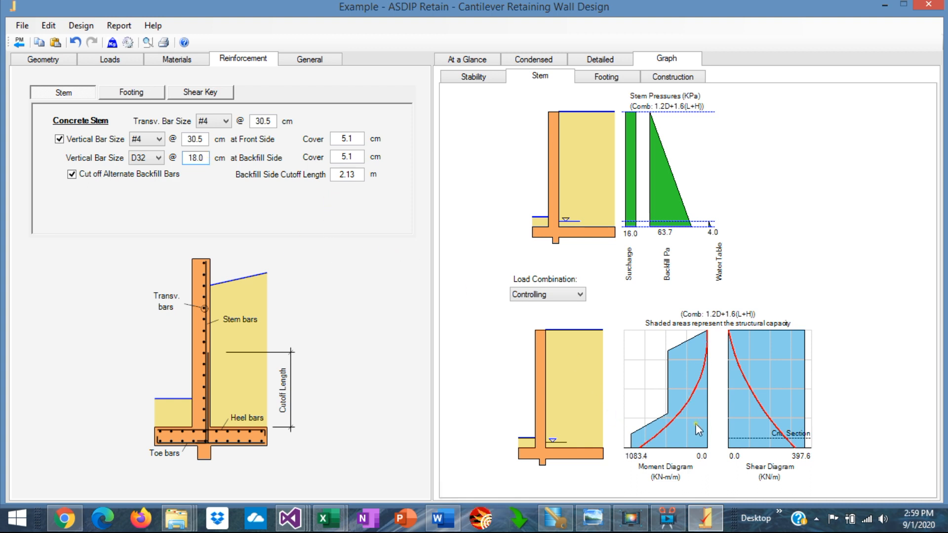
mouse_move(148, 192)
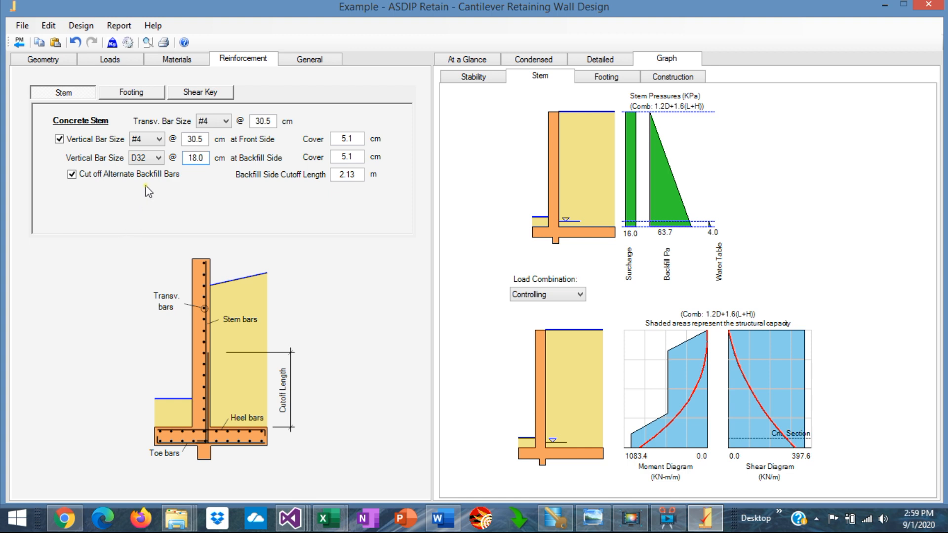
mouse_move(188, 188)
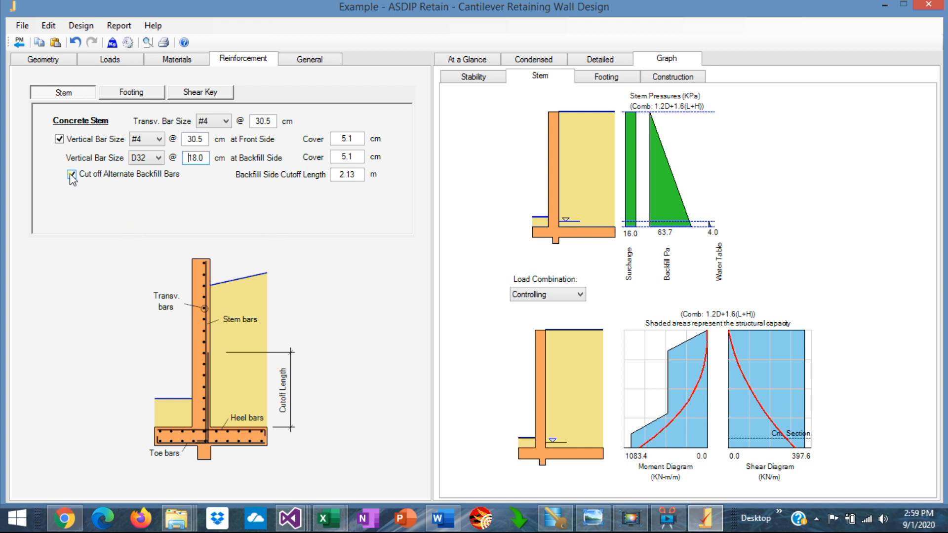
Step: Enable cutting off alternate backfill-side bars and set the cutoff length to 3.50 m
left_click(71, 175)
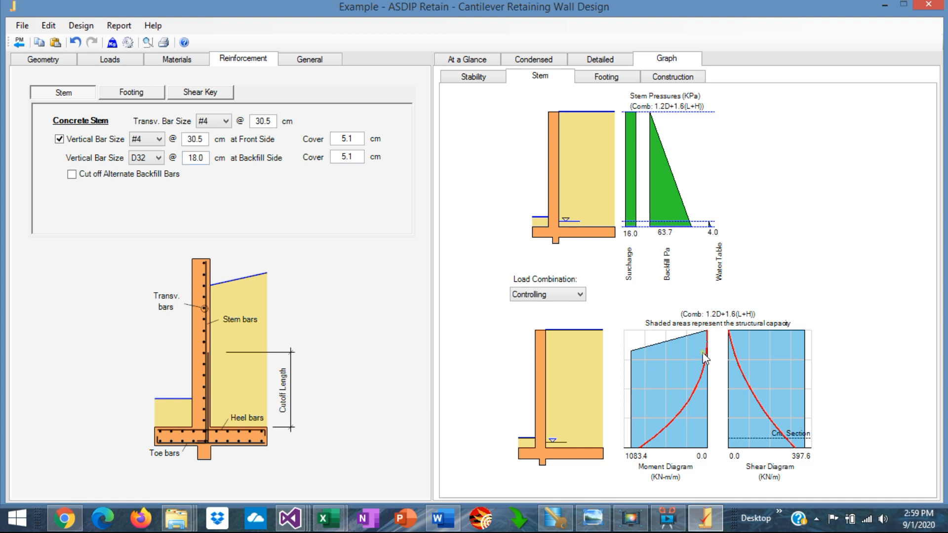
mouse_move(596, 411)
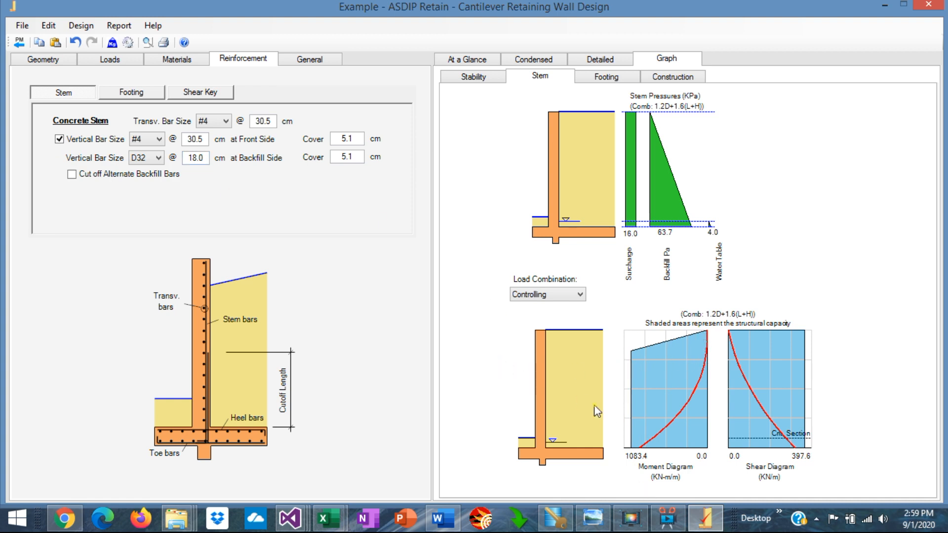
mouse_move(675, 370)
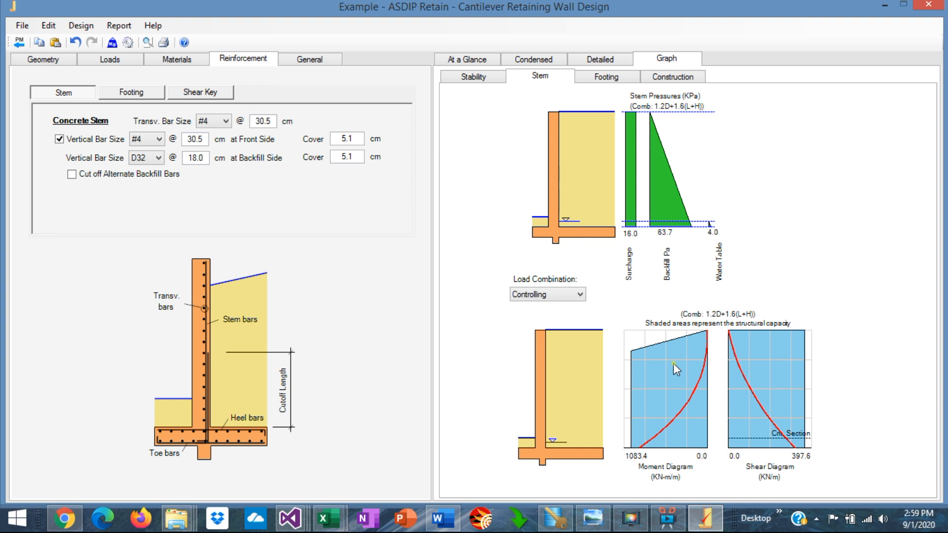
left_click(71, 174)
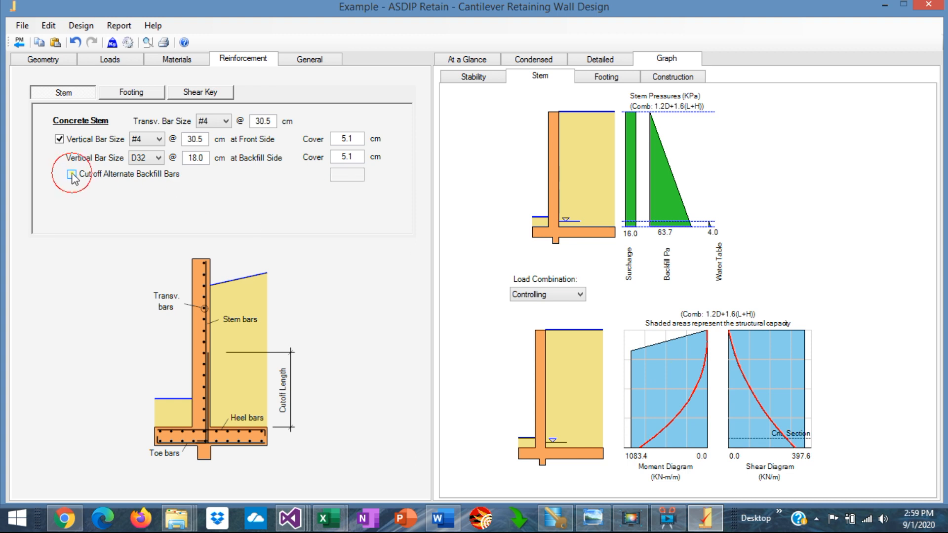
left_click(70, 174)
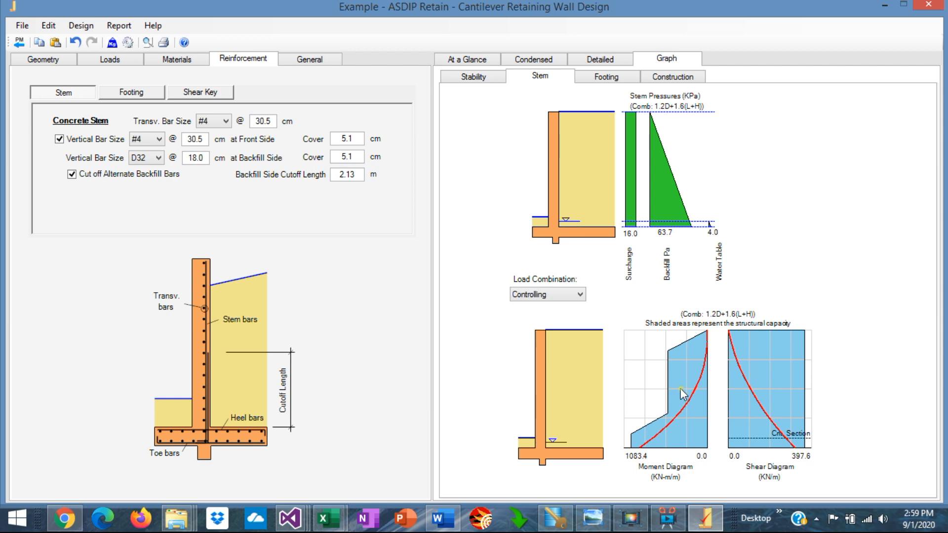
left_click(347, 175)
type("3")
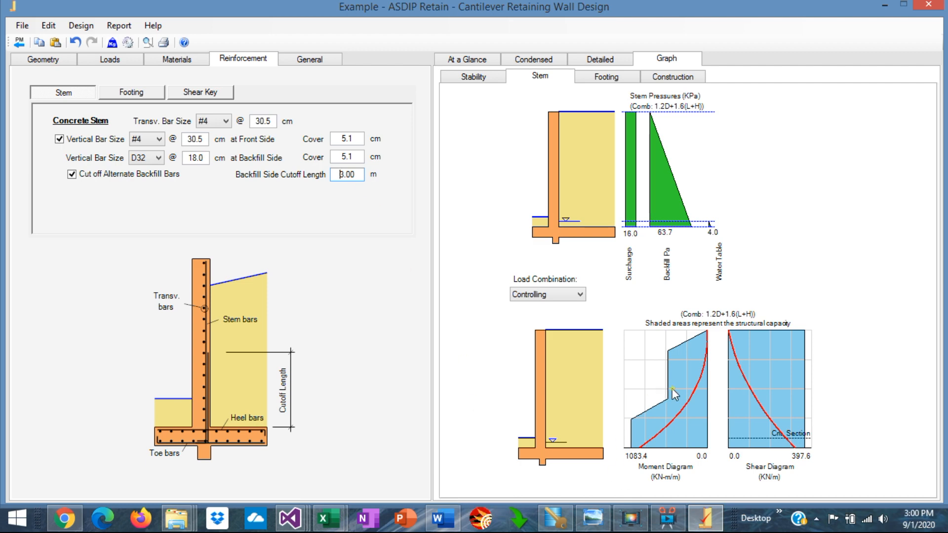
triple_click(345, 175)
type("4")
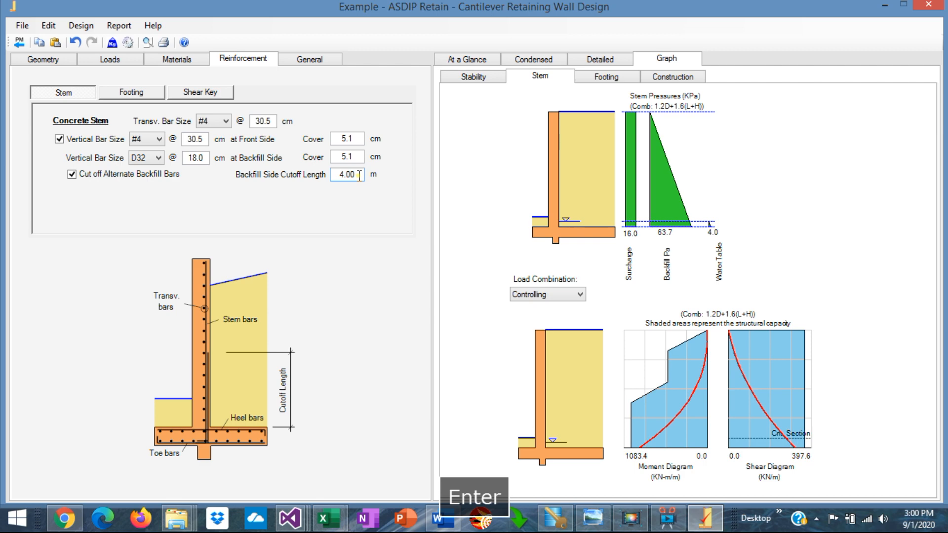
key("Return")
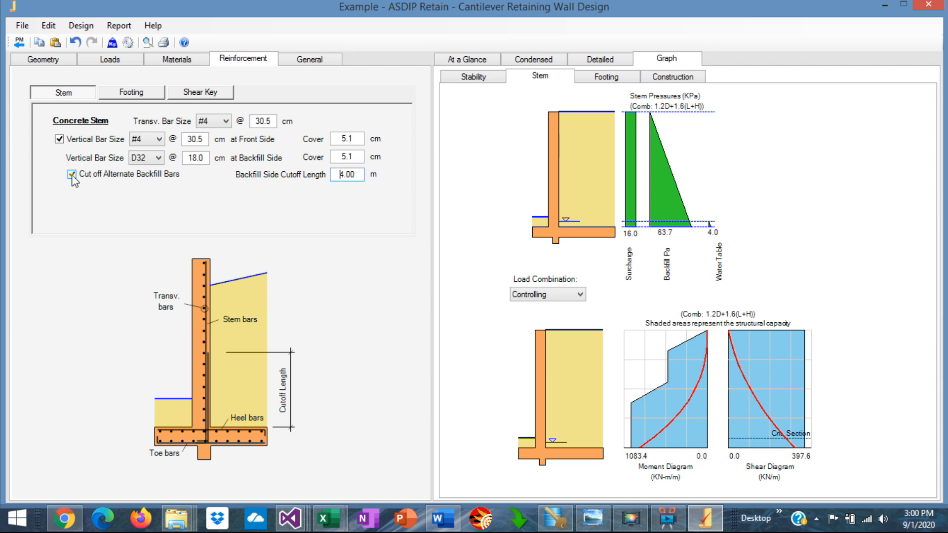
left_click(71, 174)
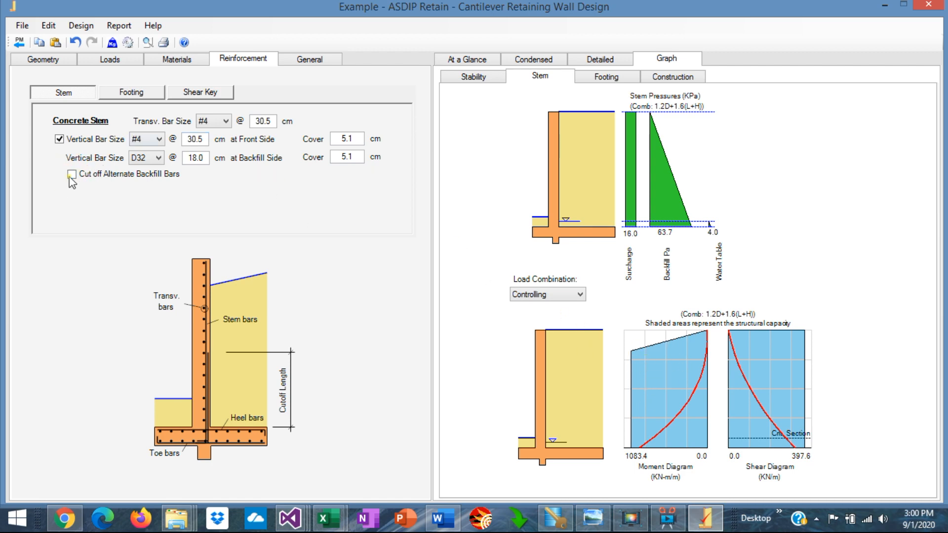
left_click(72, 174)
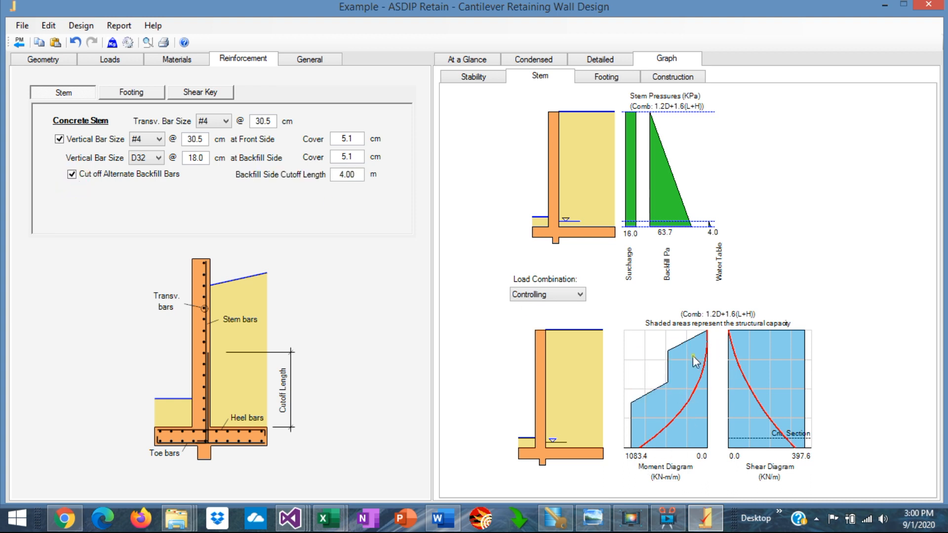
left_click(348, 174)
type("3.5")
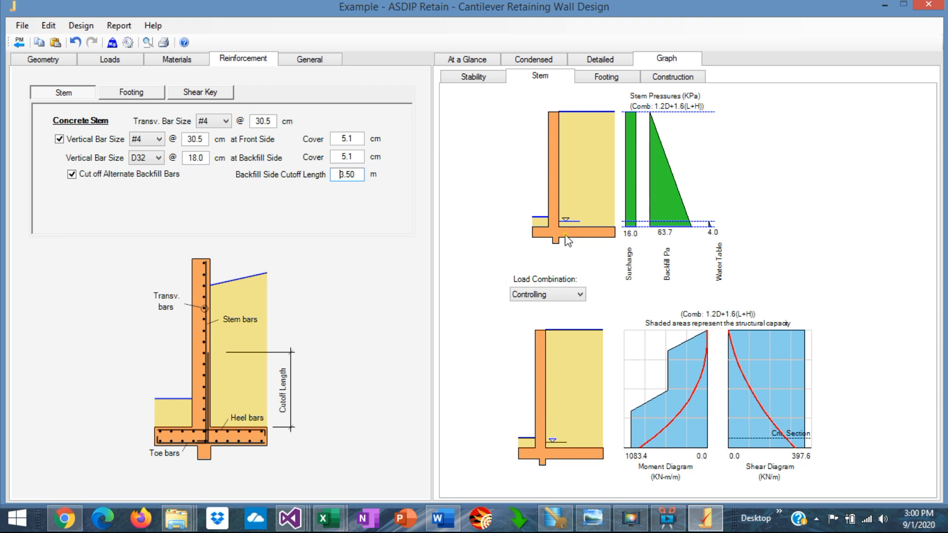
mouse_move(237, 194)
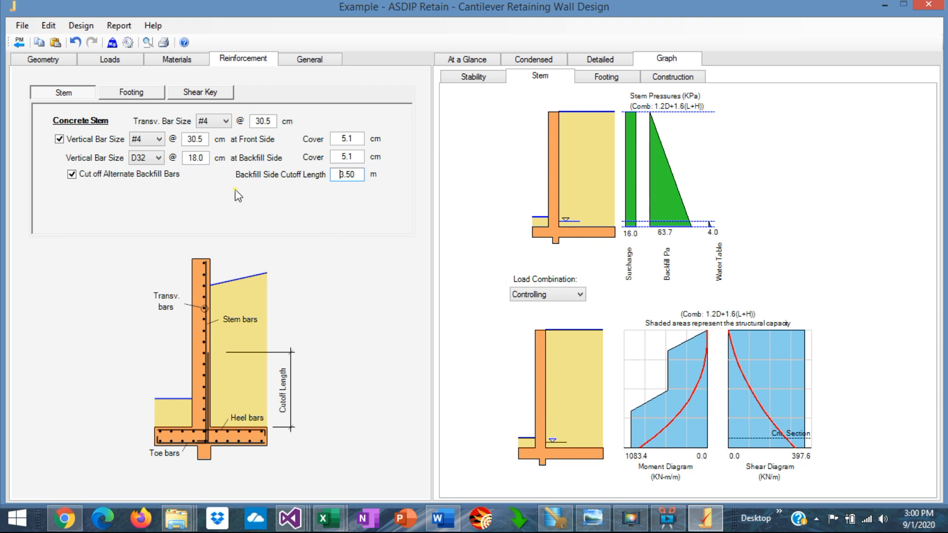
Step: Set the stem transverse bars to D16 and review the At a Glance summary
left_click(466, 59)
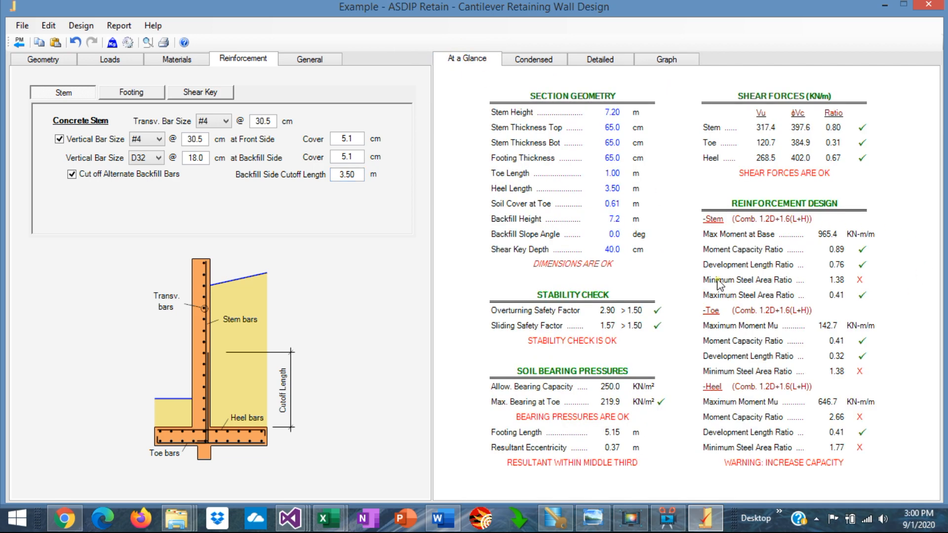
mouse_move(773, 294)
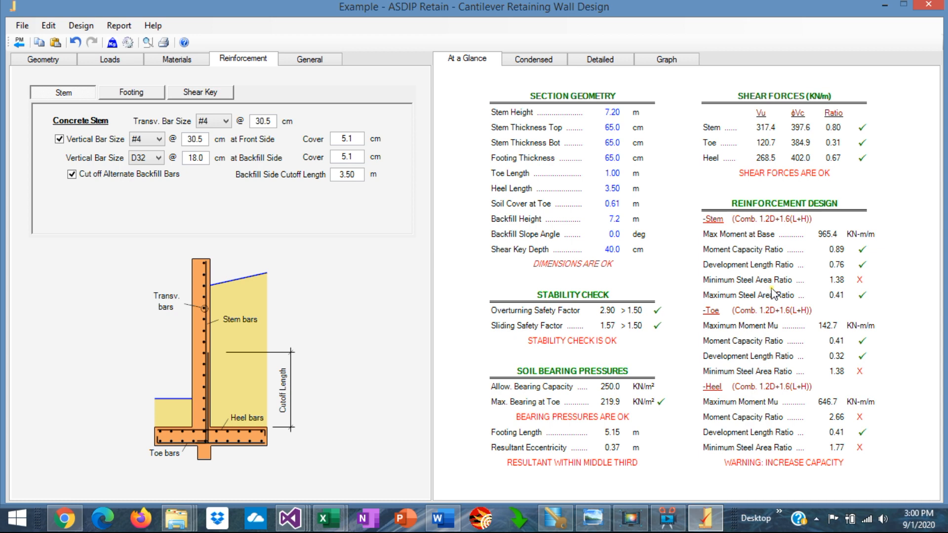
mouse_move(849, 287)
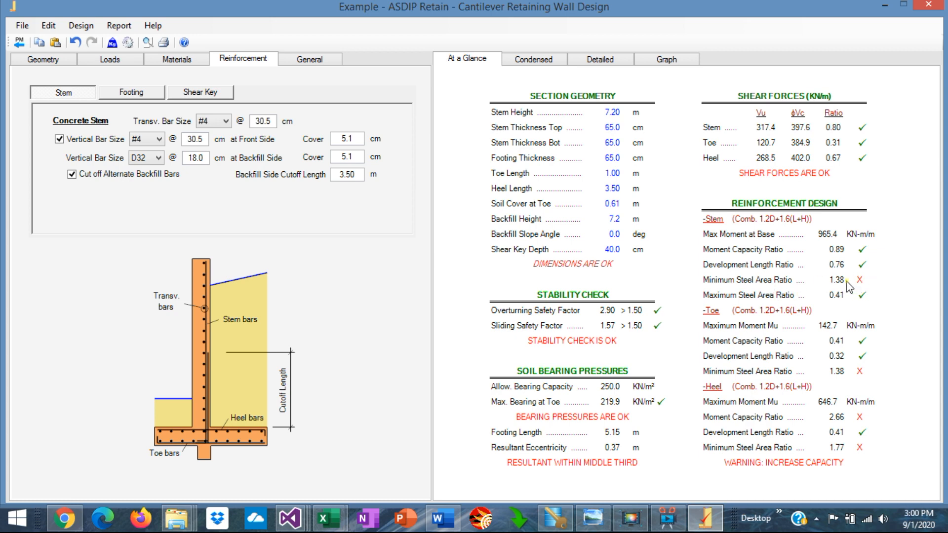
mouse_move(599, 59)
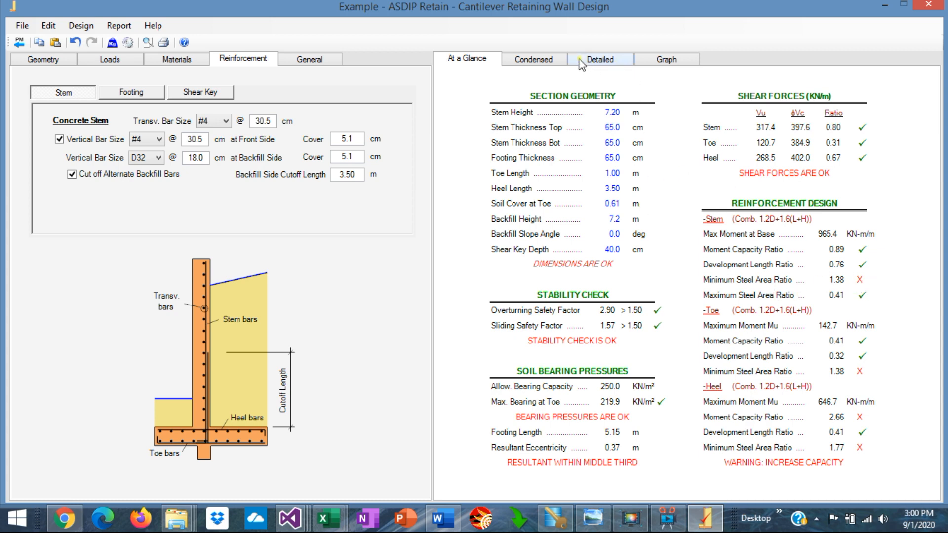
left_click(666, 60)
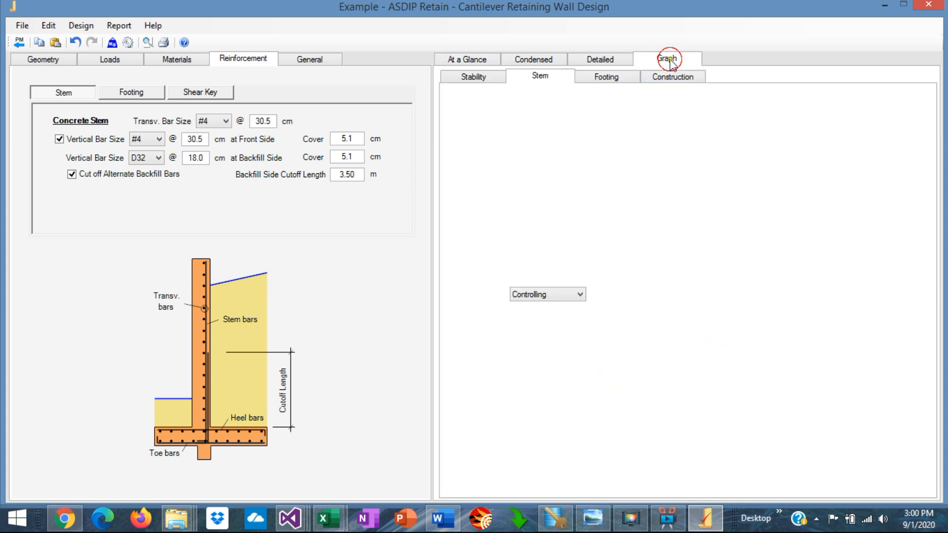
left_click(667, 58)
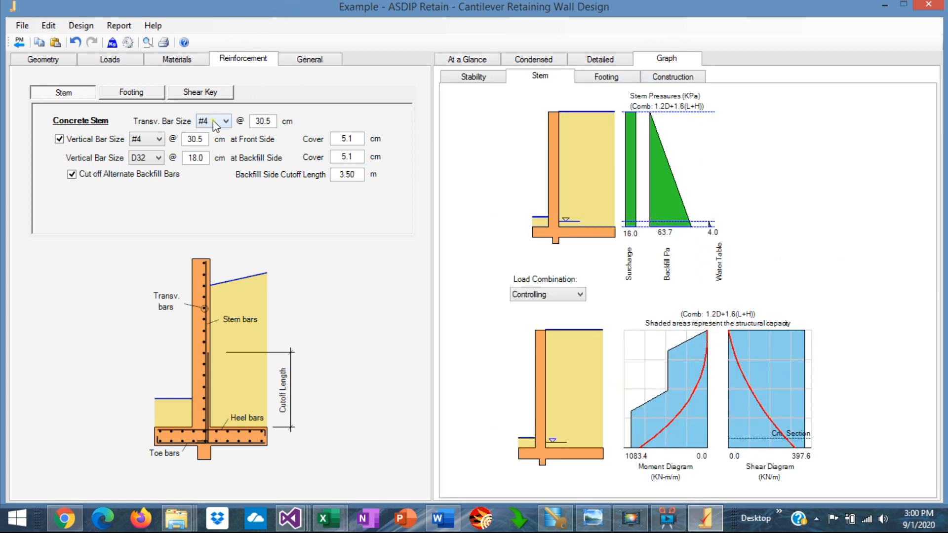
left_click(225, 121)
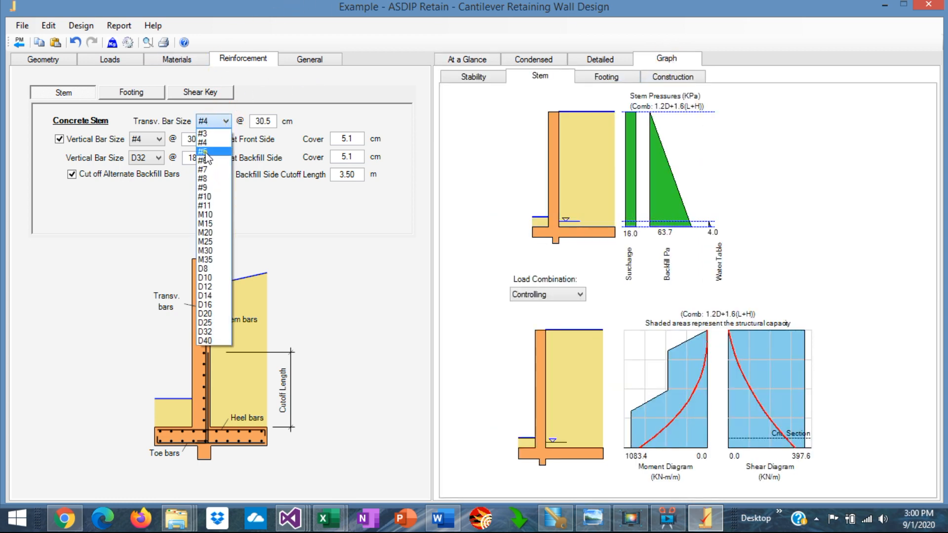
mouse_move(212, 305)
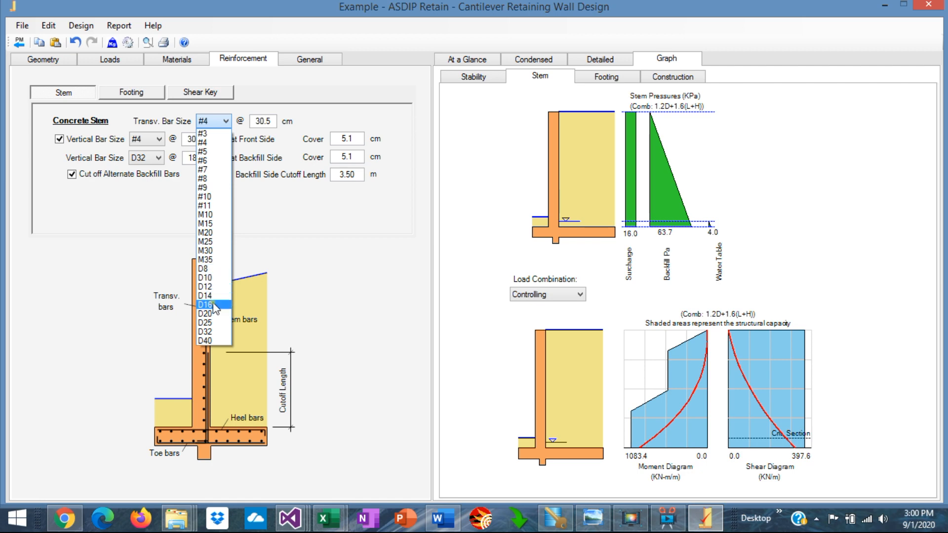
left_click(211, 305)
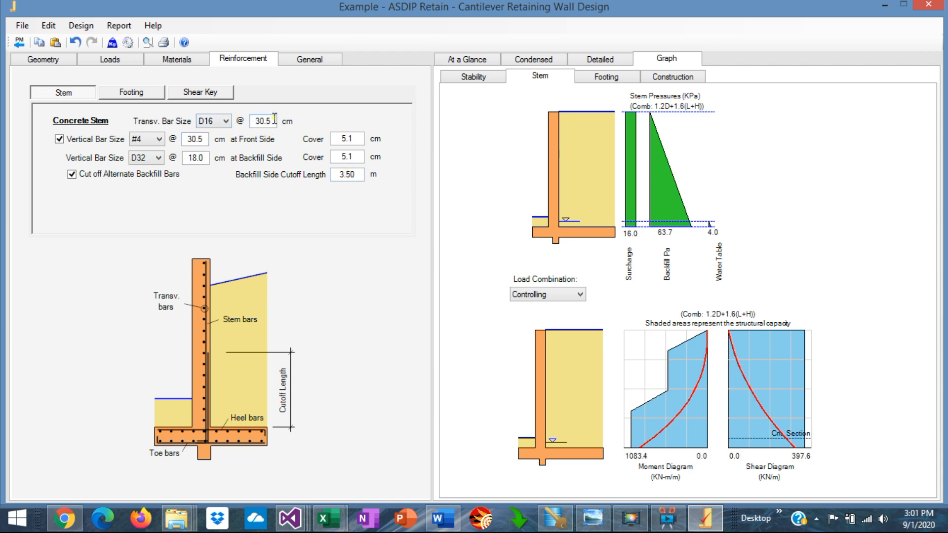
left_click(466, 59)
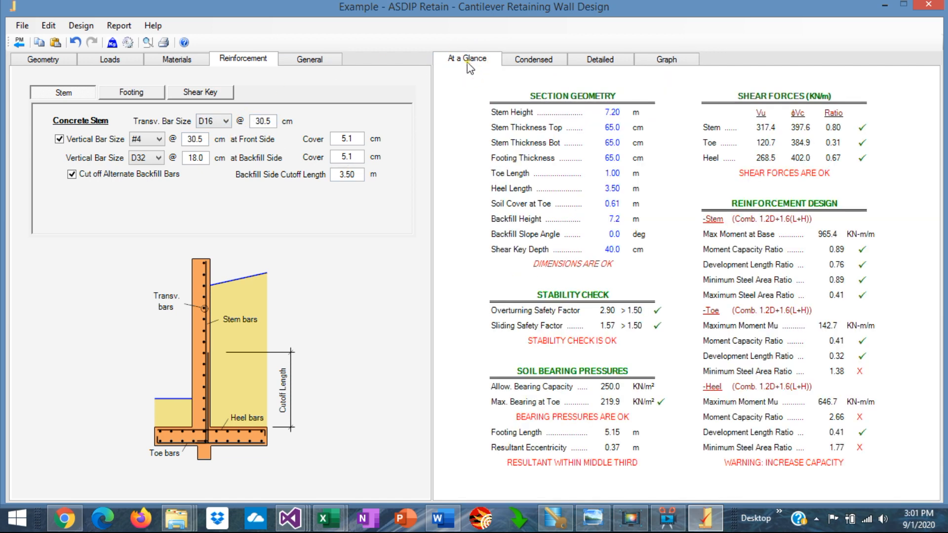
mouse_move(826, 286)
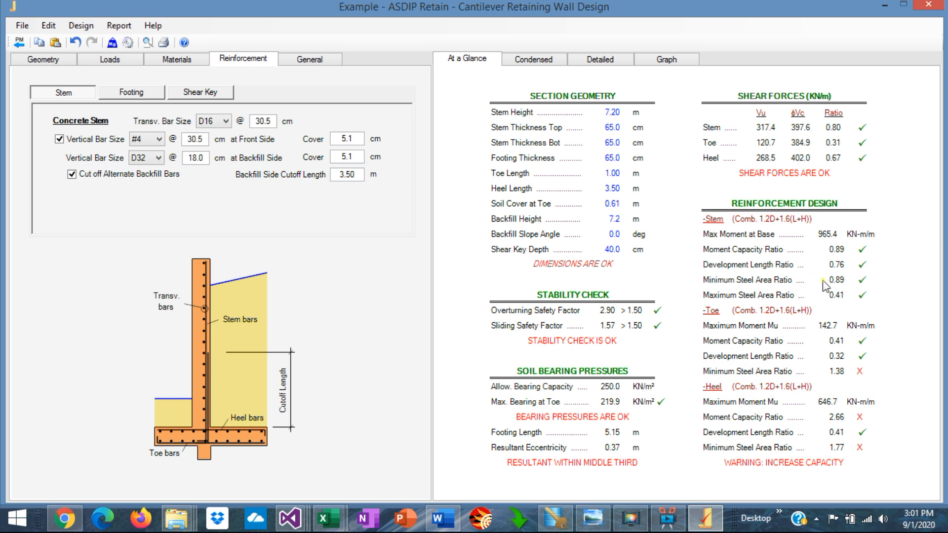
mouse_move(788, 274)
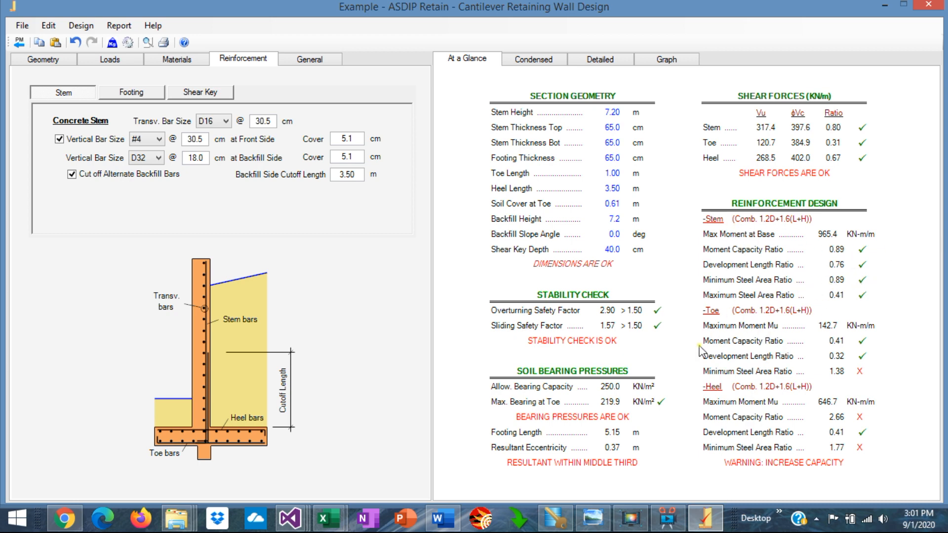
mouse_move(573, 33)
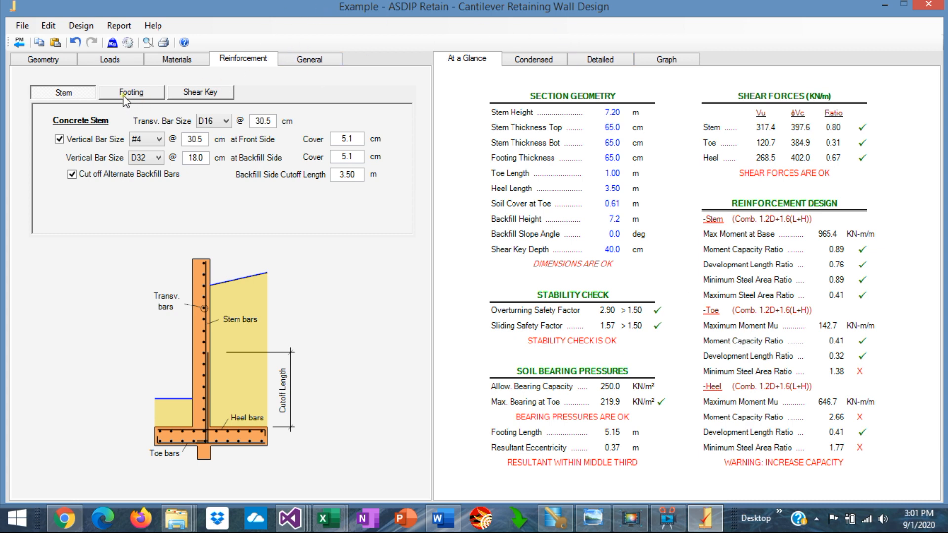
Step: In Footing reinforcement, use D25 toe bars and D16 footing transverse bars
left_click(131, 92)
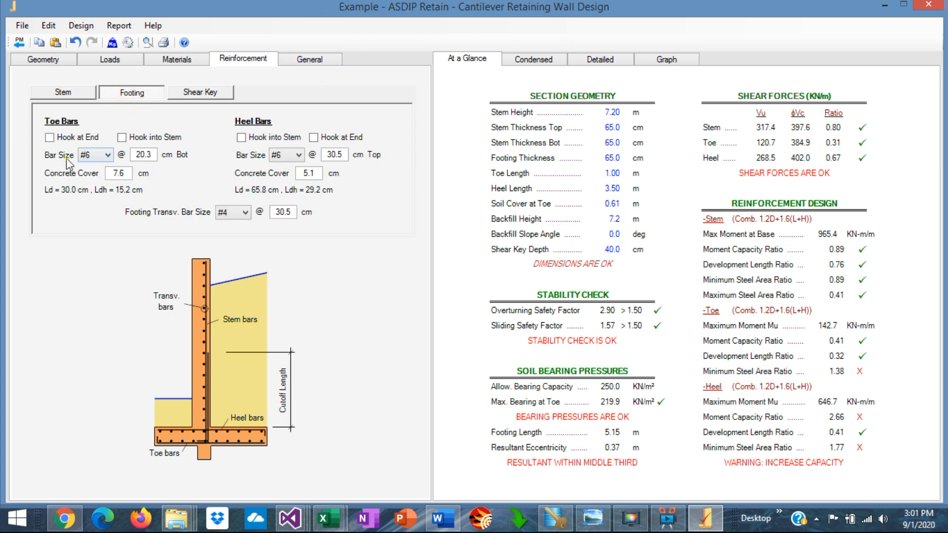
left_click(110, 154)
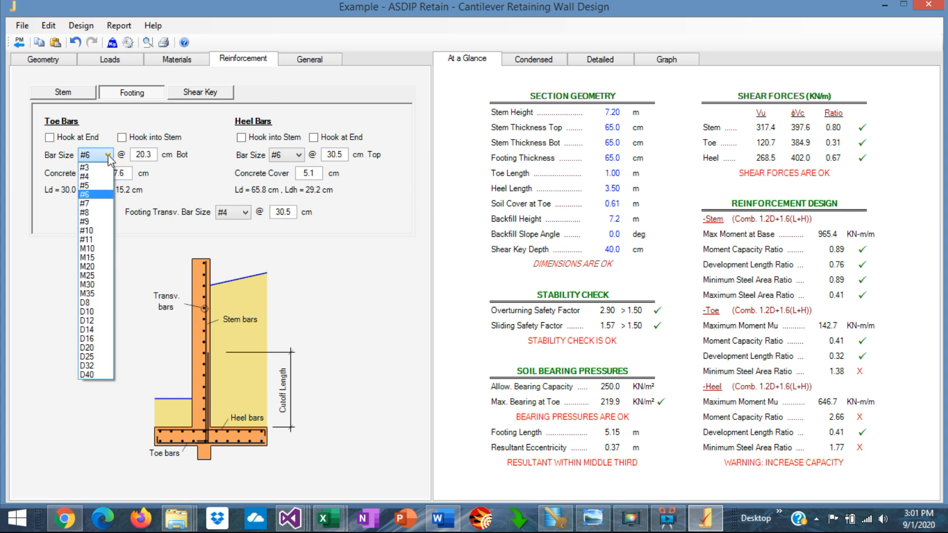
mouse_move(95, 357)
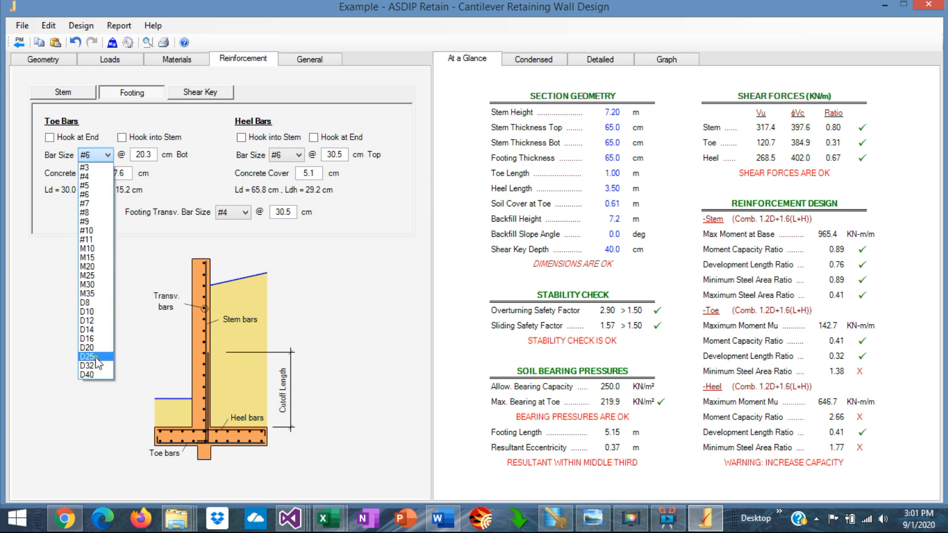
left_click(88, 356)
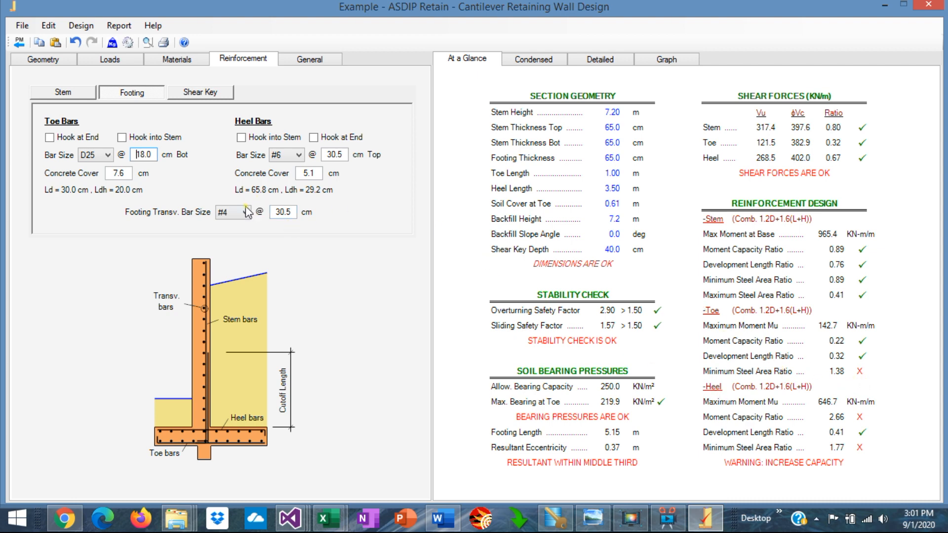
left_click(247, 212)
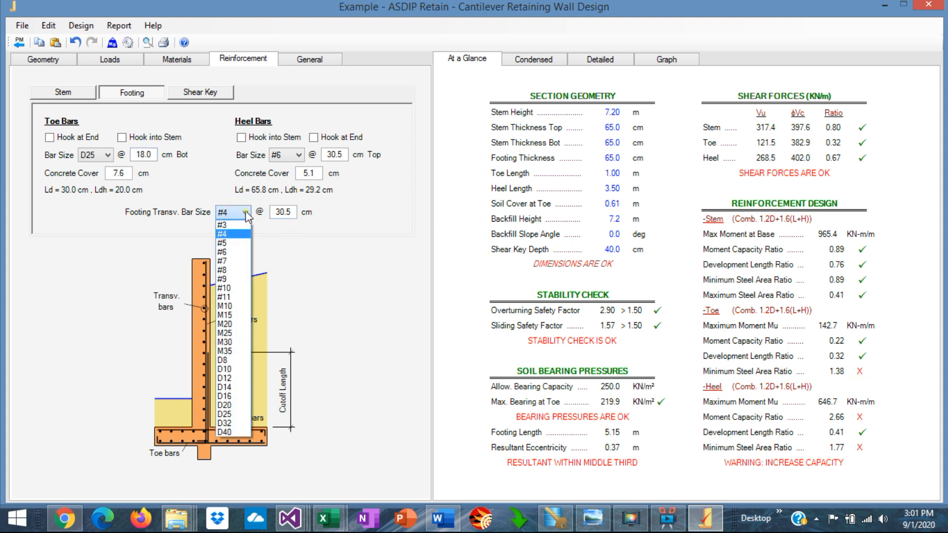
mouse_move(236, 387)
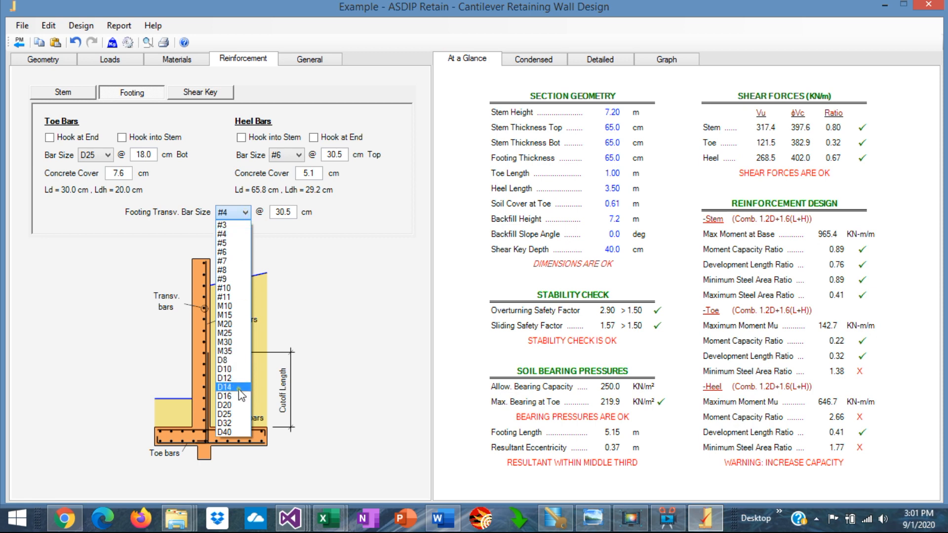
left_click(224, 396)
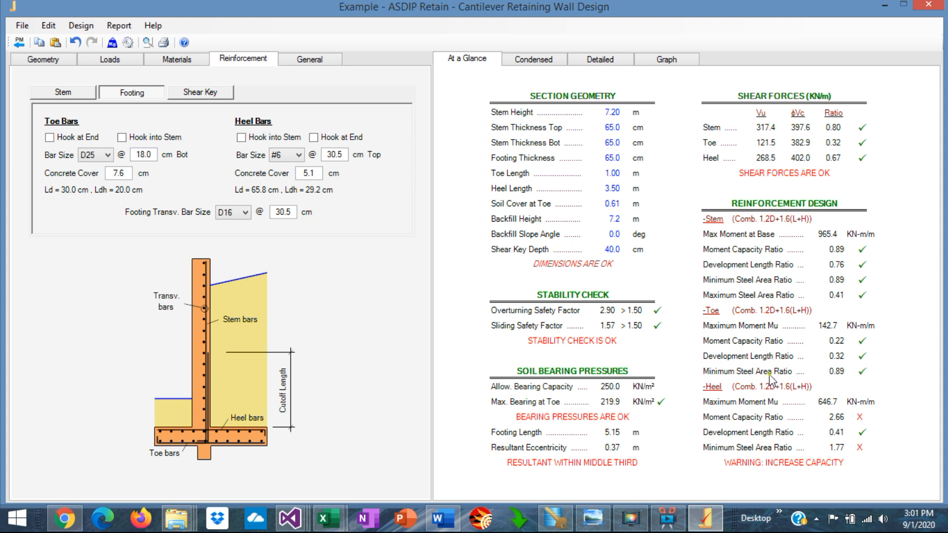
mouse_move(759, 359)
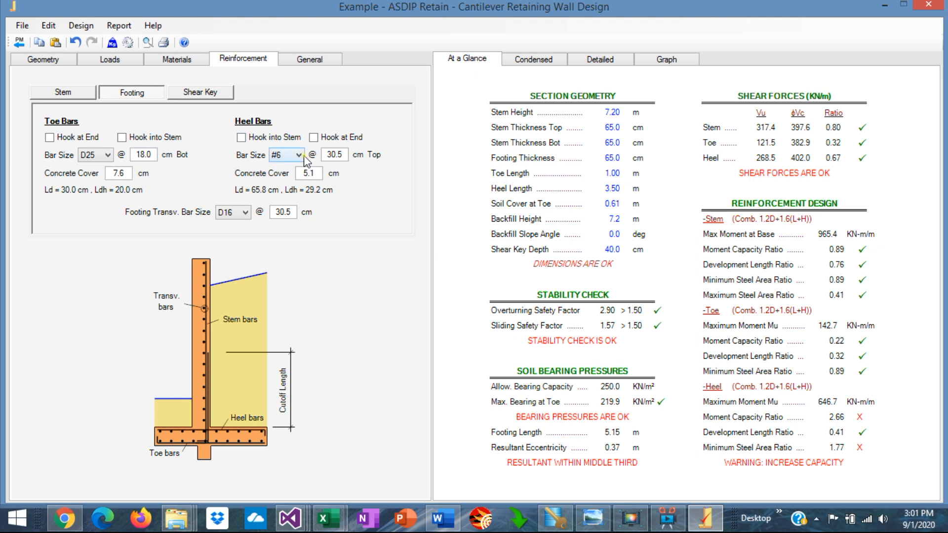
left_click(300, 154)
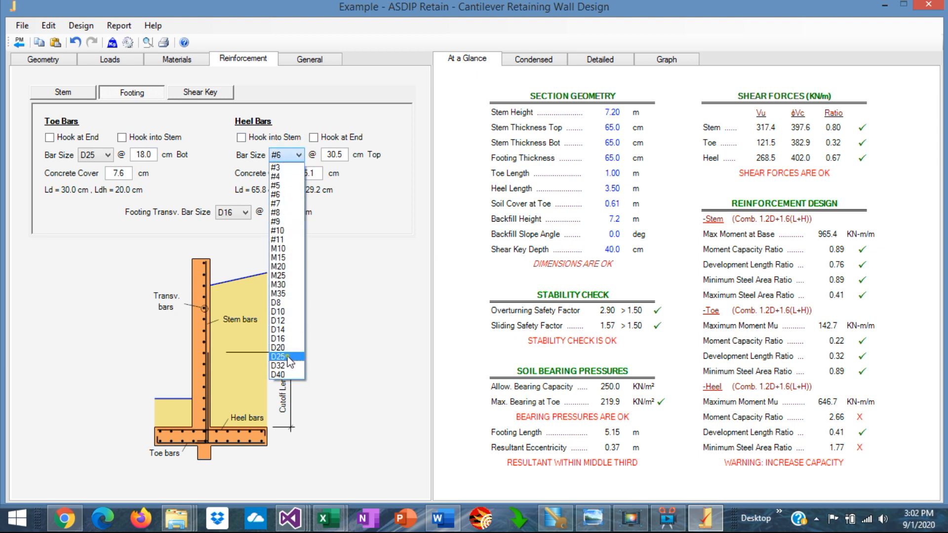
mouse_move(289, 358)
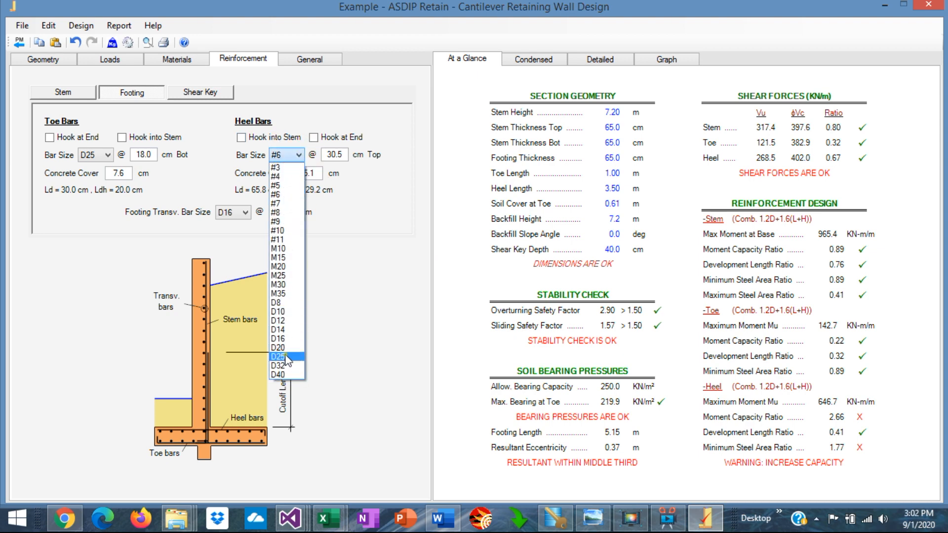
left_click(278, 356)
type("18")
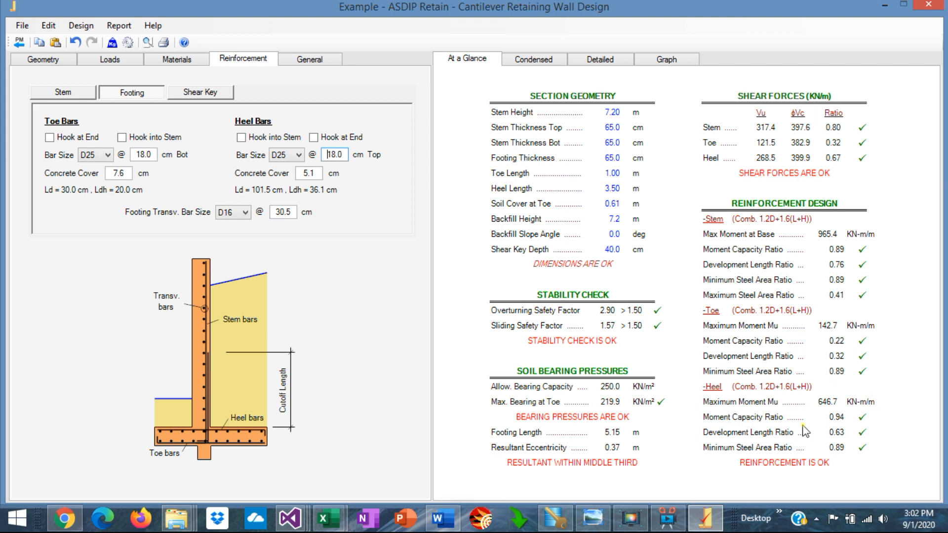
mouse_move(735, 450)
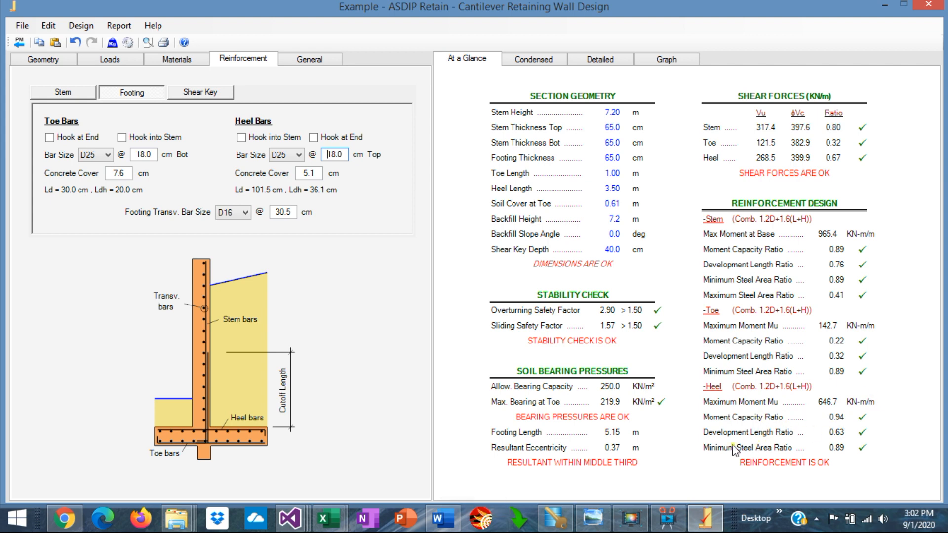
mouse_move(843, 440)
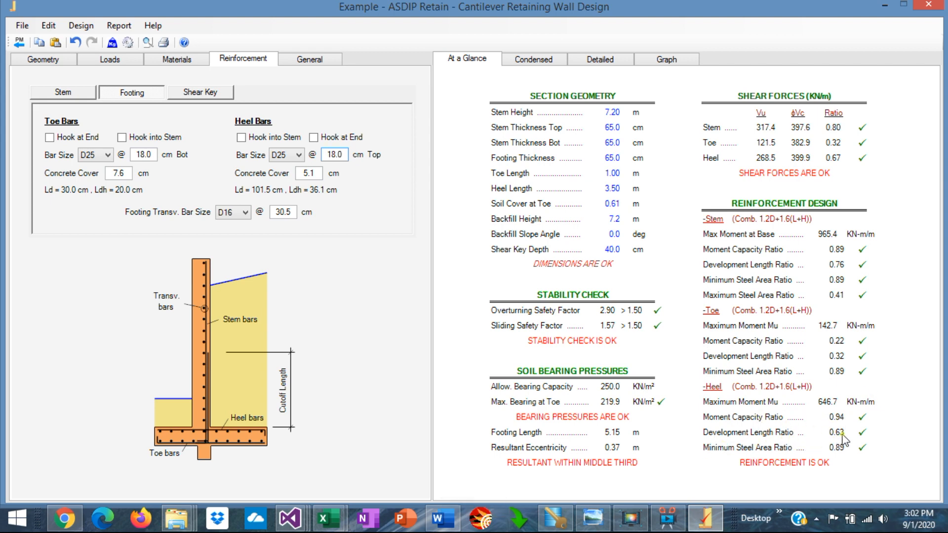
mouse_move(750, 456)
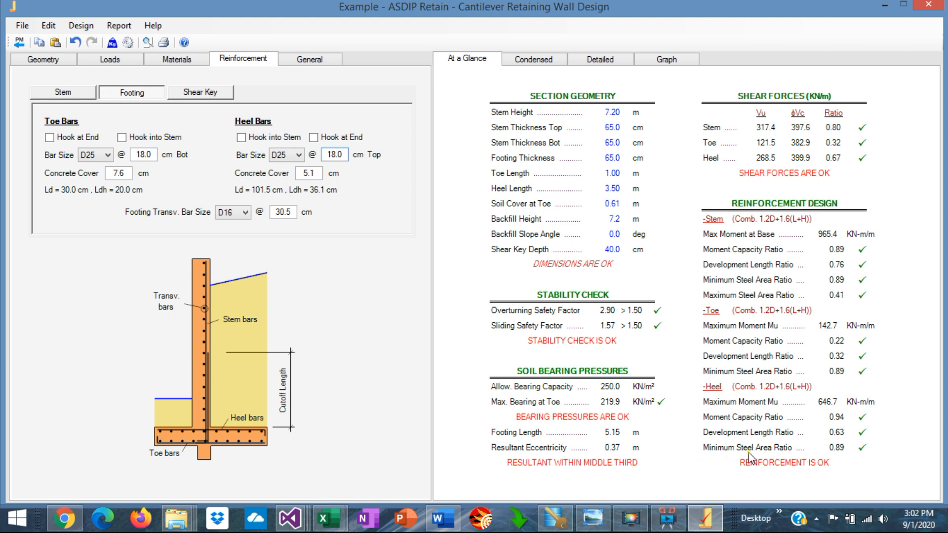
mouse_move(843, 457)
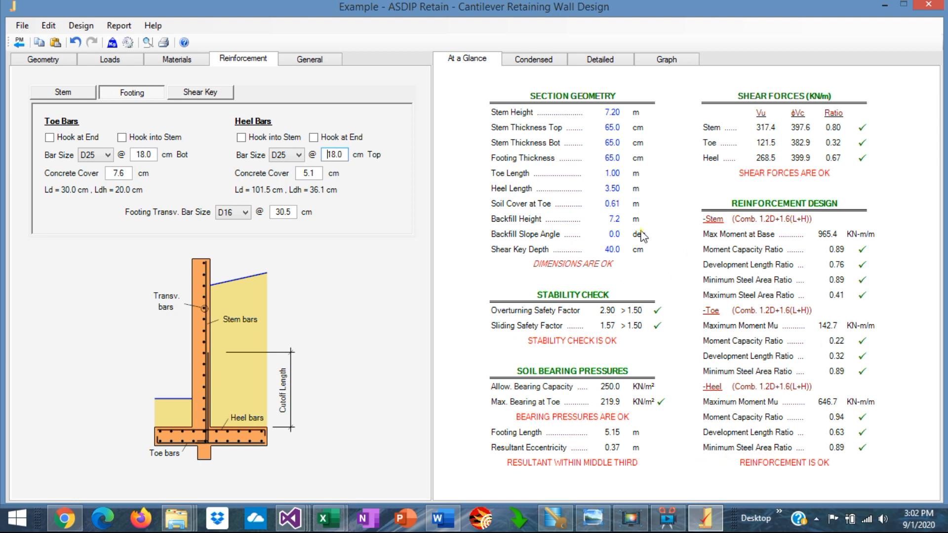
mouse_move(635, 365)
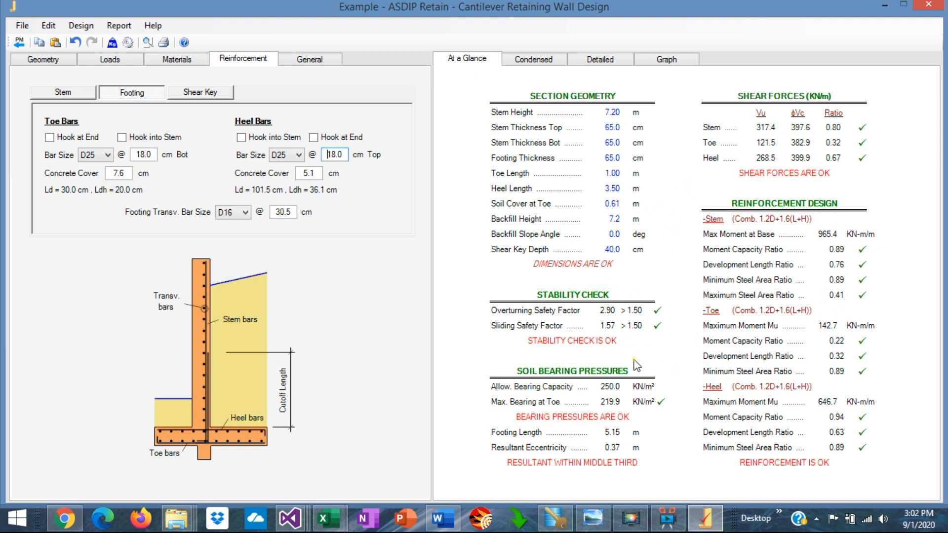
mouse_move(853, 184)
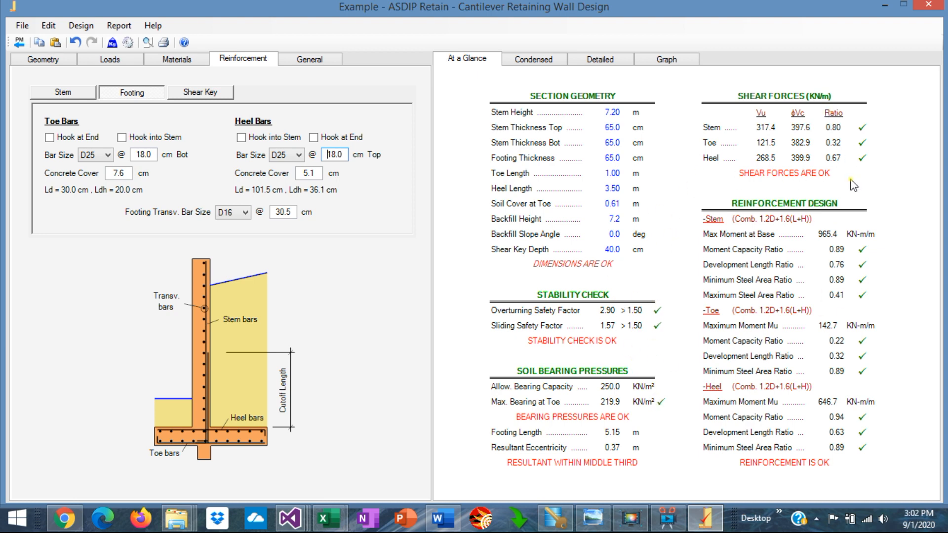
mouse_move(534, 59)
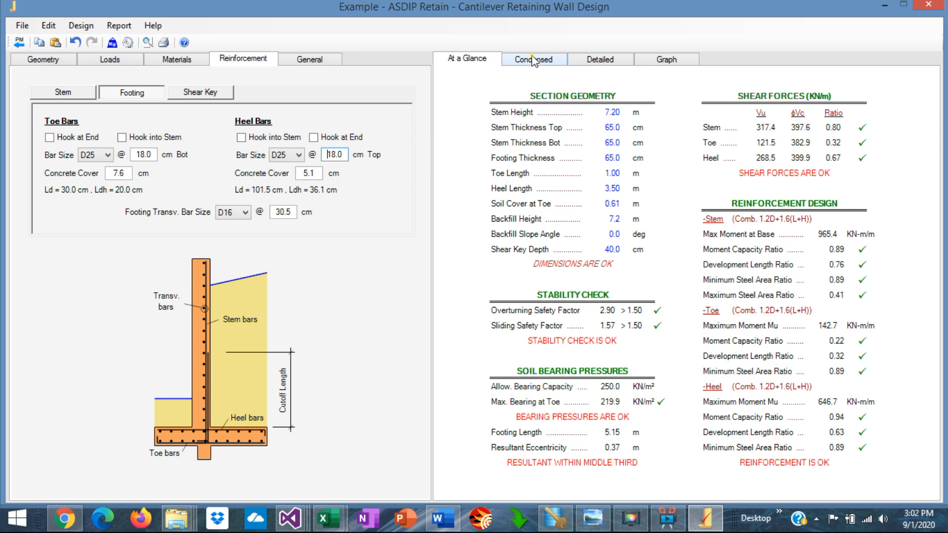
Step: Review the condensed report, confirming stem, heel and toe checks are all OK
left_click(533, 59)
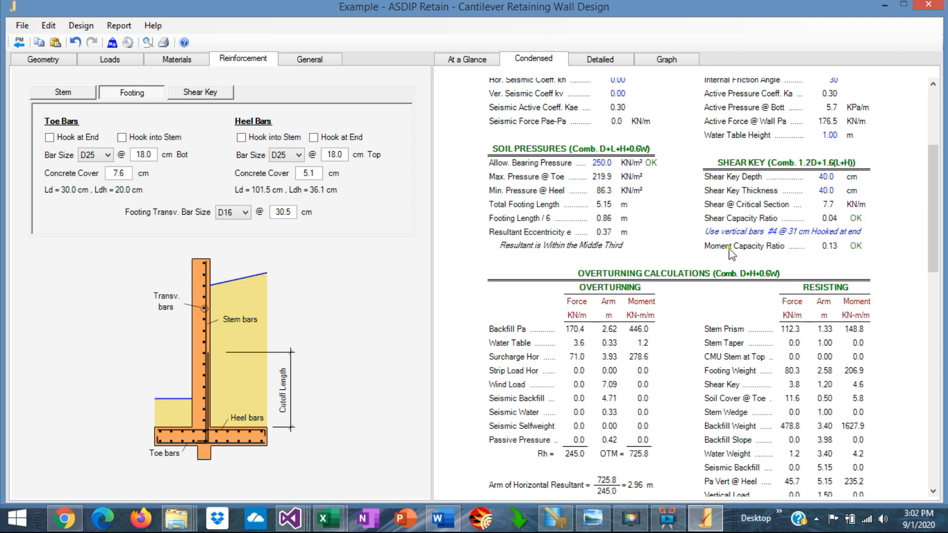
scroll("down", 3)
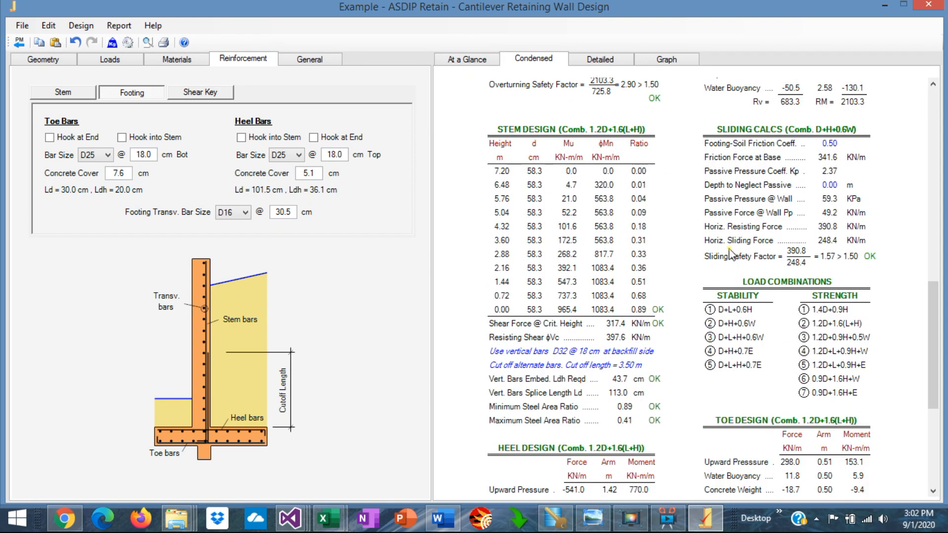
mouse_move(482, 144)
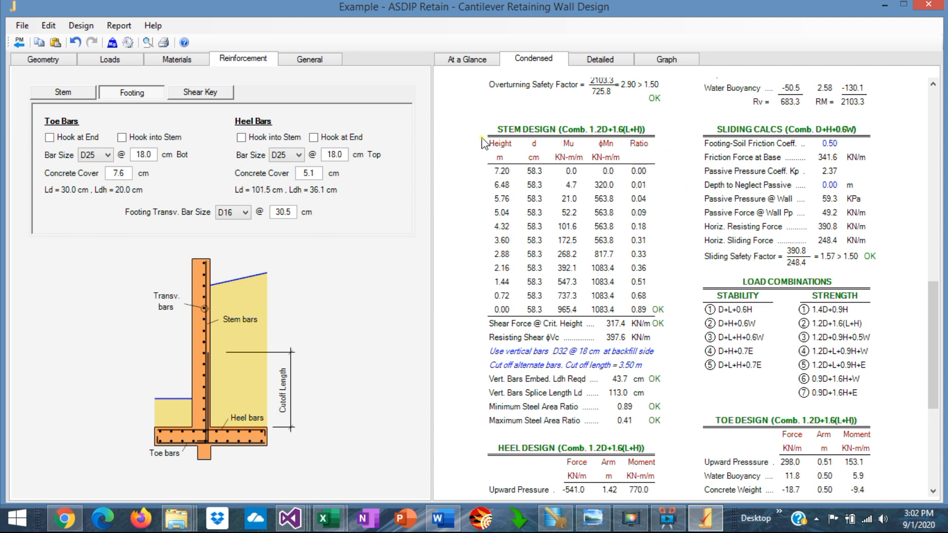
mouse_move(664, 170)
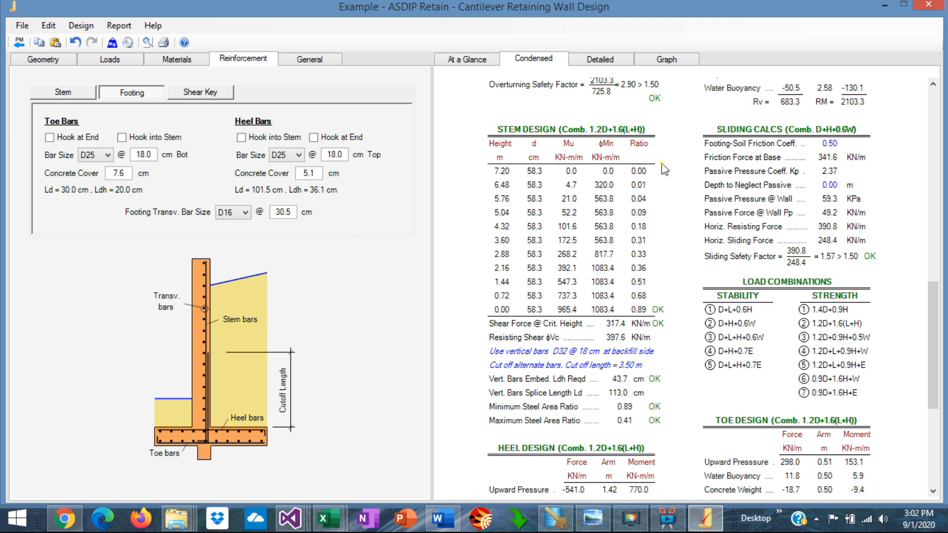
mouse_move(614, 145)
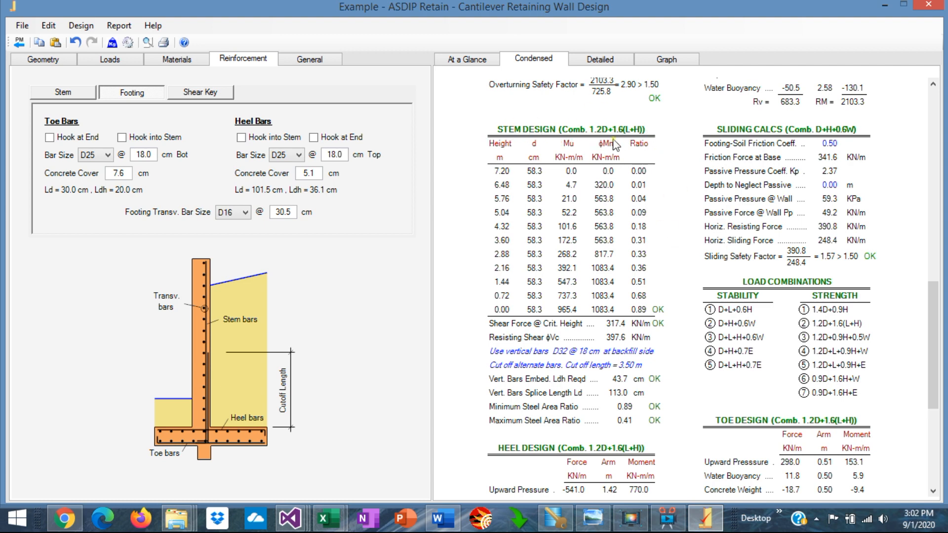
scroll("down", 3)
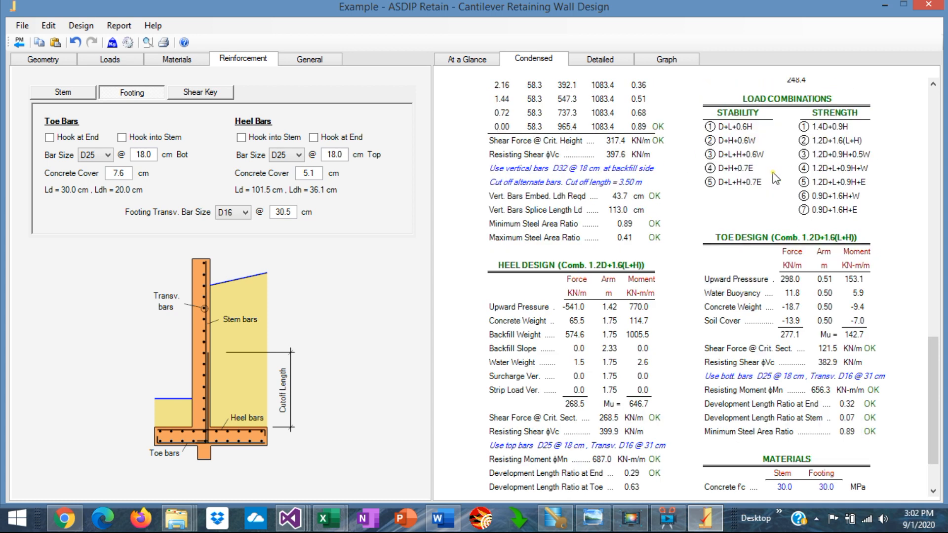
scroll("down", 3)
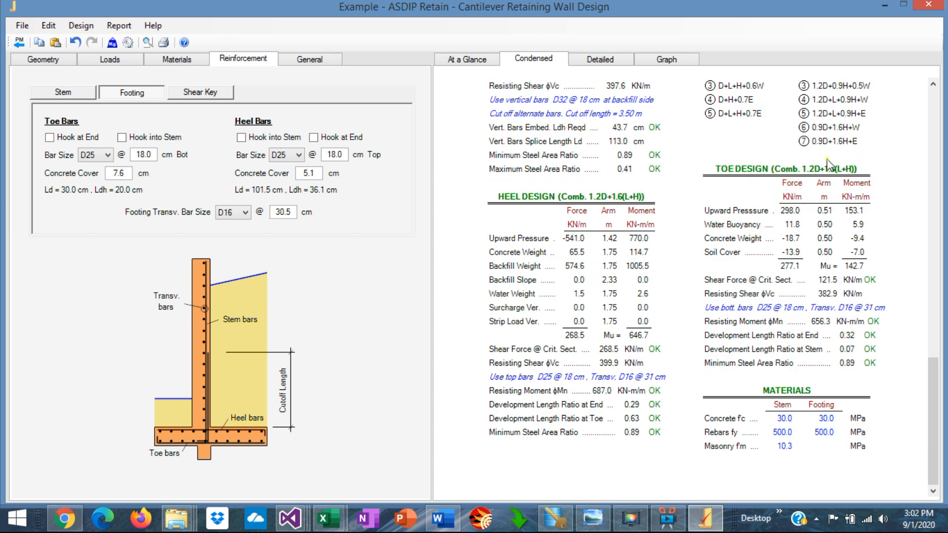
scroll("up", 3)
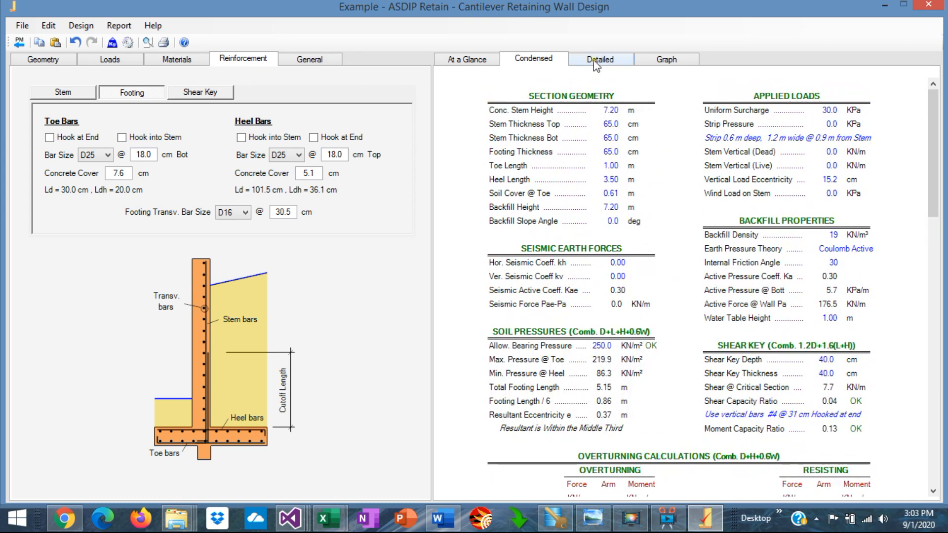
Step: Scroll through the detailed step-by-step calculations, with toe and heel ratios below 1.00
left_click(599, 59)
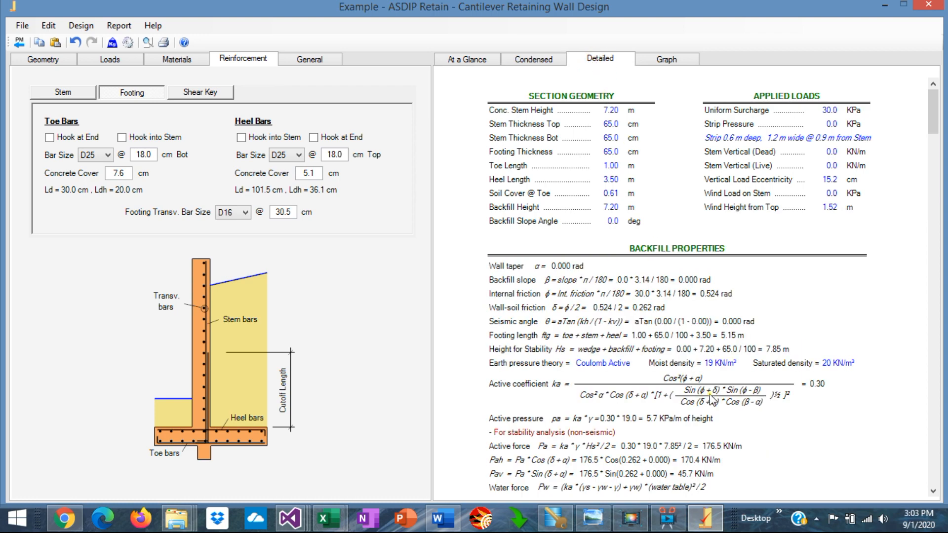
scroll("down", 3)
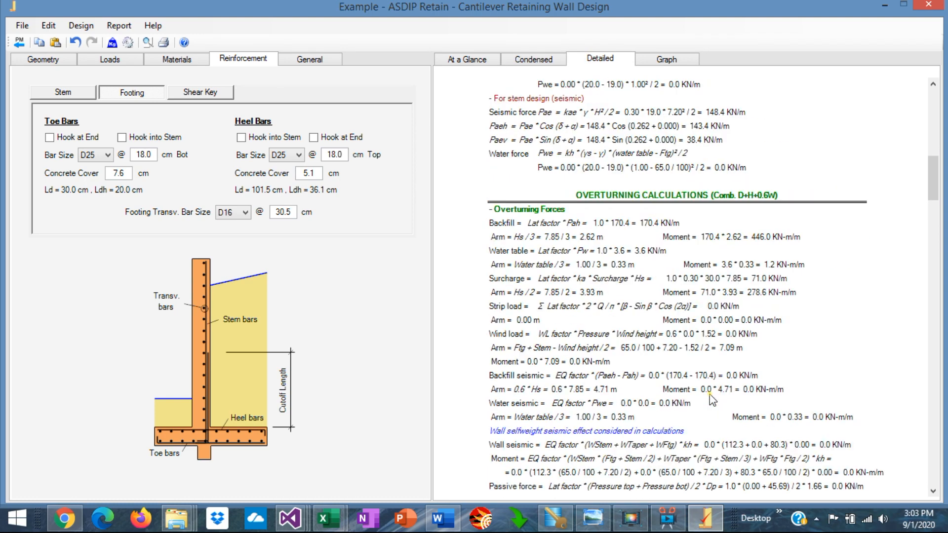
scroll("down", 3)
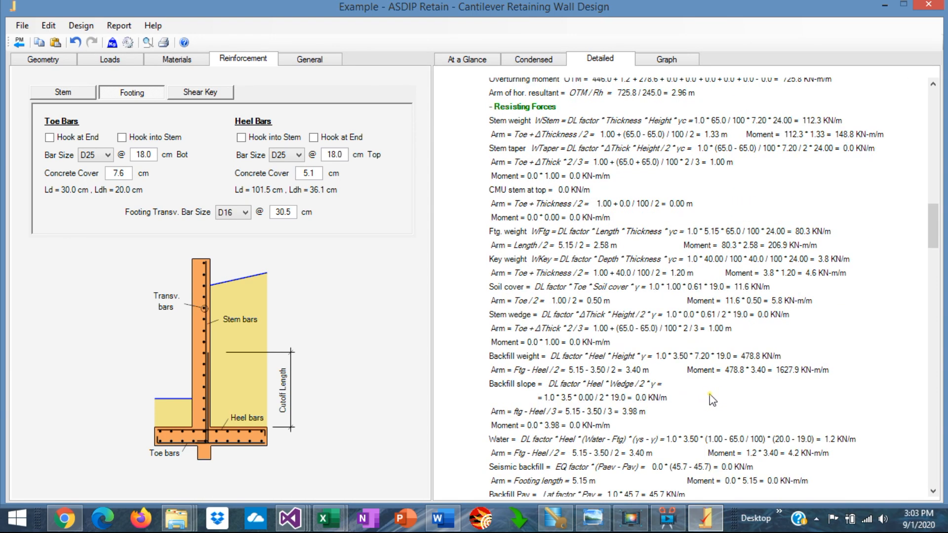
scroll("down", 3)
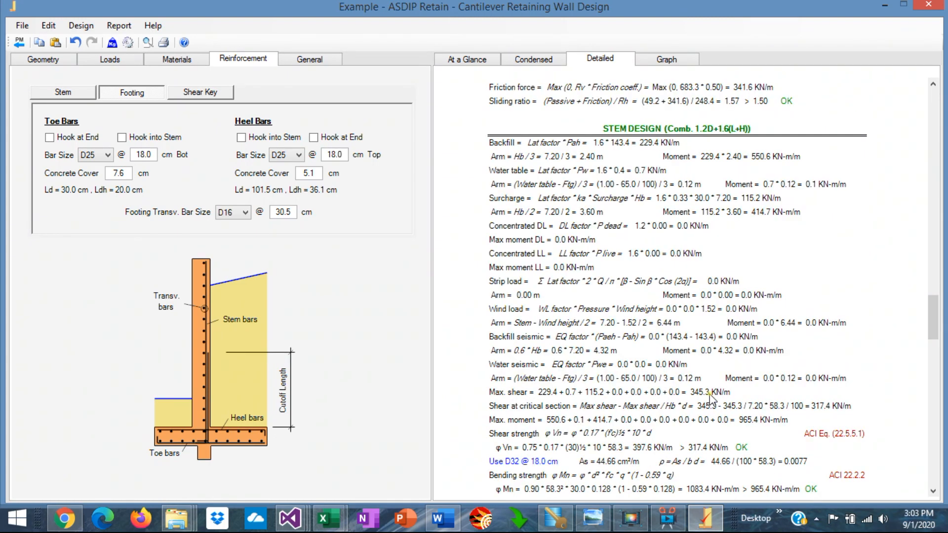
scroll("down", 3)
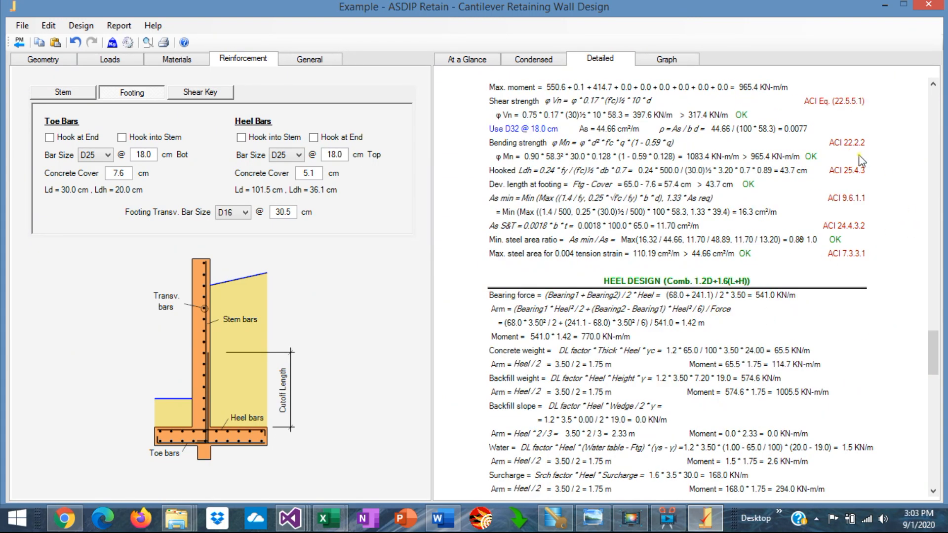
mouse_move(714, 336)
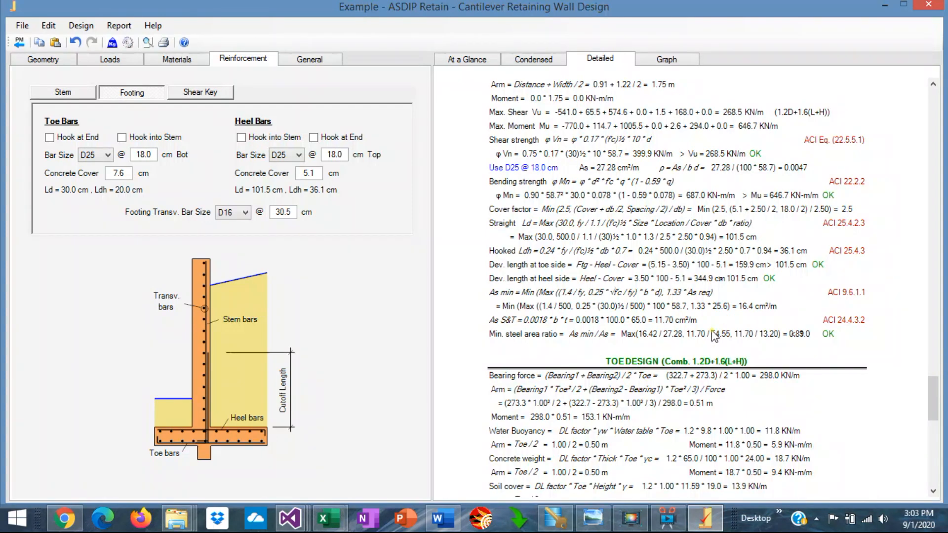
scroll("down", 3)
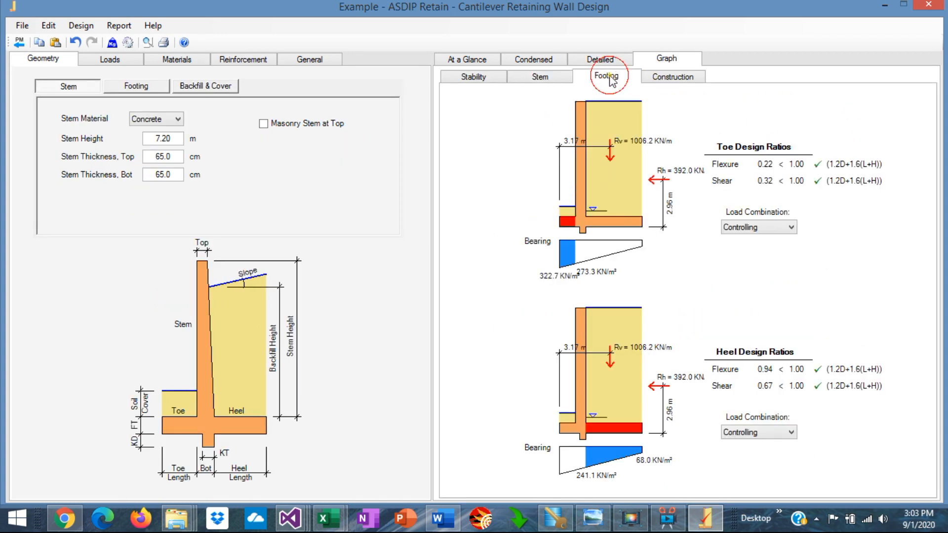
mouse_move(568, 225)
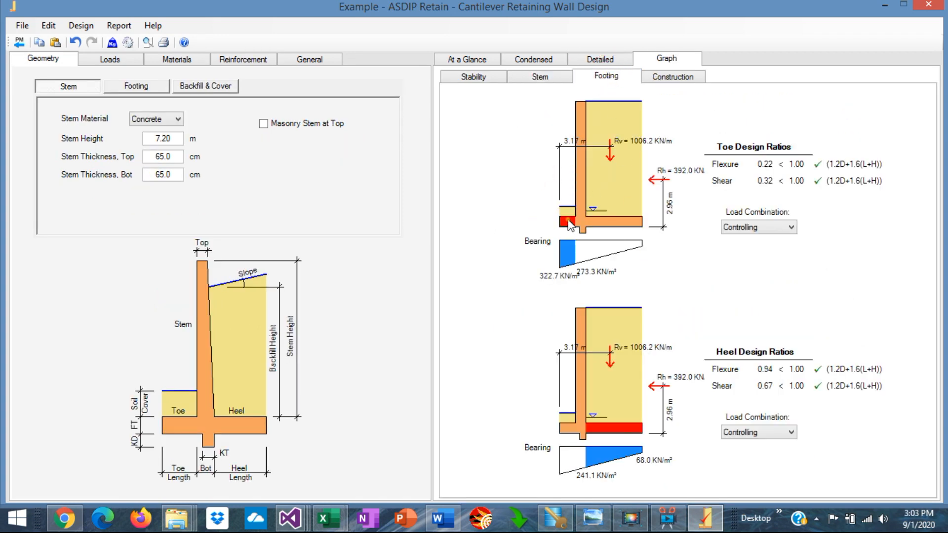
mouse_move(723, 169)
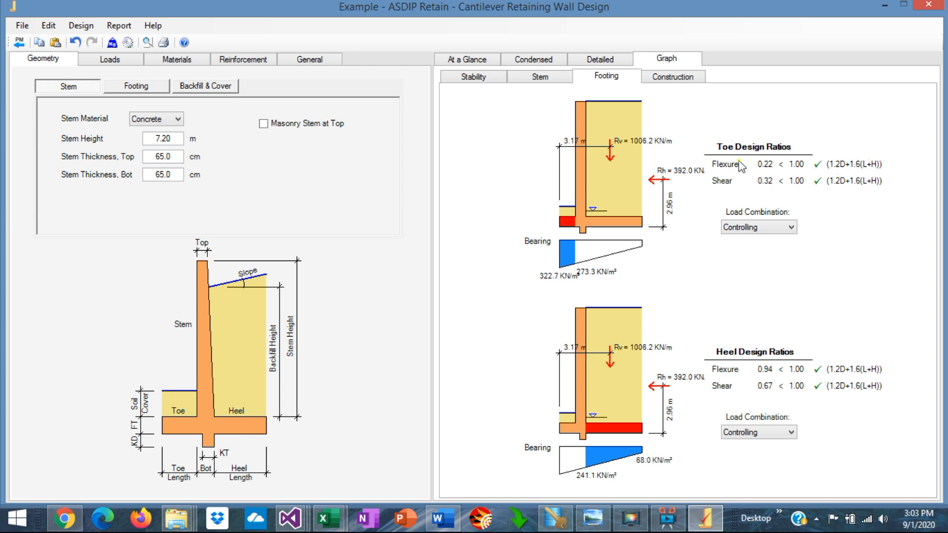
mouse_move(774, 172)
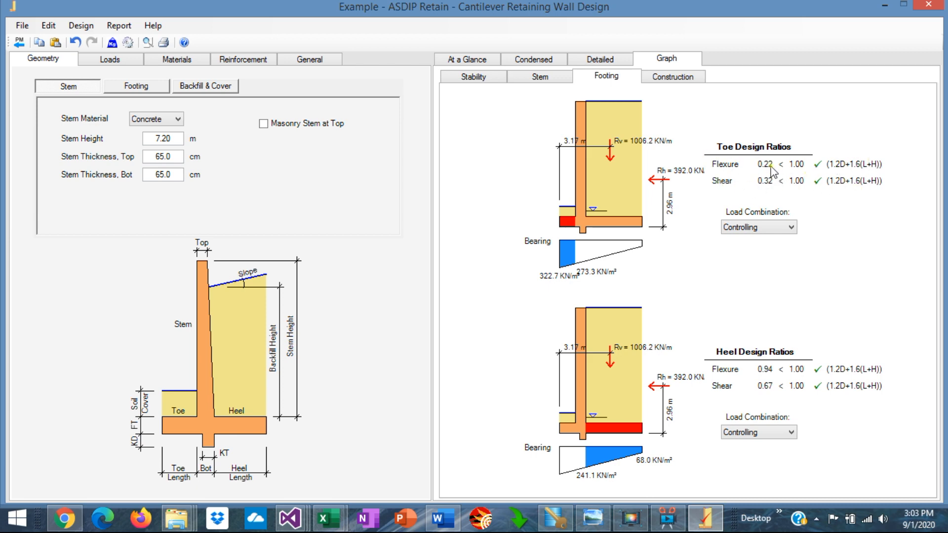
mouse_move(763, 205)
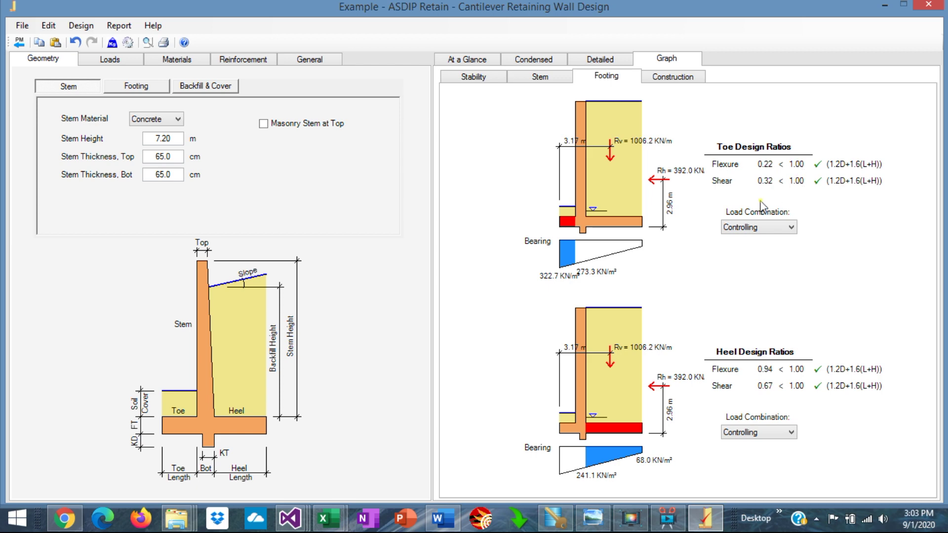
mouse_move(765, 260)
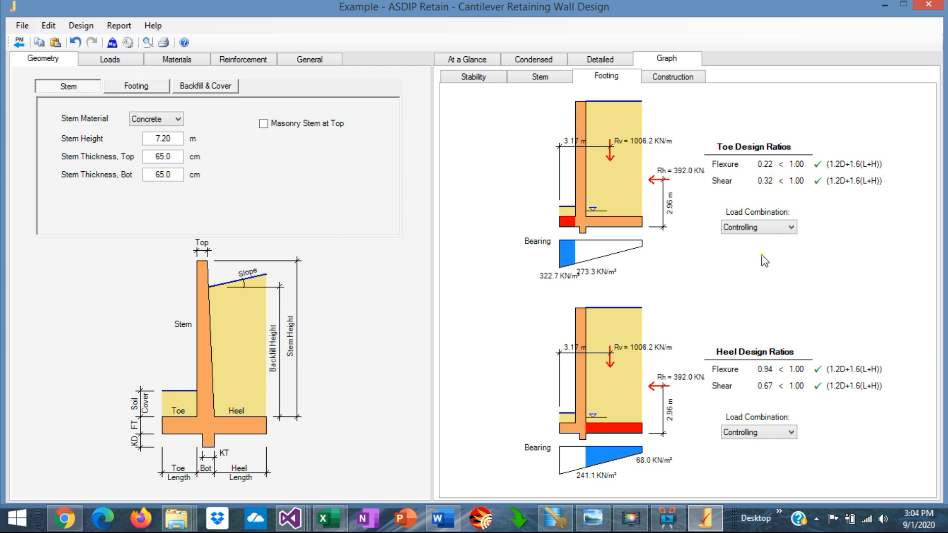
mouse_move(864, 156)
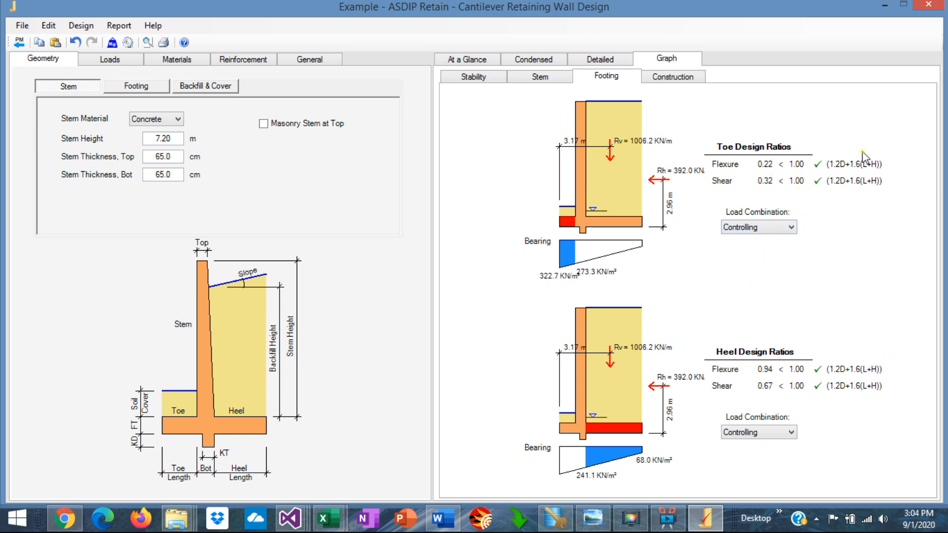
mouse_move(617, 418)
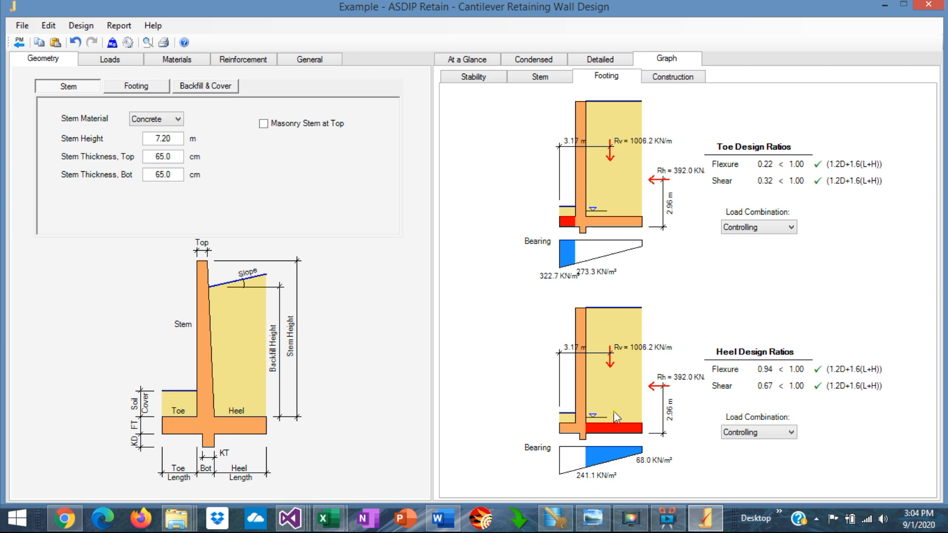
mouse_move(736, 396)
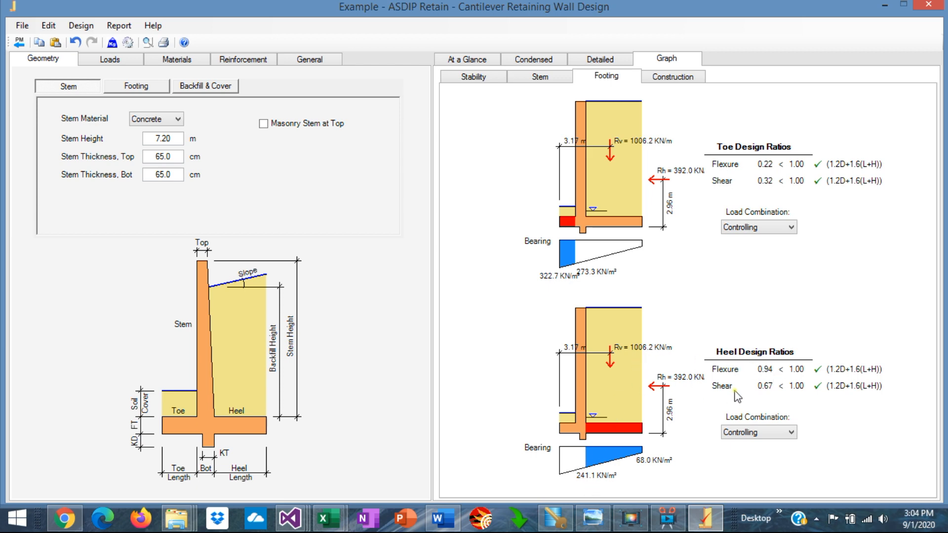
mouse_move(816, 378)
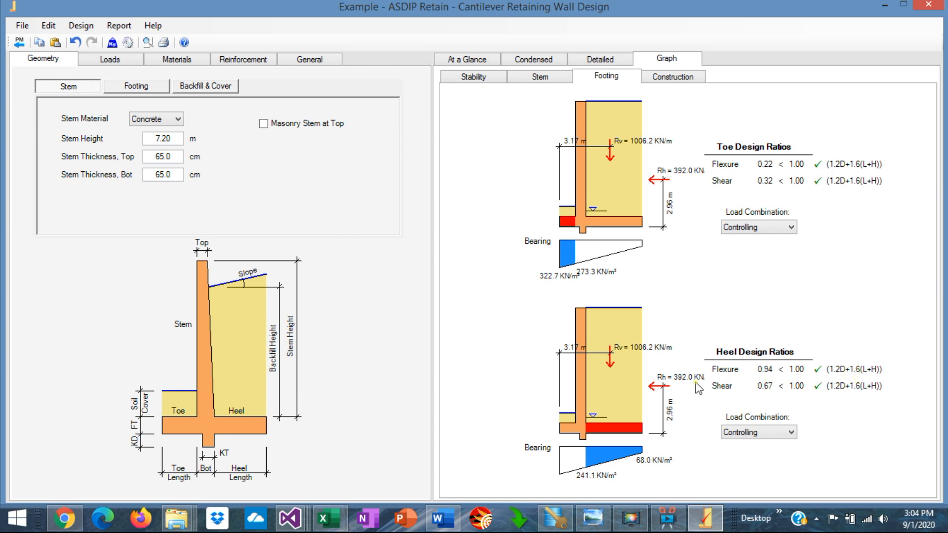
mouse_move(614, 441)
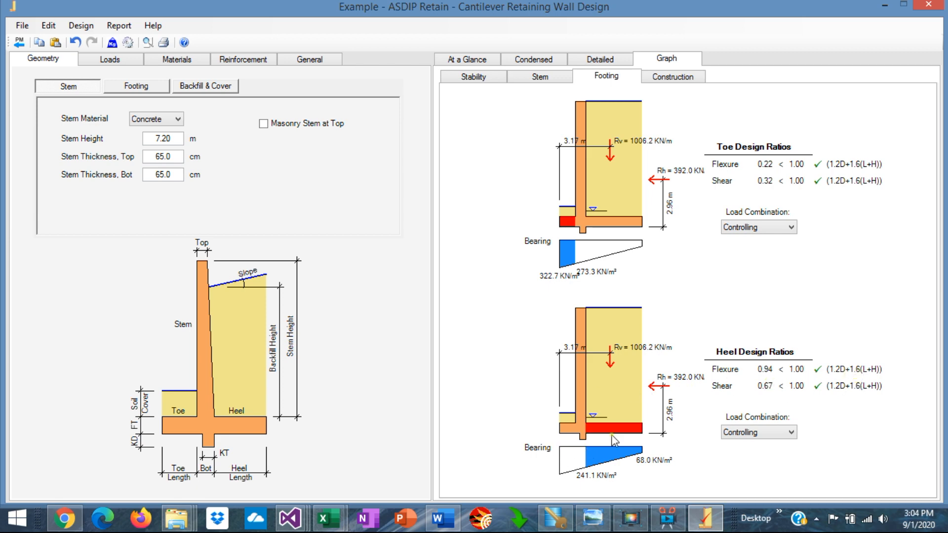
mouse_move(579, 467)
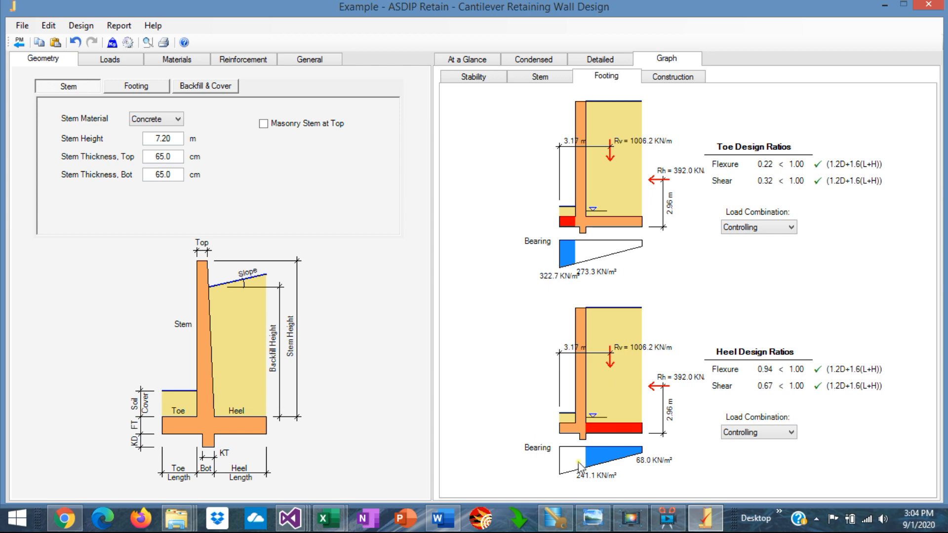
mouse_move(612, 457)
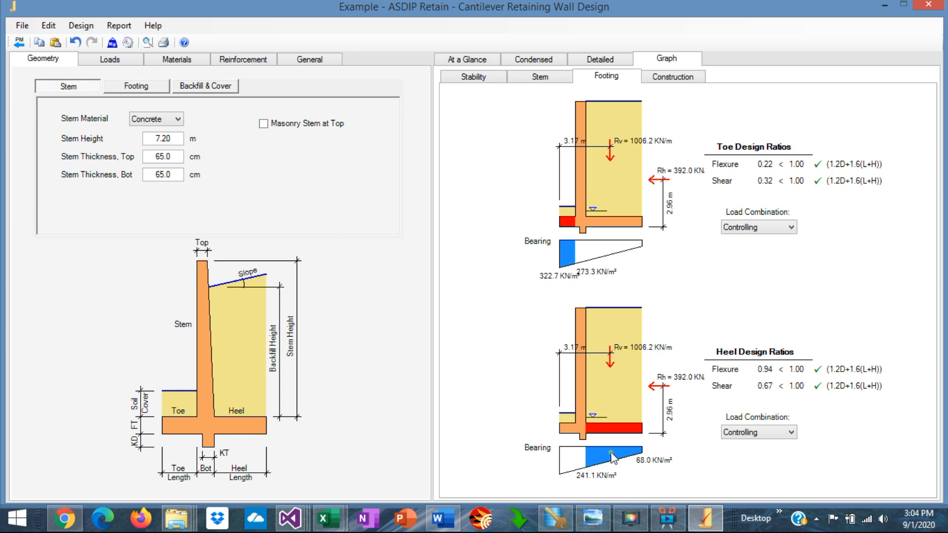
mouse_move(593, 453)
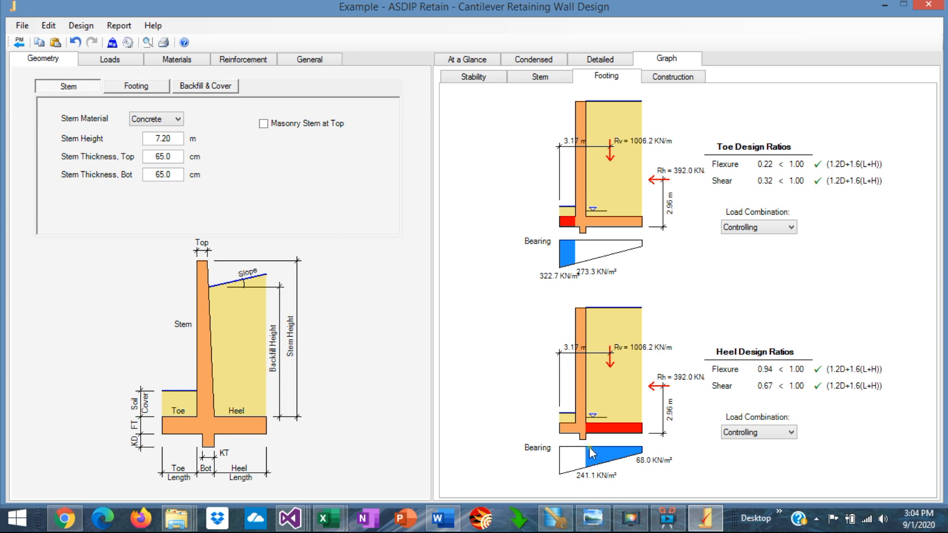
mouse_move(616, 459)
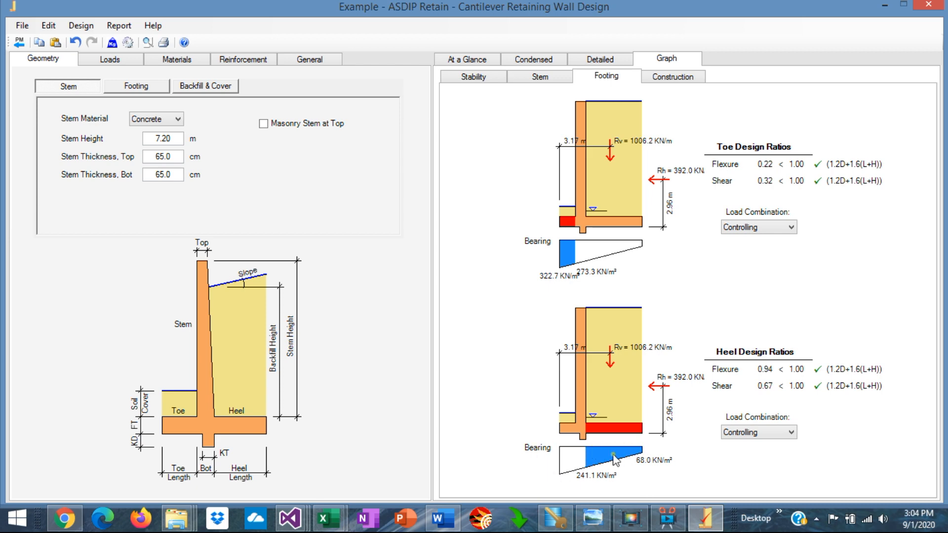
mouse_move(534, 376)
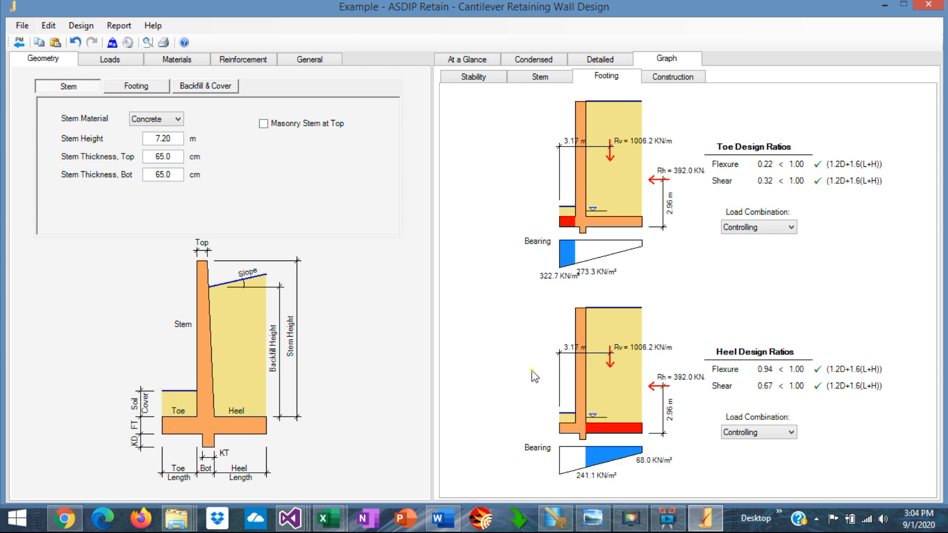
mouse_move(567, 353)
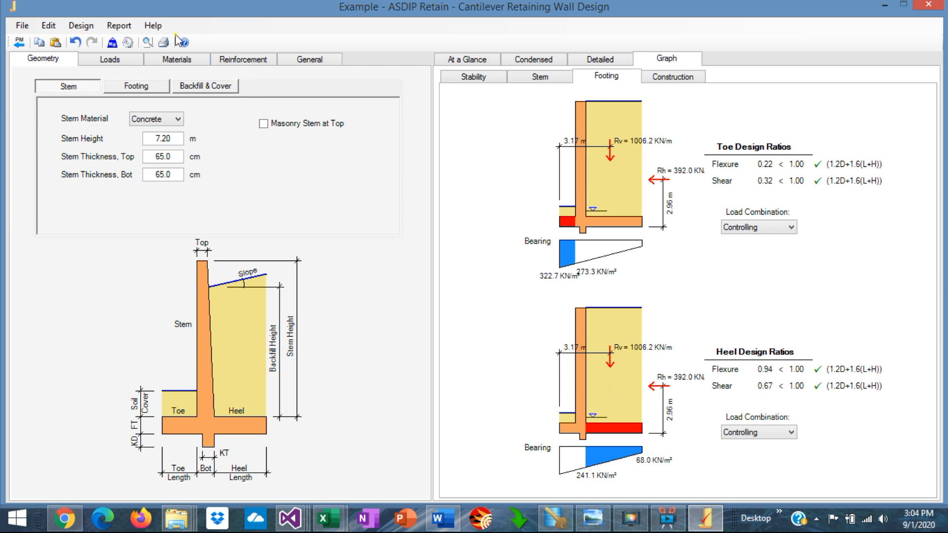
Step: Enable 'Neglect bearing for heel design' in Design Criteria, making heel flexure 2.06 and shear 2.02
left_click(128, 43)
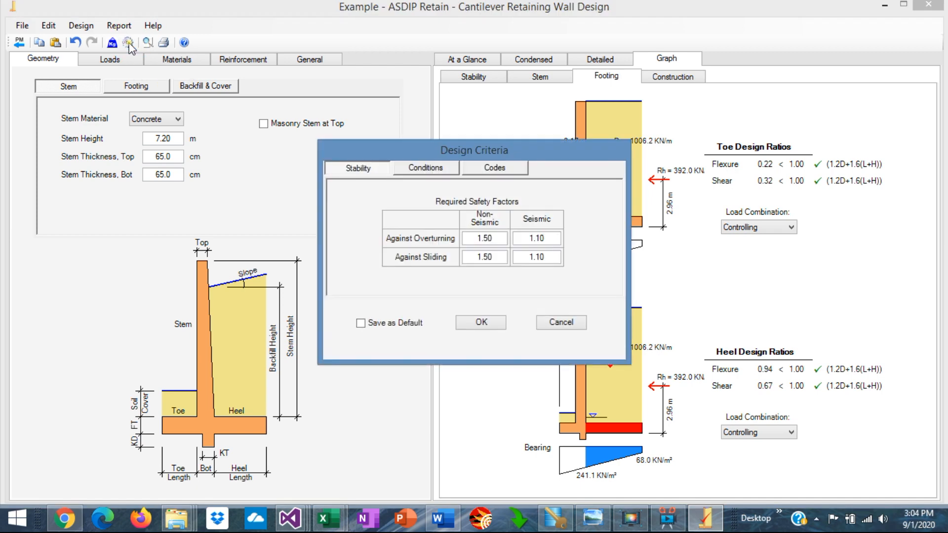
left_click(425, 167)
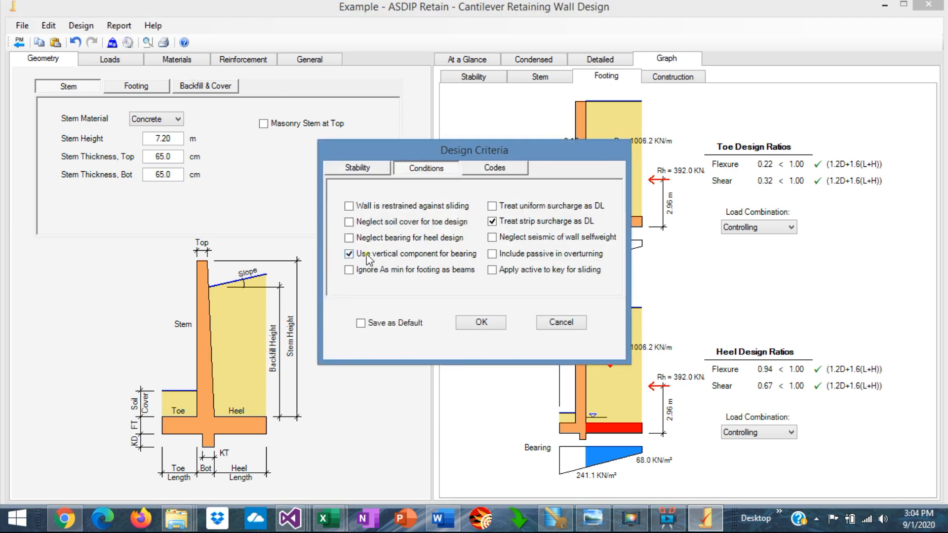
left_click(349, 253)
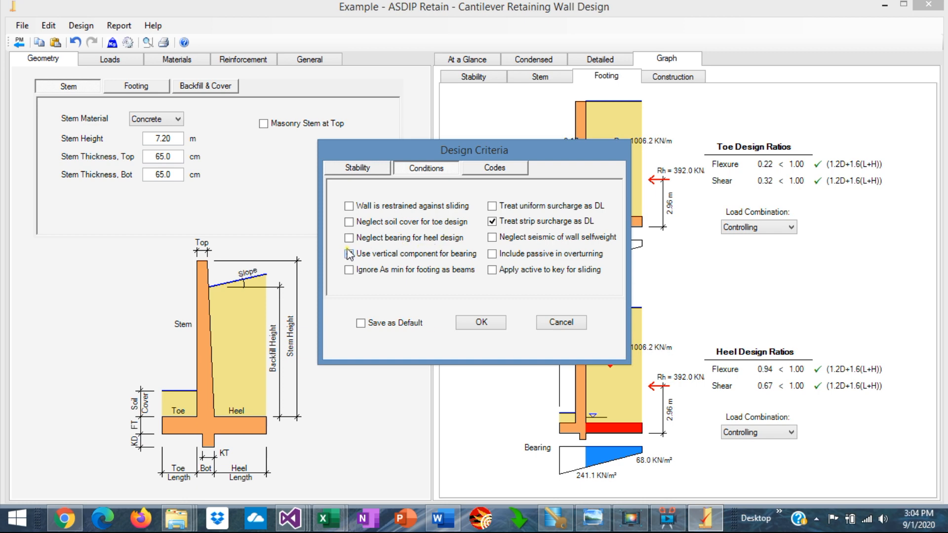
left_click(348, 254)
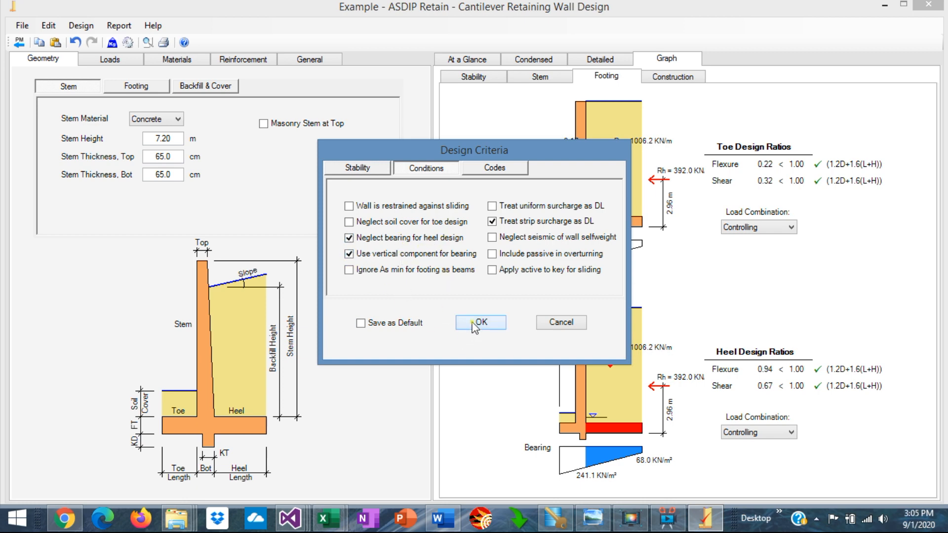
left_click(480, 322)
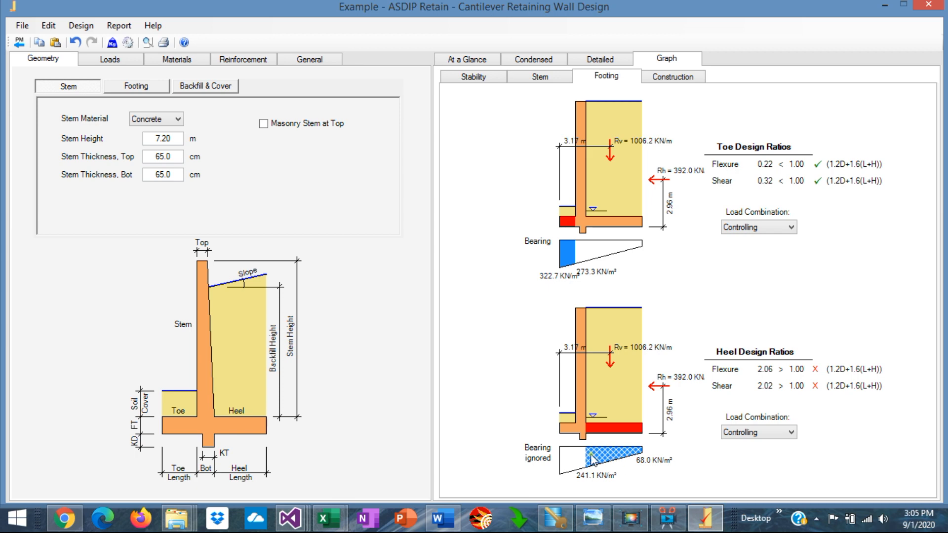
mouse_move(729, 394)
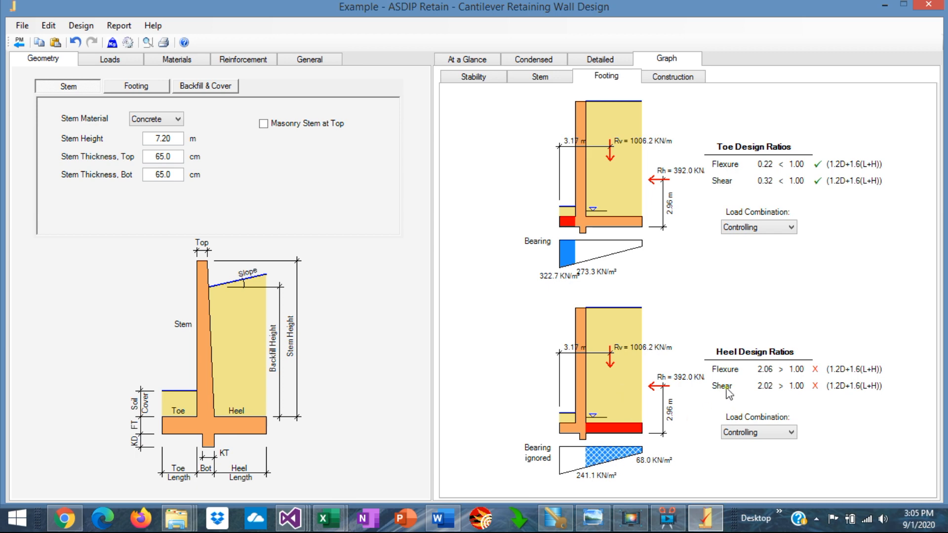
mouse_move(744, 362)
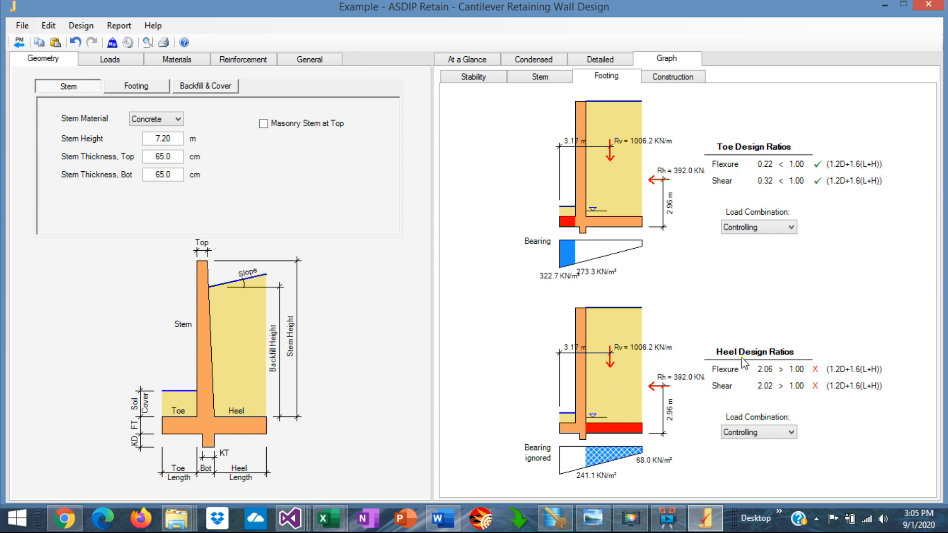
mouse_move(312, 101)
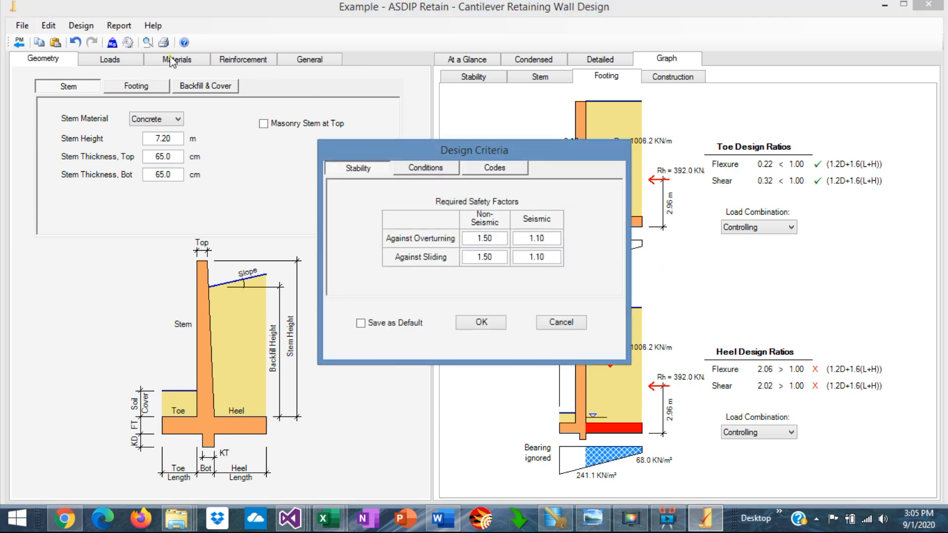
Step: Uncheck 'Neglect bearing for heel design', restoring heel flexure 0.94 and shear 0.67
left_click(425, 167)
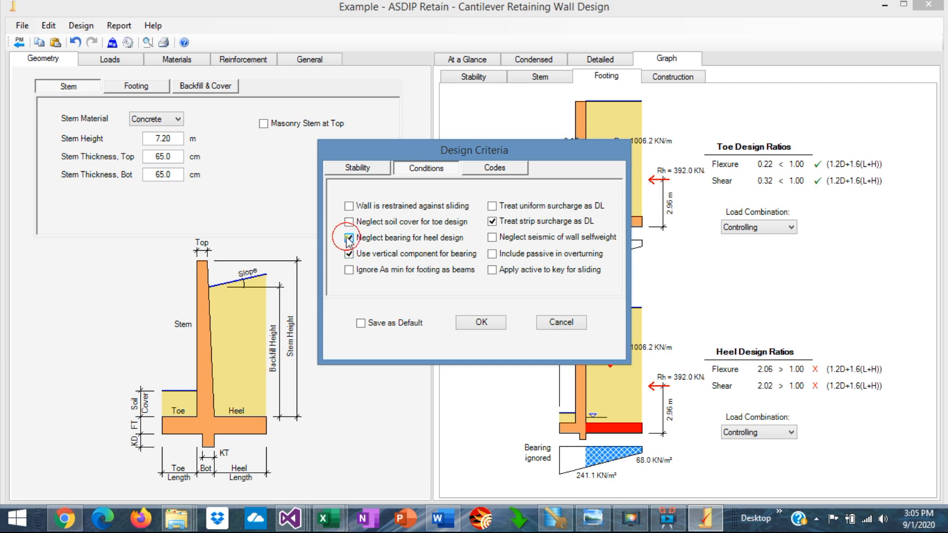
left_click(480, 322)
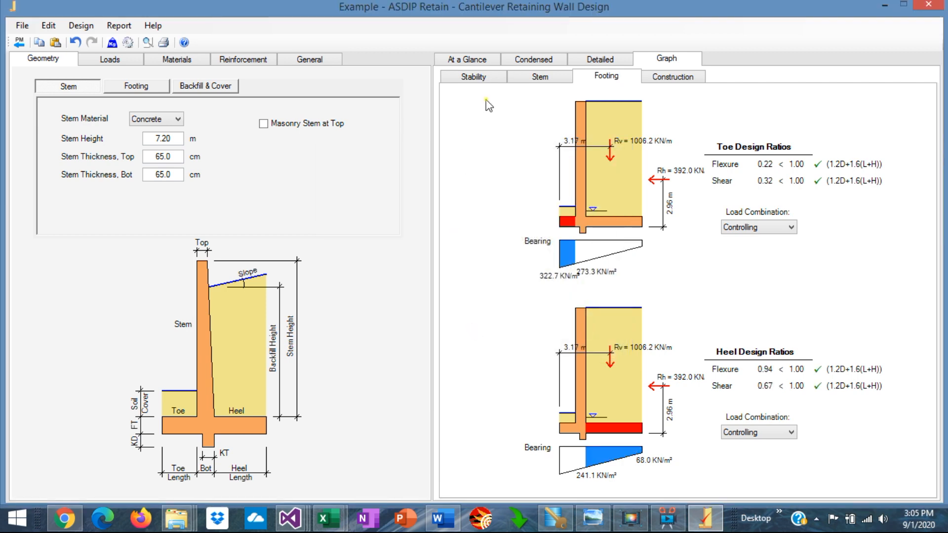
Step: Show the Construction view with D32 back bars, D25 footing bars and 3.50 m cutoff
left_click(672, 76)
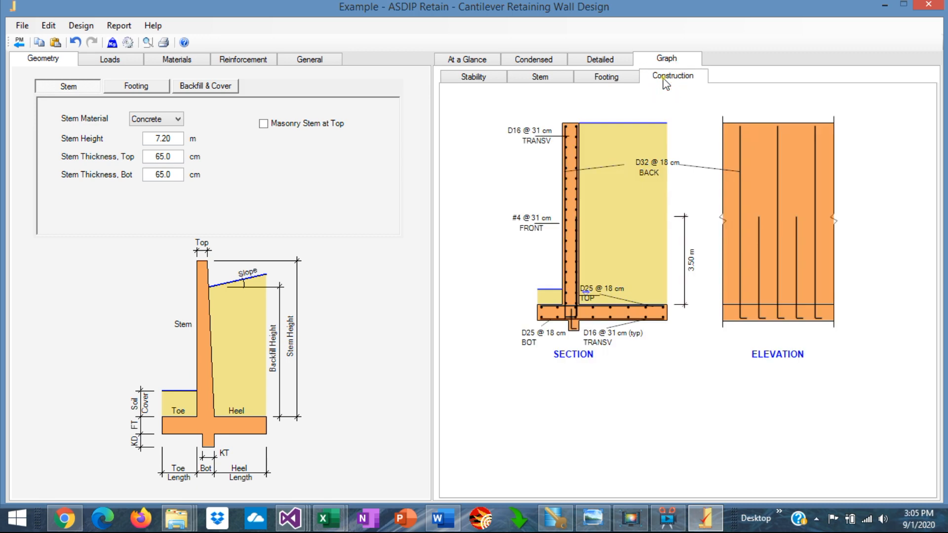
mouse_move(623, 429)
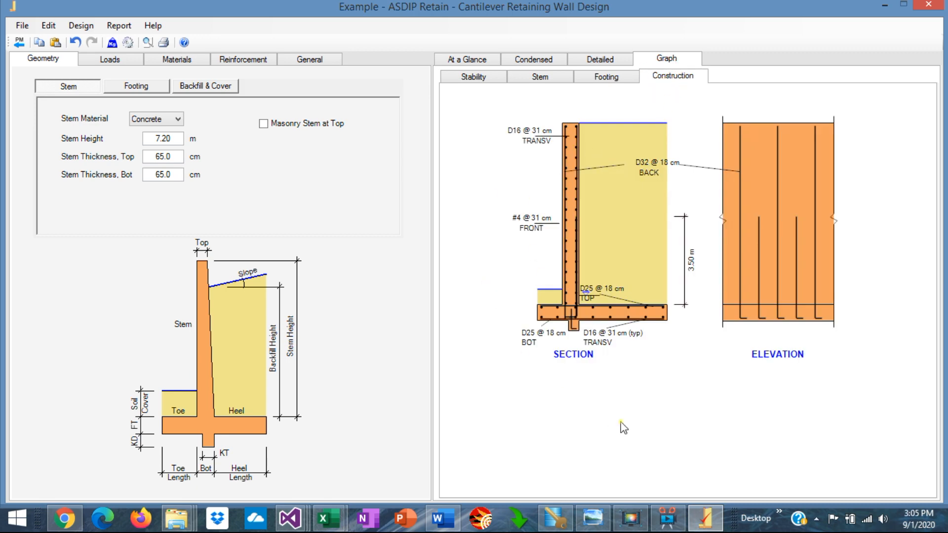
mouse_move(546, 228)
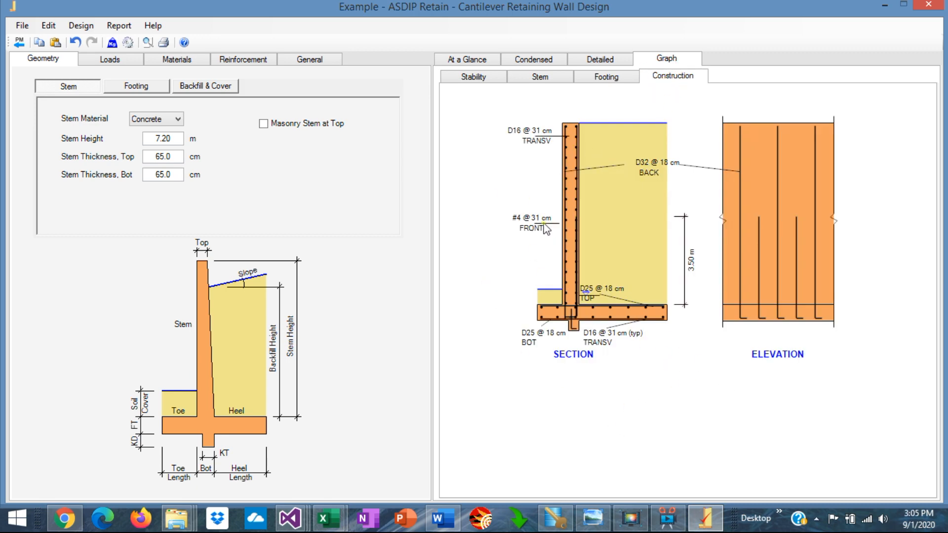
mouse_move(567, 194)
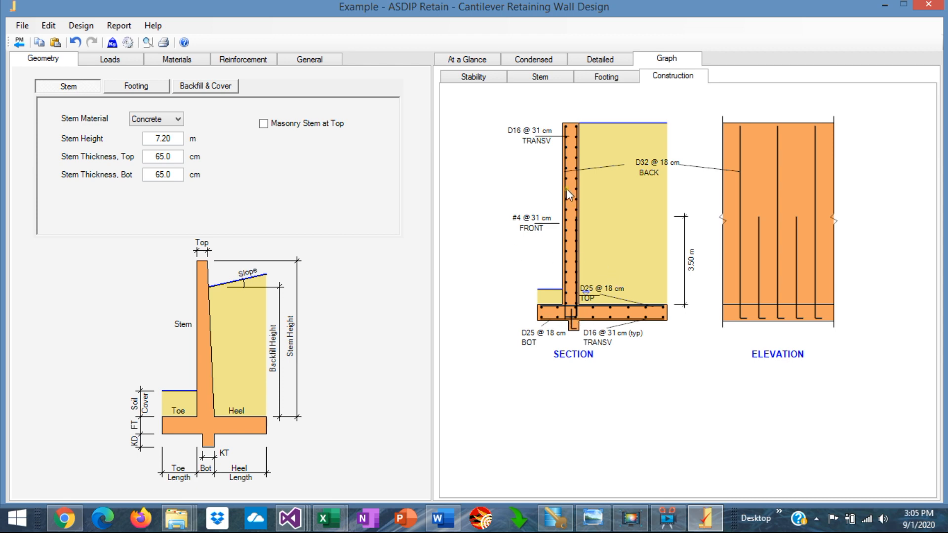
mouse_move(602, 203)
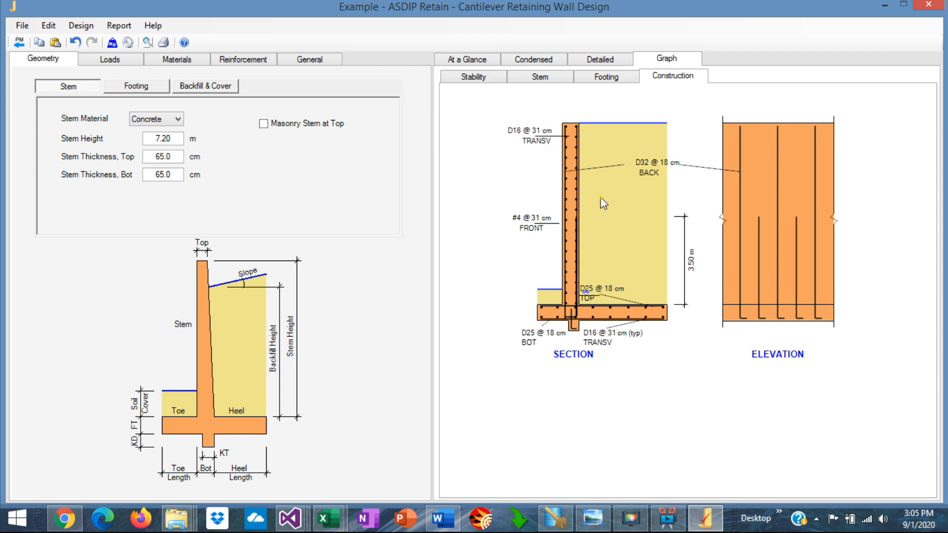
mouse_move(766, 302)
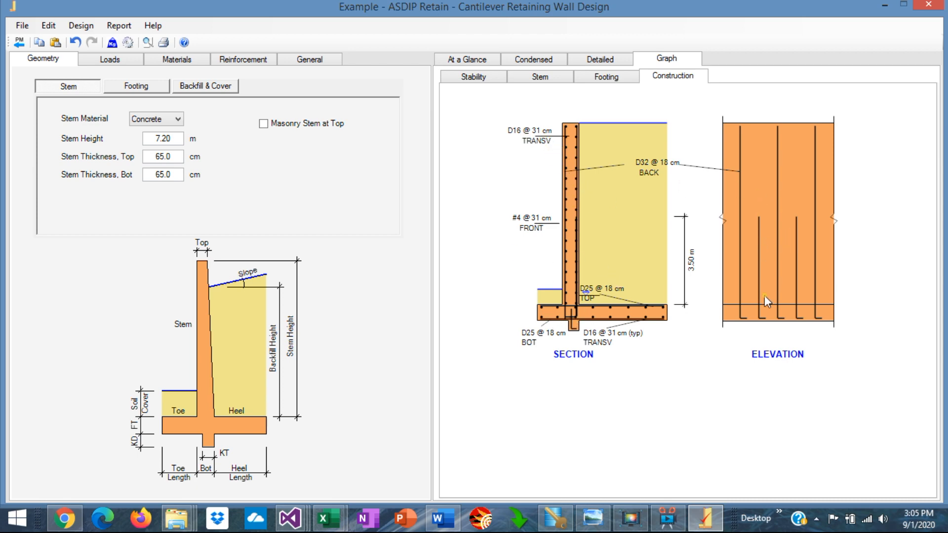
mouse_move(771, 223)
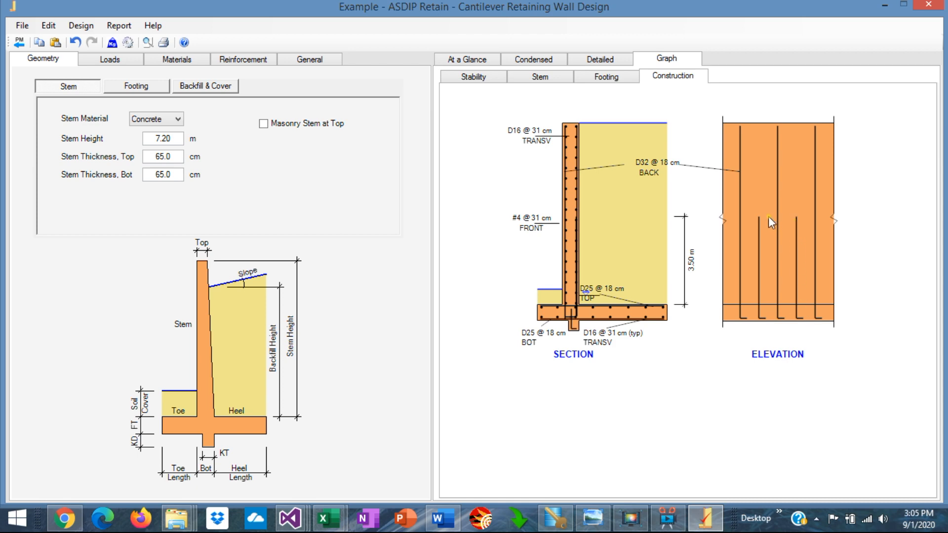
mouse_move(640, 272)
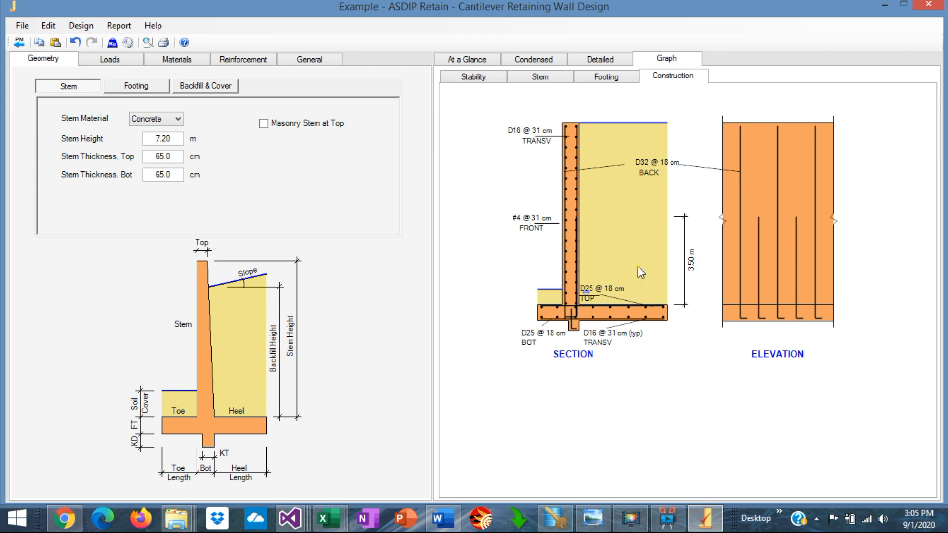
mouse_move(553, 265)
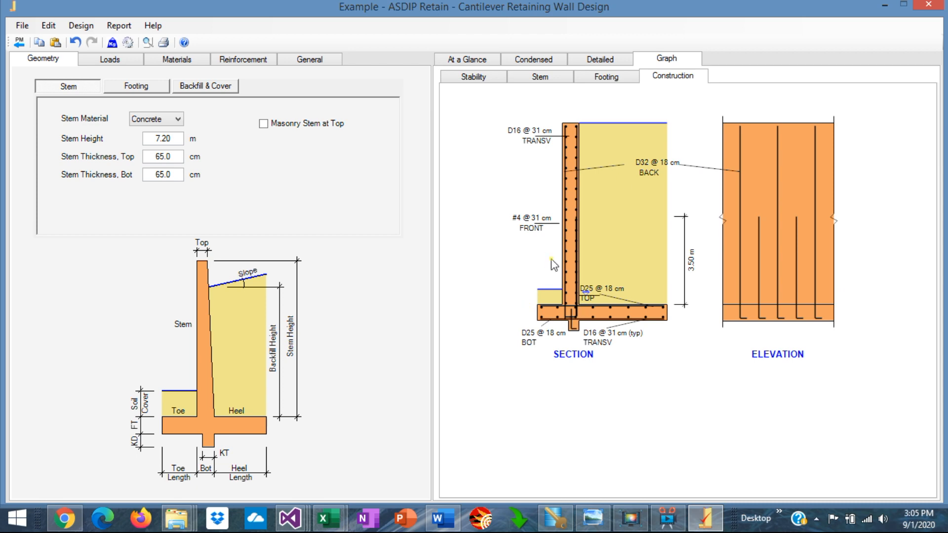
mouse_move(616, 417)
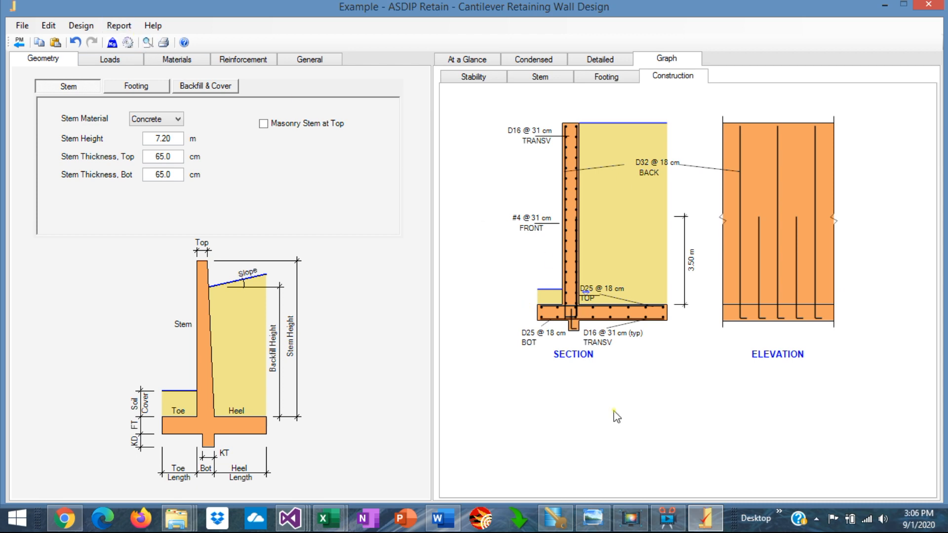